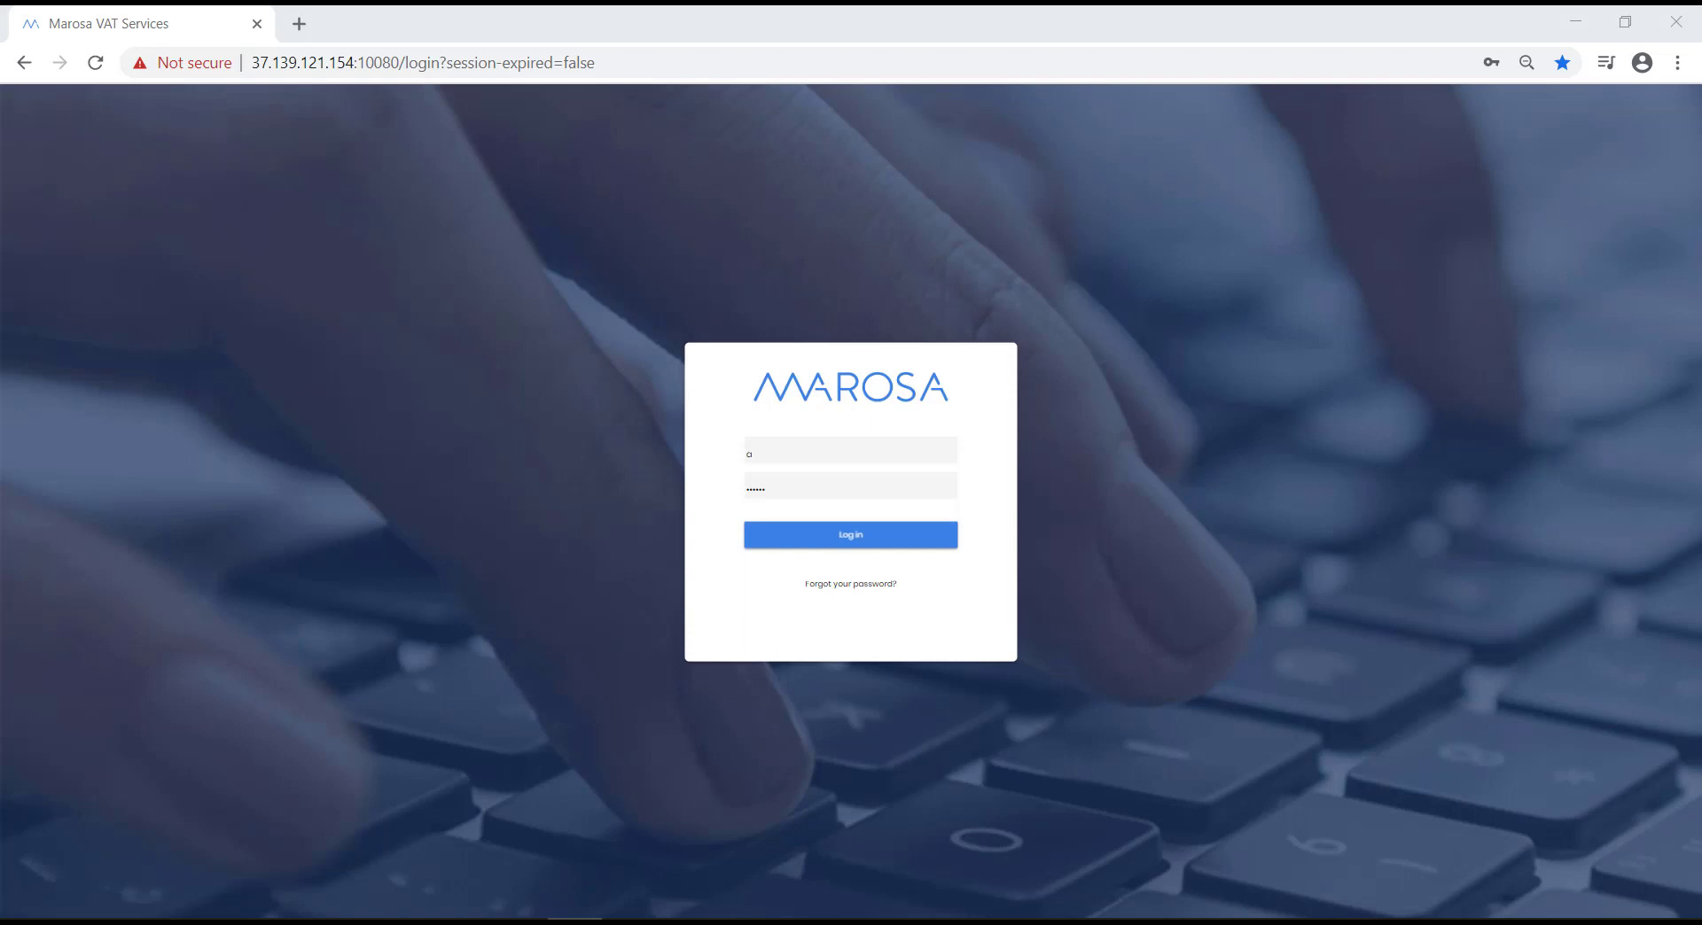
{"action": "mouse_move", "coordinate": [975, 464]}
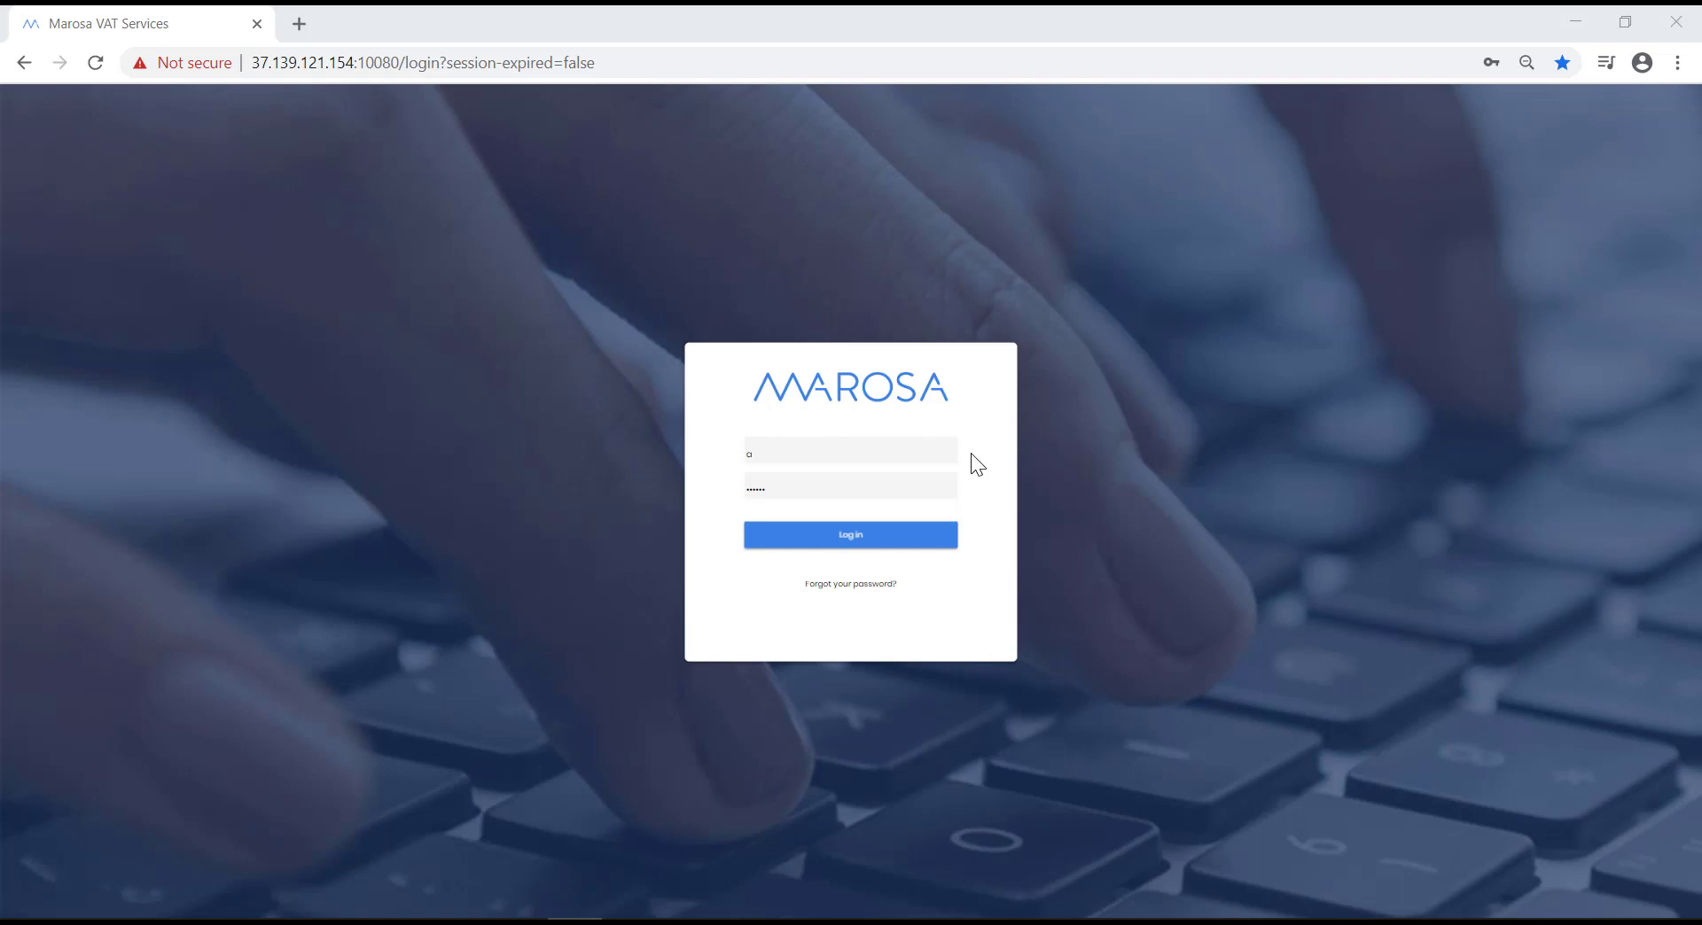
{"action": "mouse_move", "coordinate": [824, 633]}
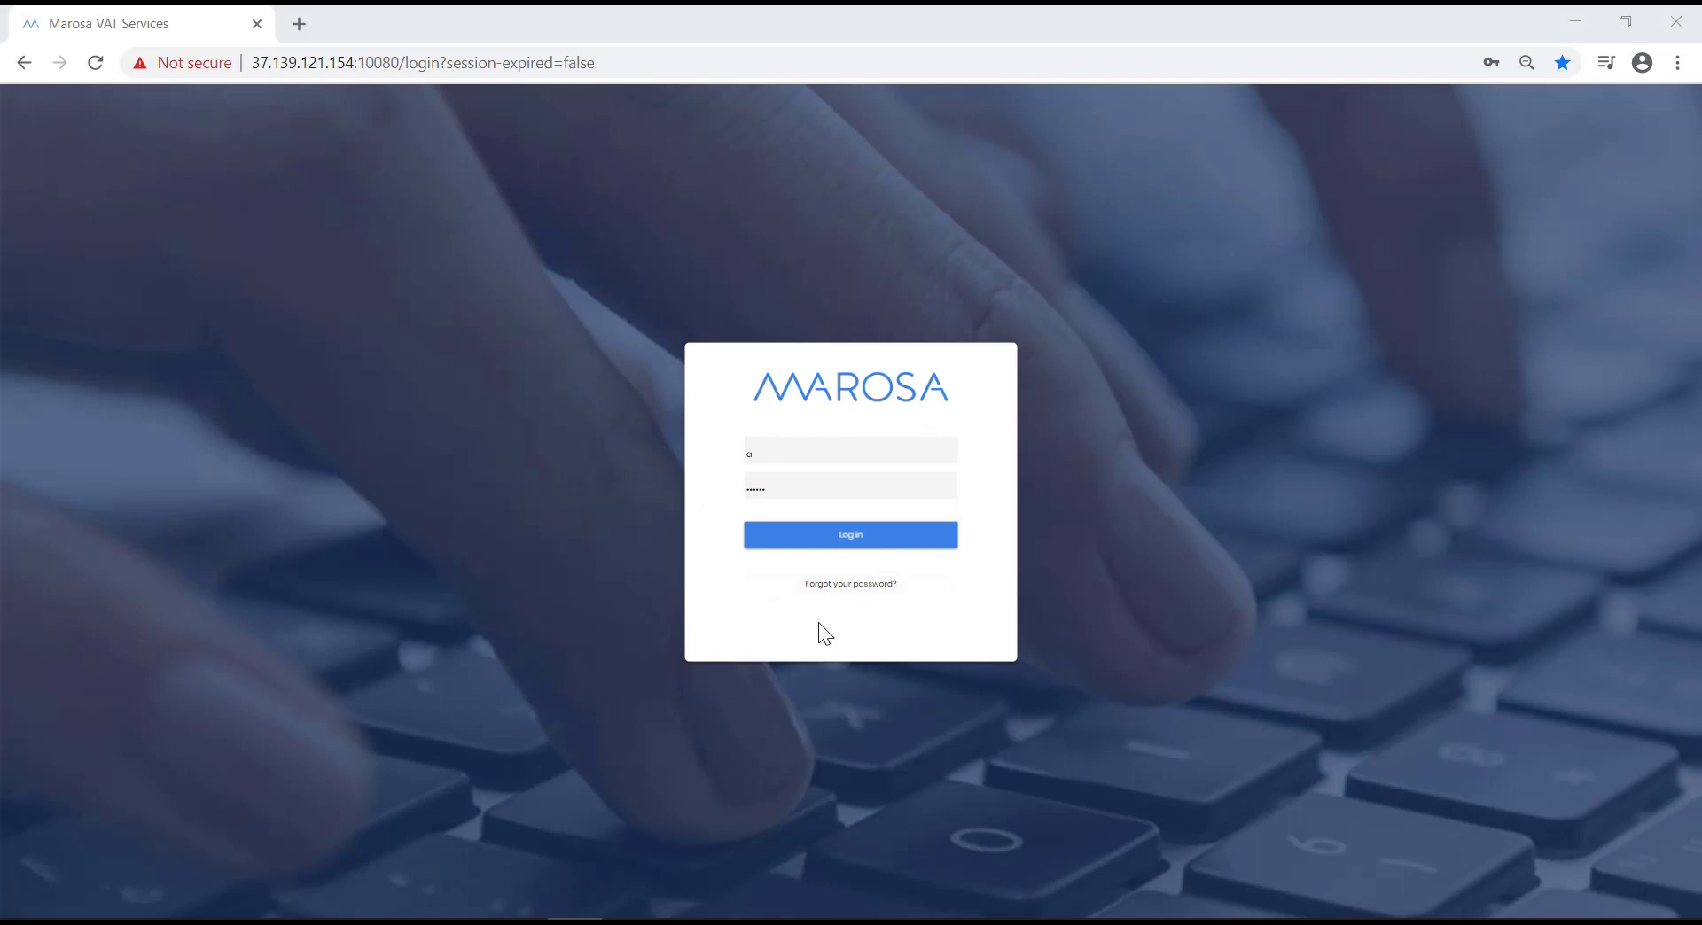
{"action": "mouse_move", "coordinate": [859, 548]}
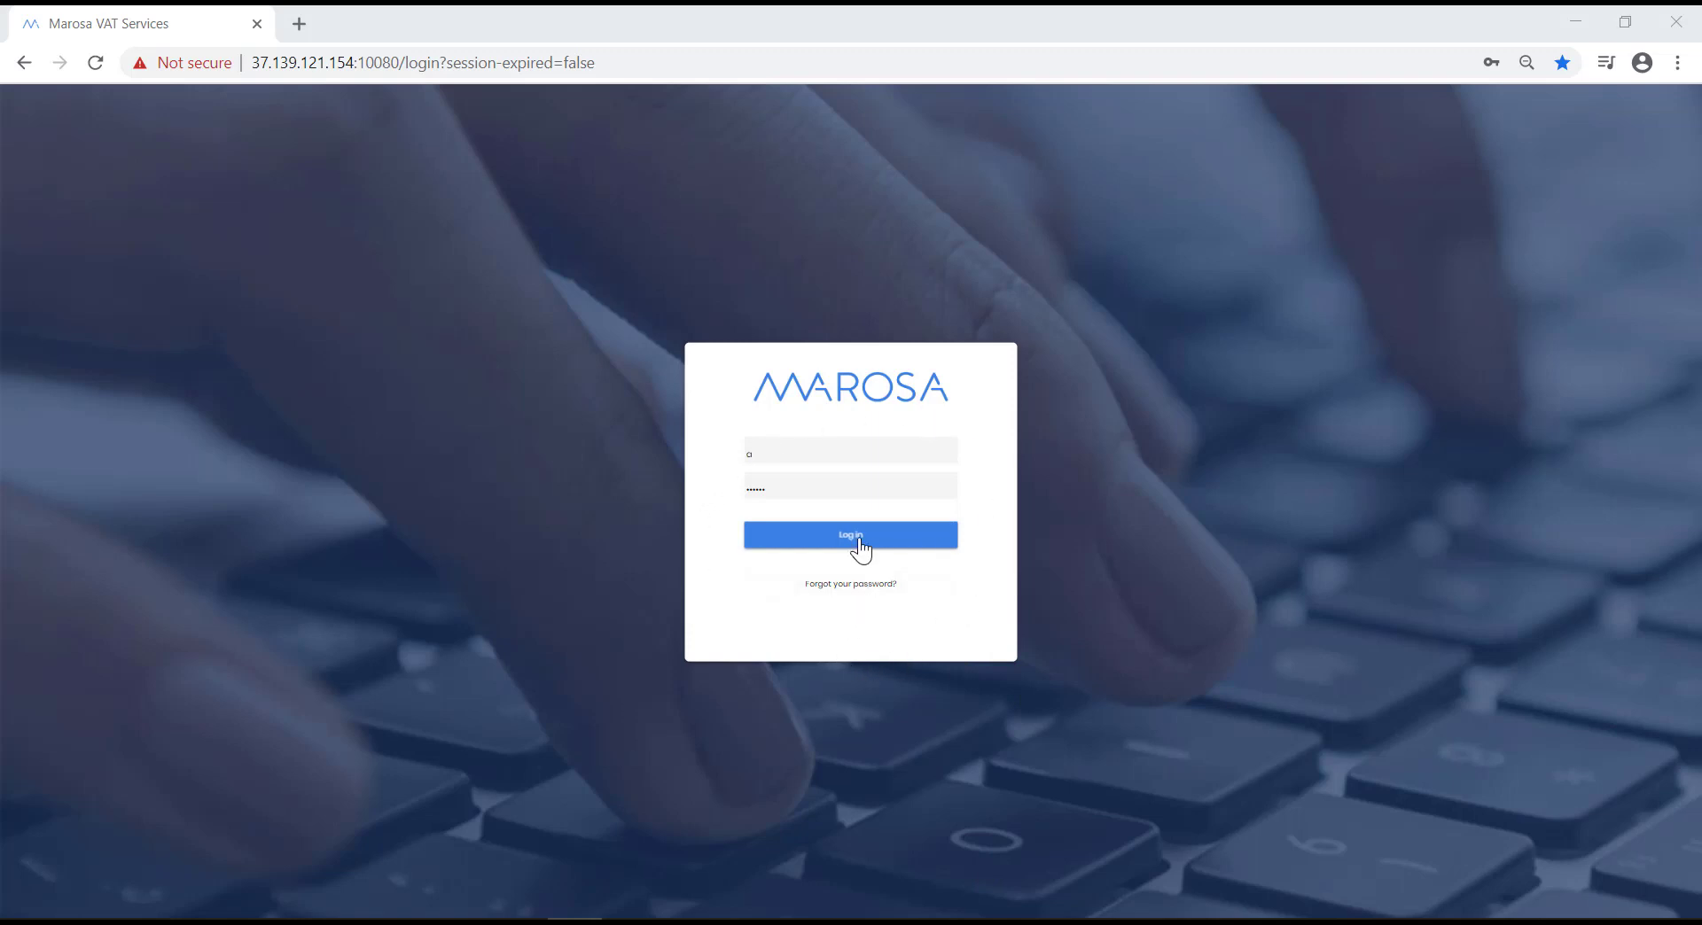
Sign in and load the dashboard for company B27835560 Marosa Demo from the sidebar list
{"action": "left_click", "coordinate": [849, 535]}
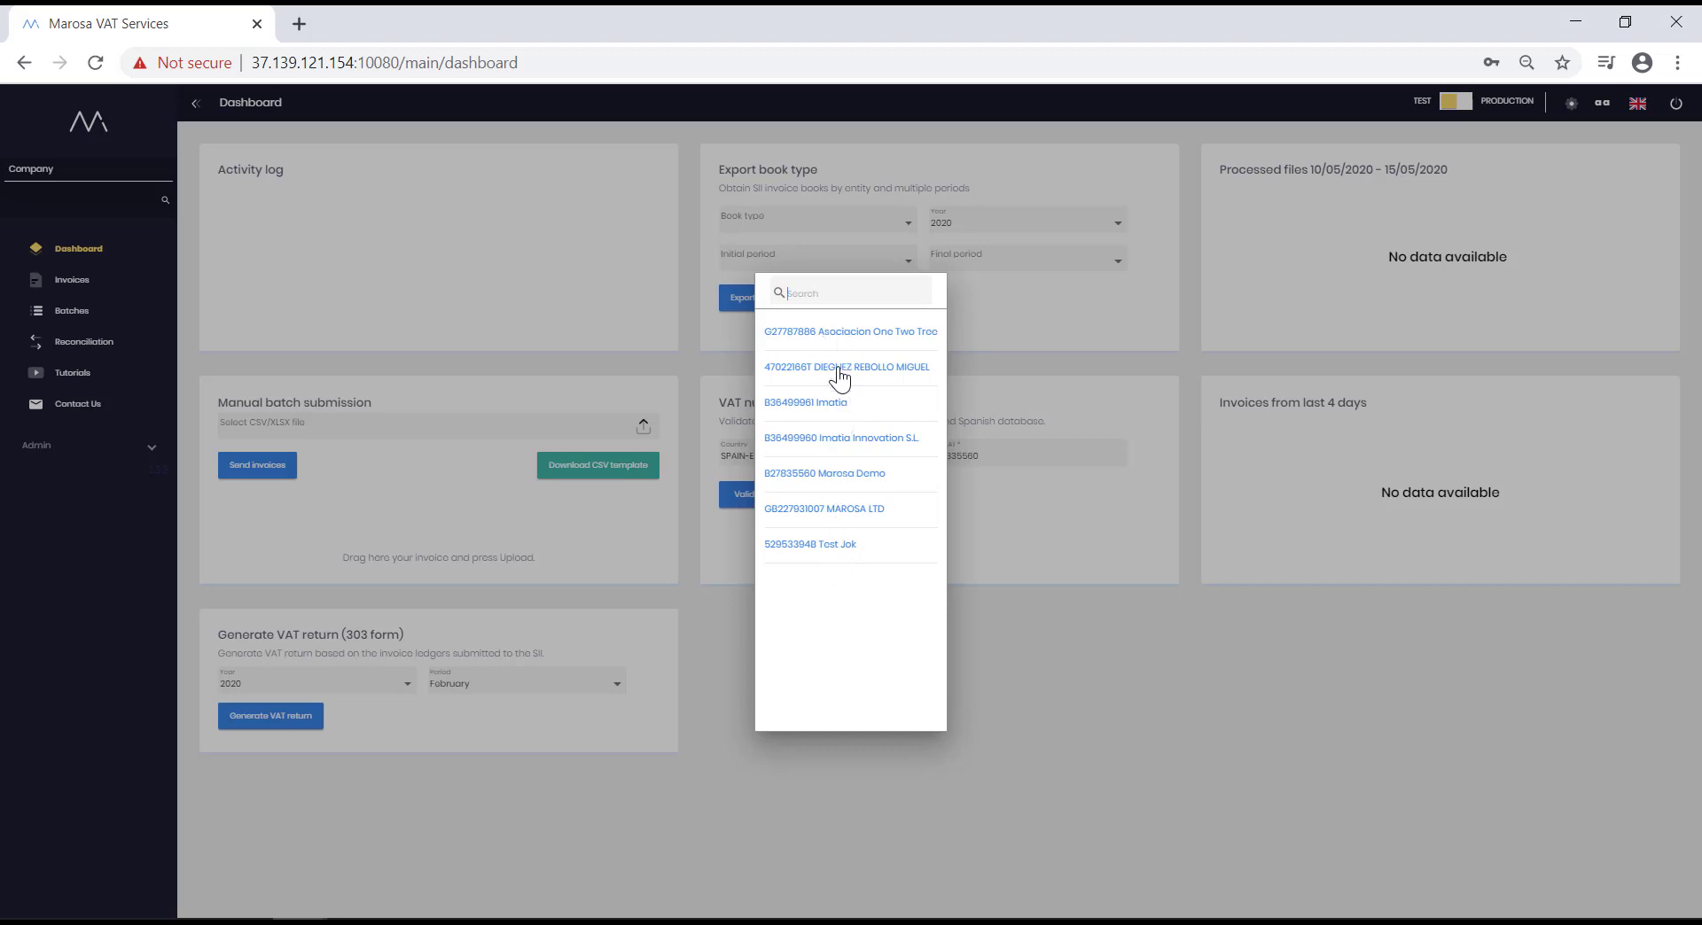
{"action": "mouse_move", "coordinate": [861, 603]}
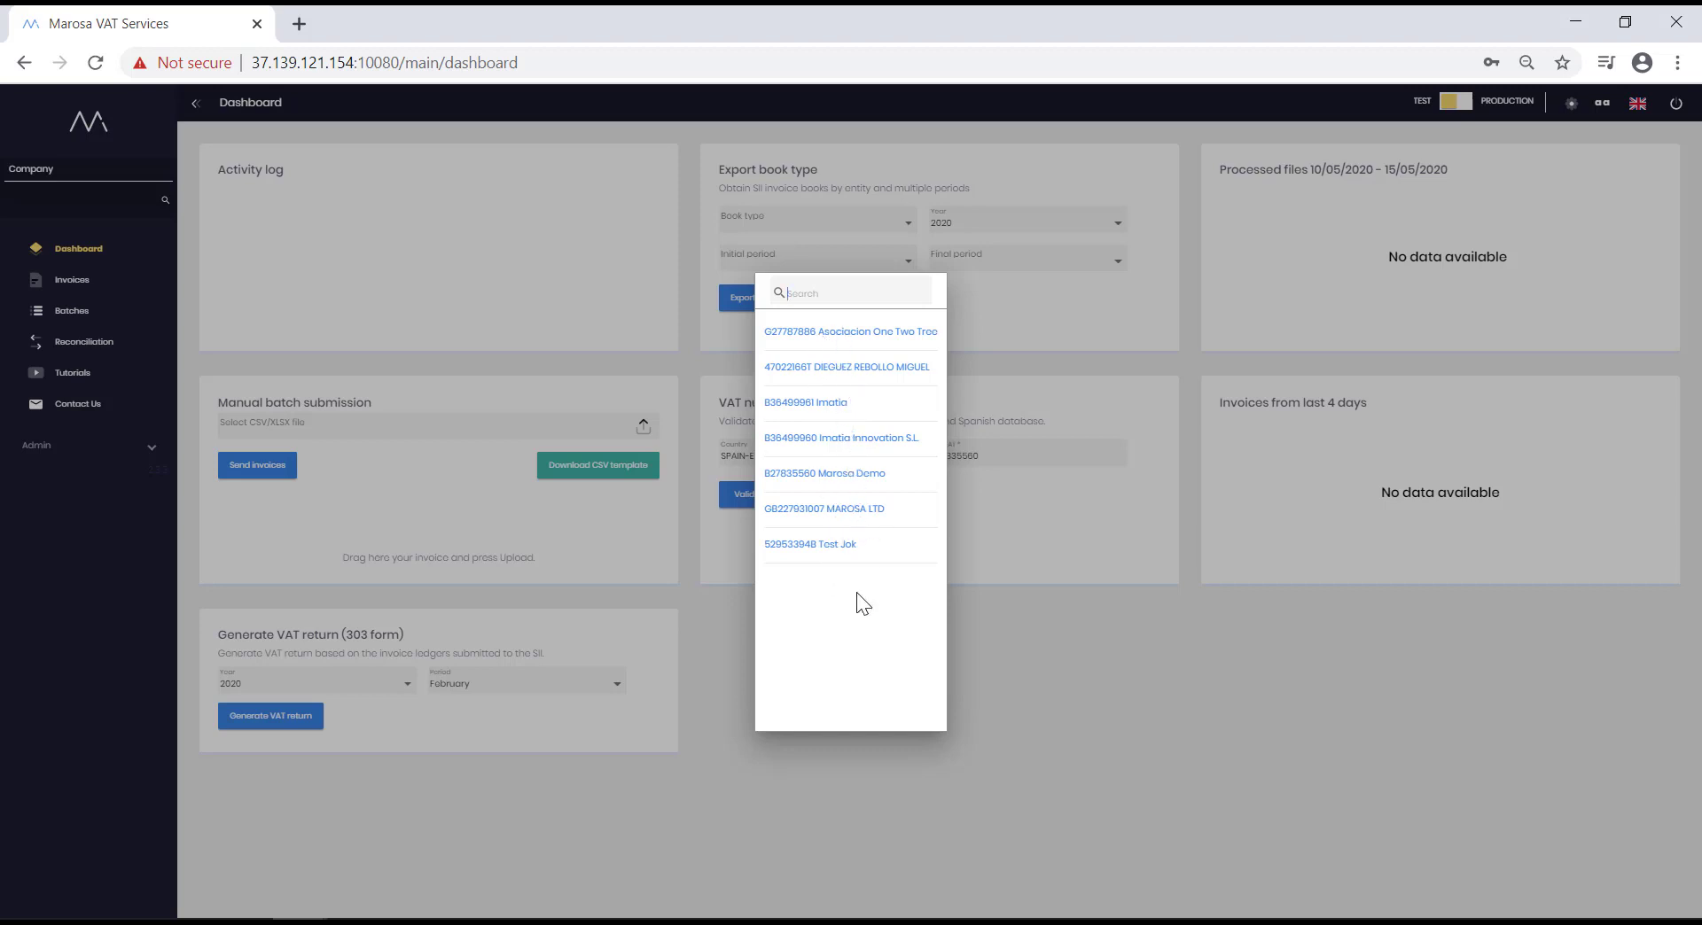
{"action": "mouse_move", "coordinate": [845, 510]}
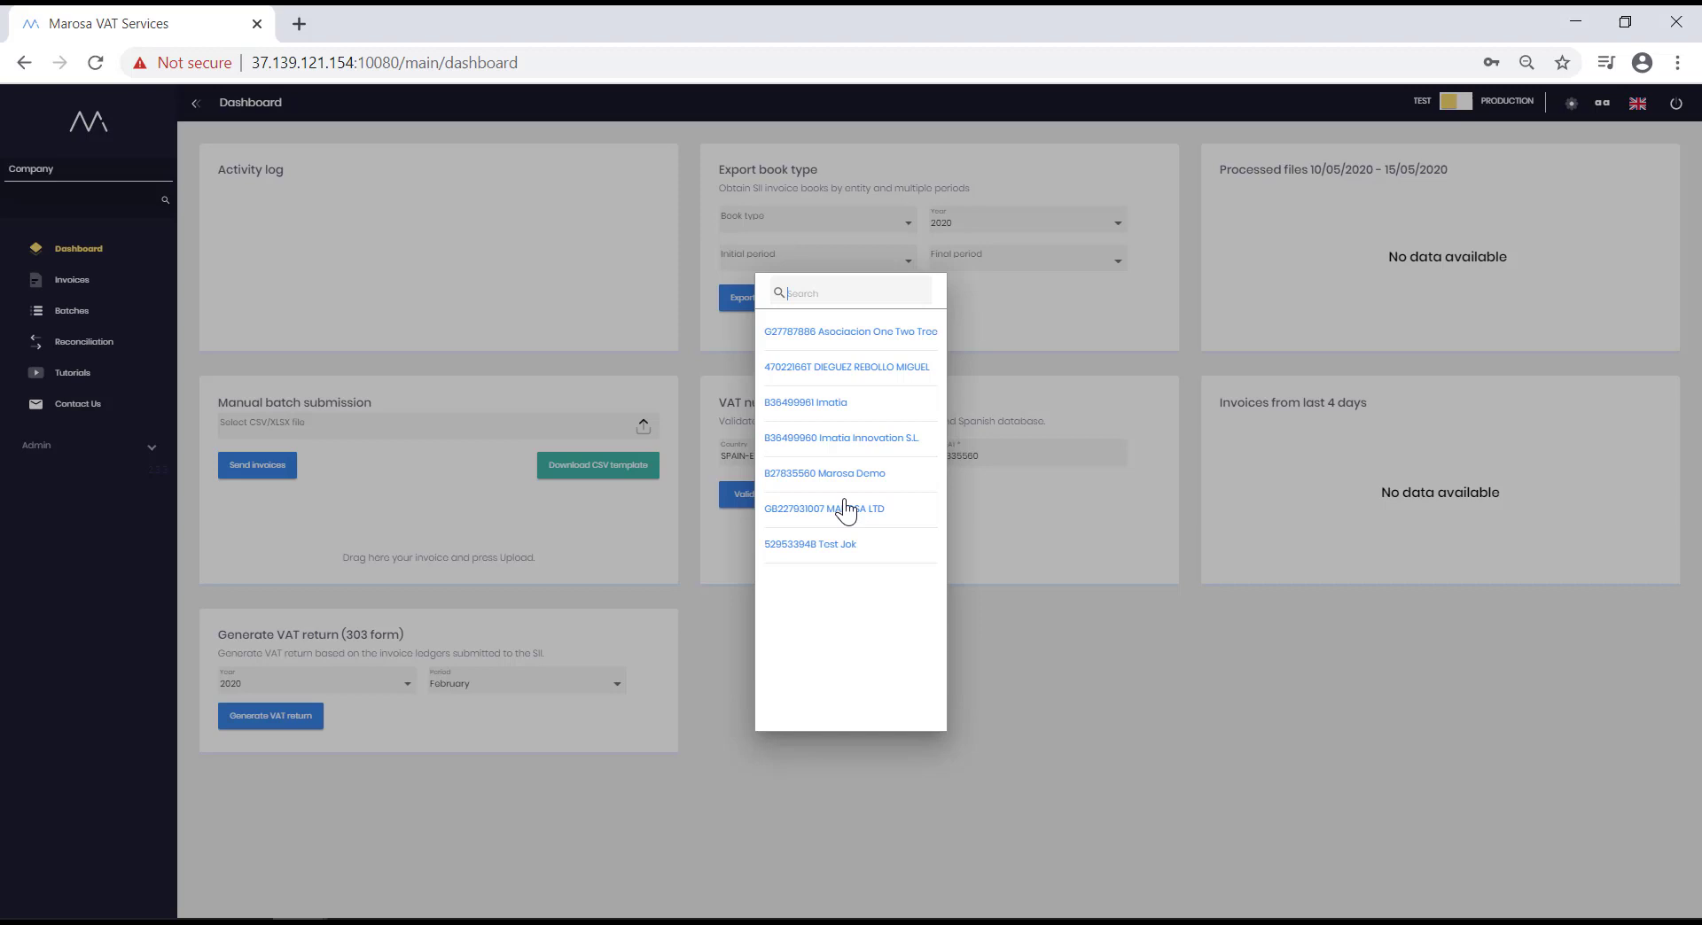
{"action": "left_click", "coordinate": [824, 473]}
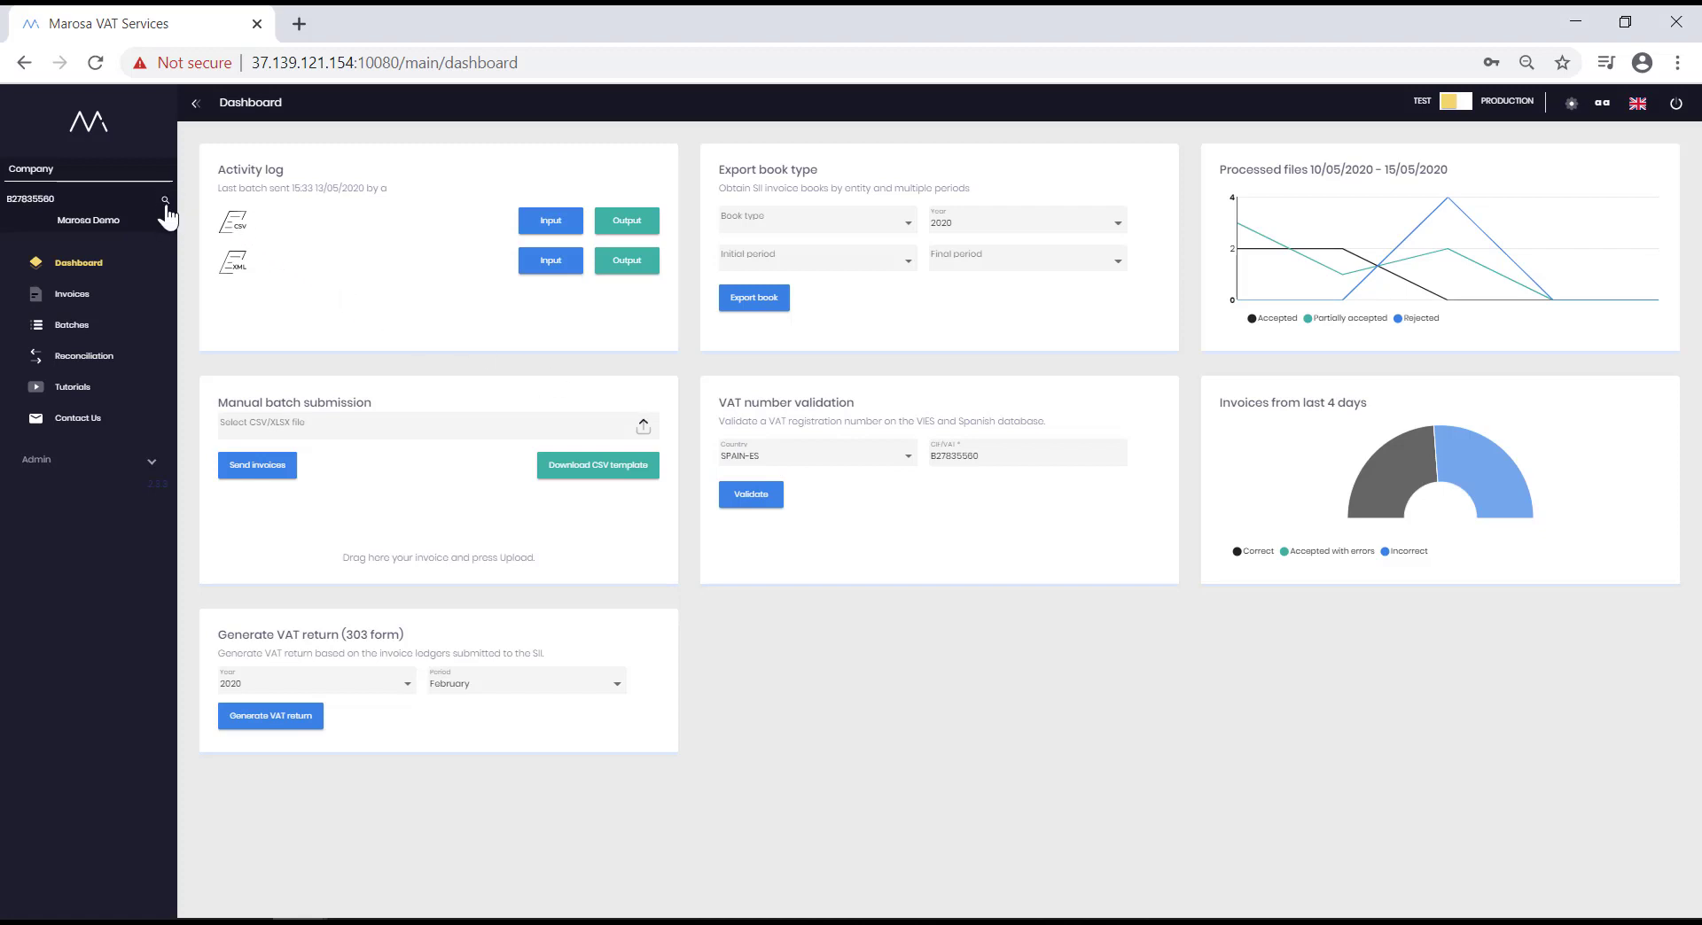
{"action": "left_click", "coordinate": [164, 200]}
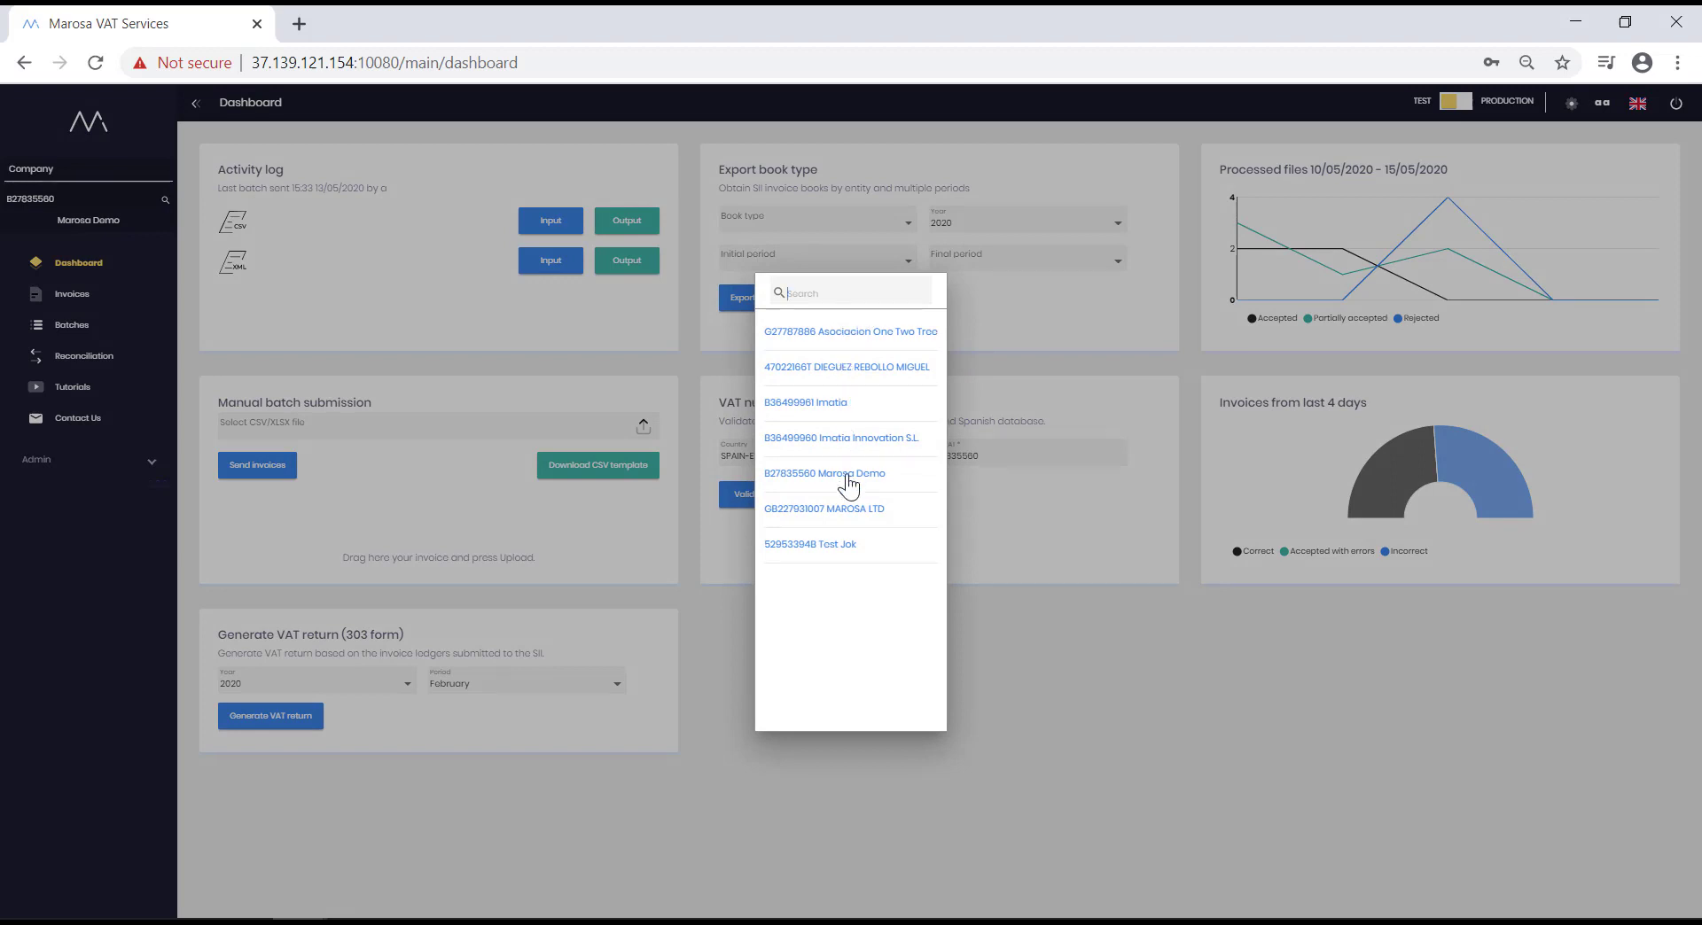
{"action": "left_click", "coordinate": [824, 473]}
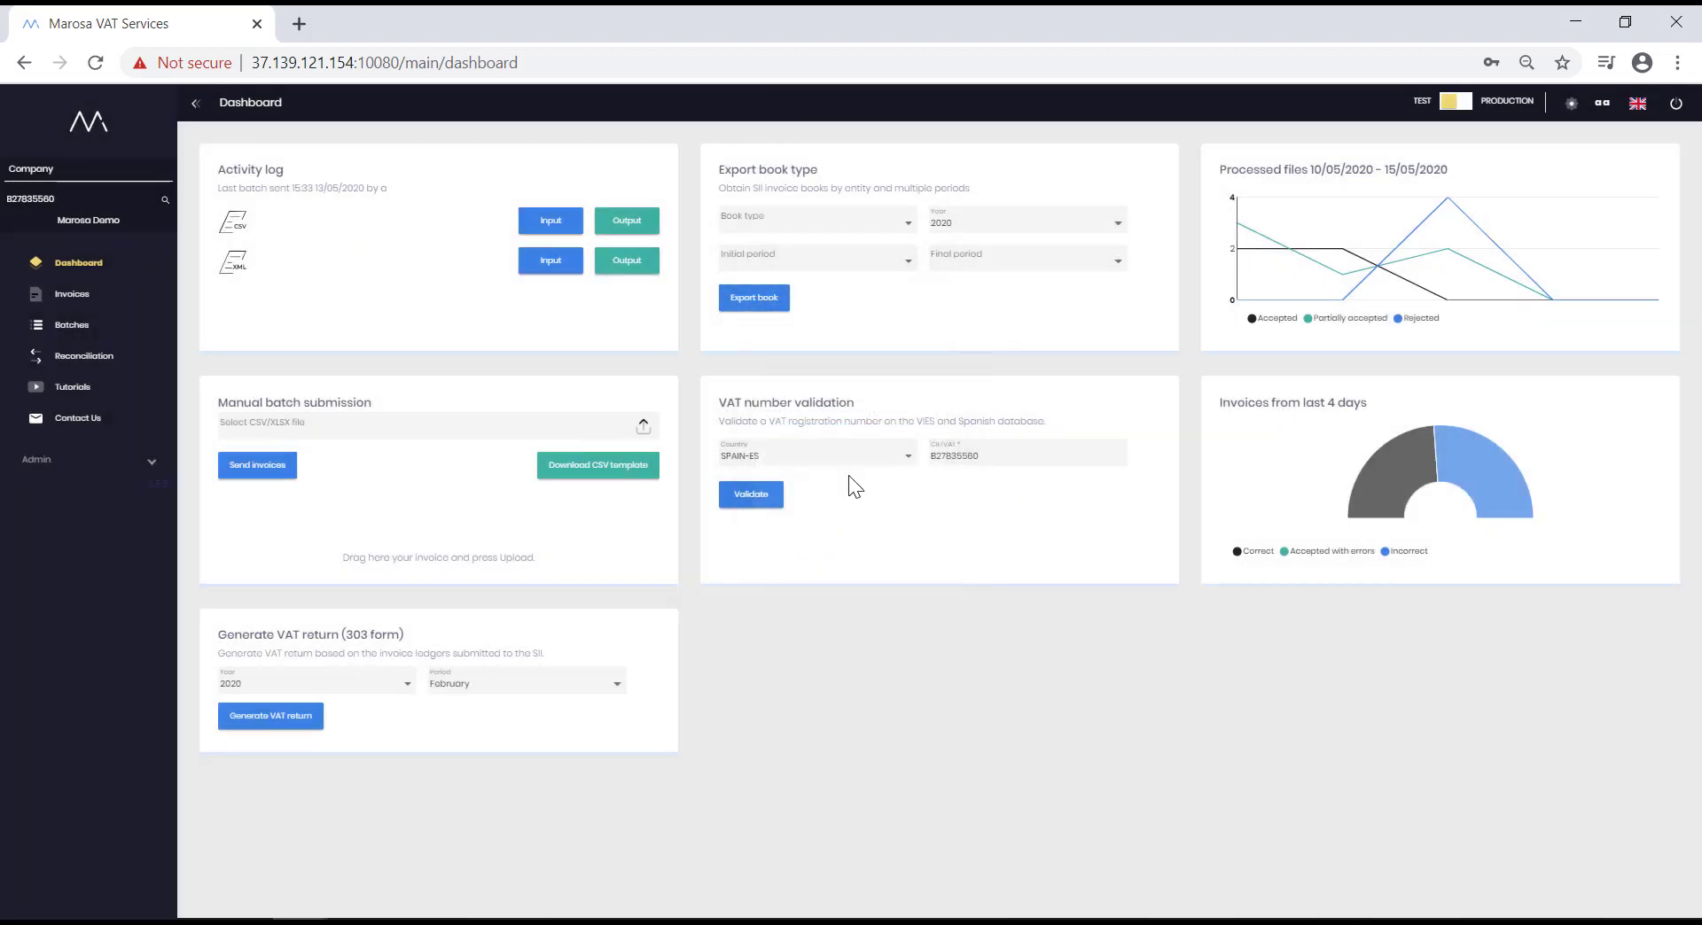
{"action": "mouse_move", "coordinate": [1395, 142]}
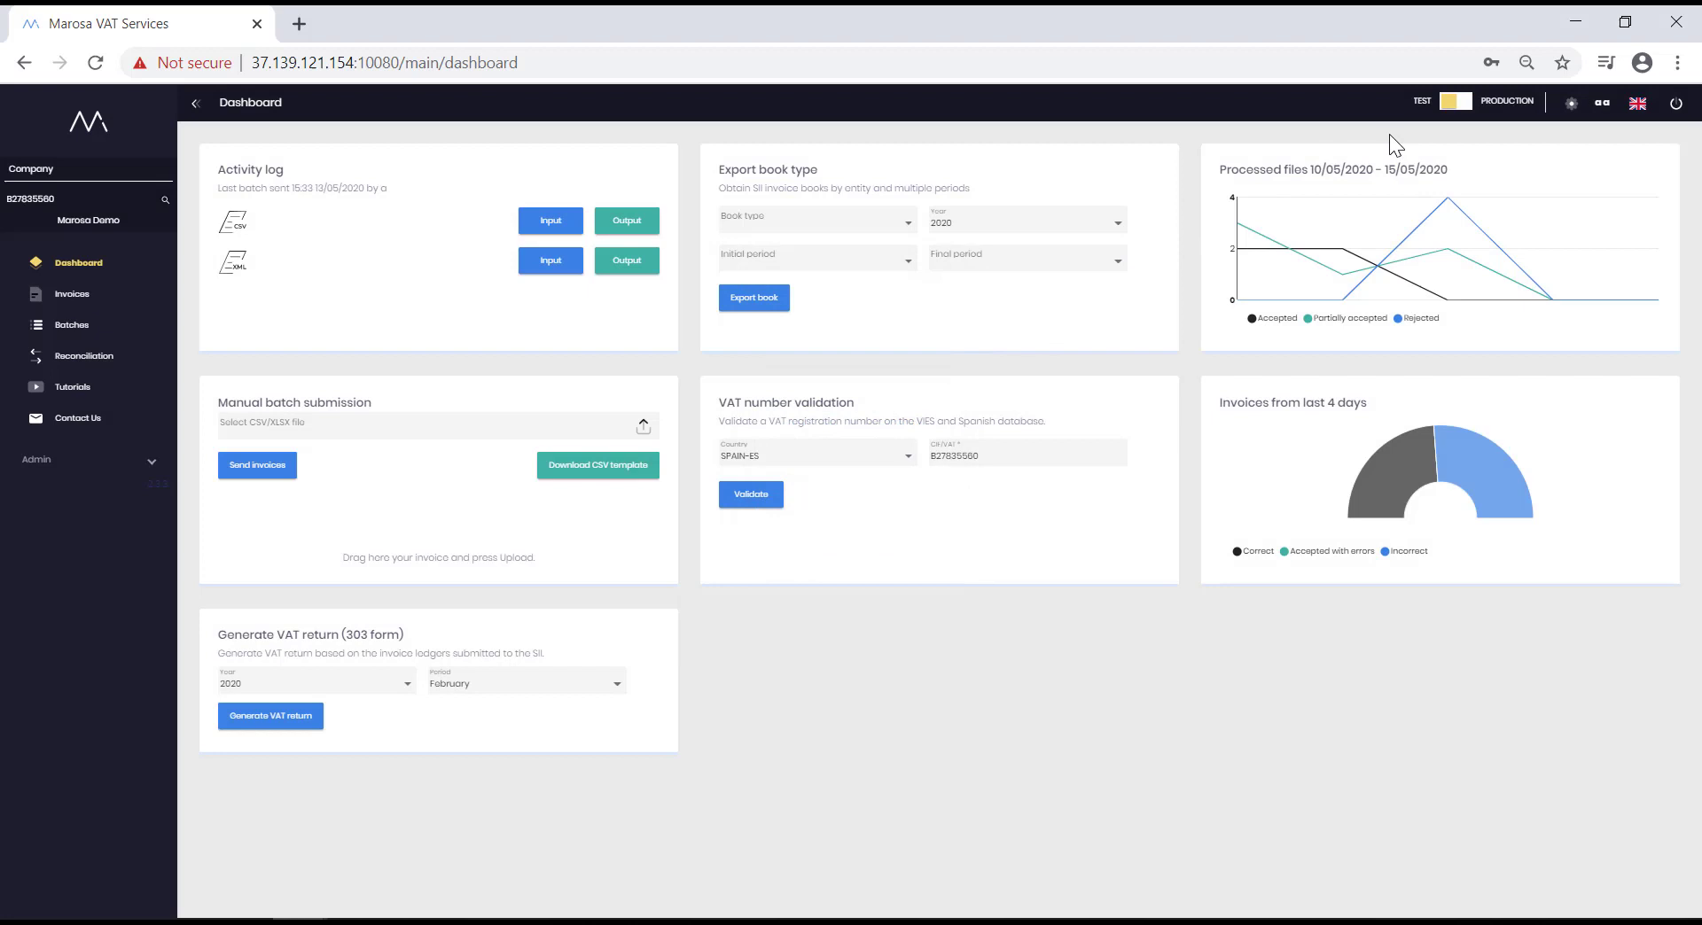
{"action": "mouse_move", "coordinate": [1467, 124]}
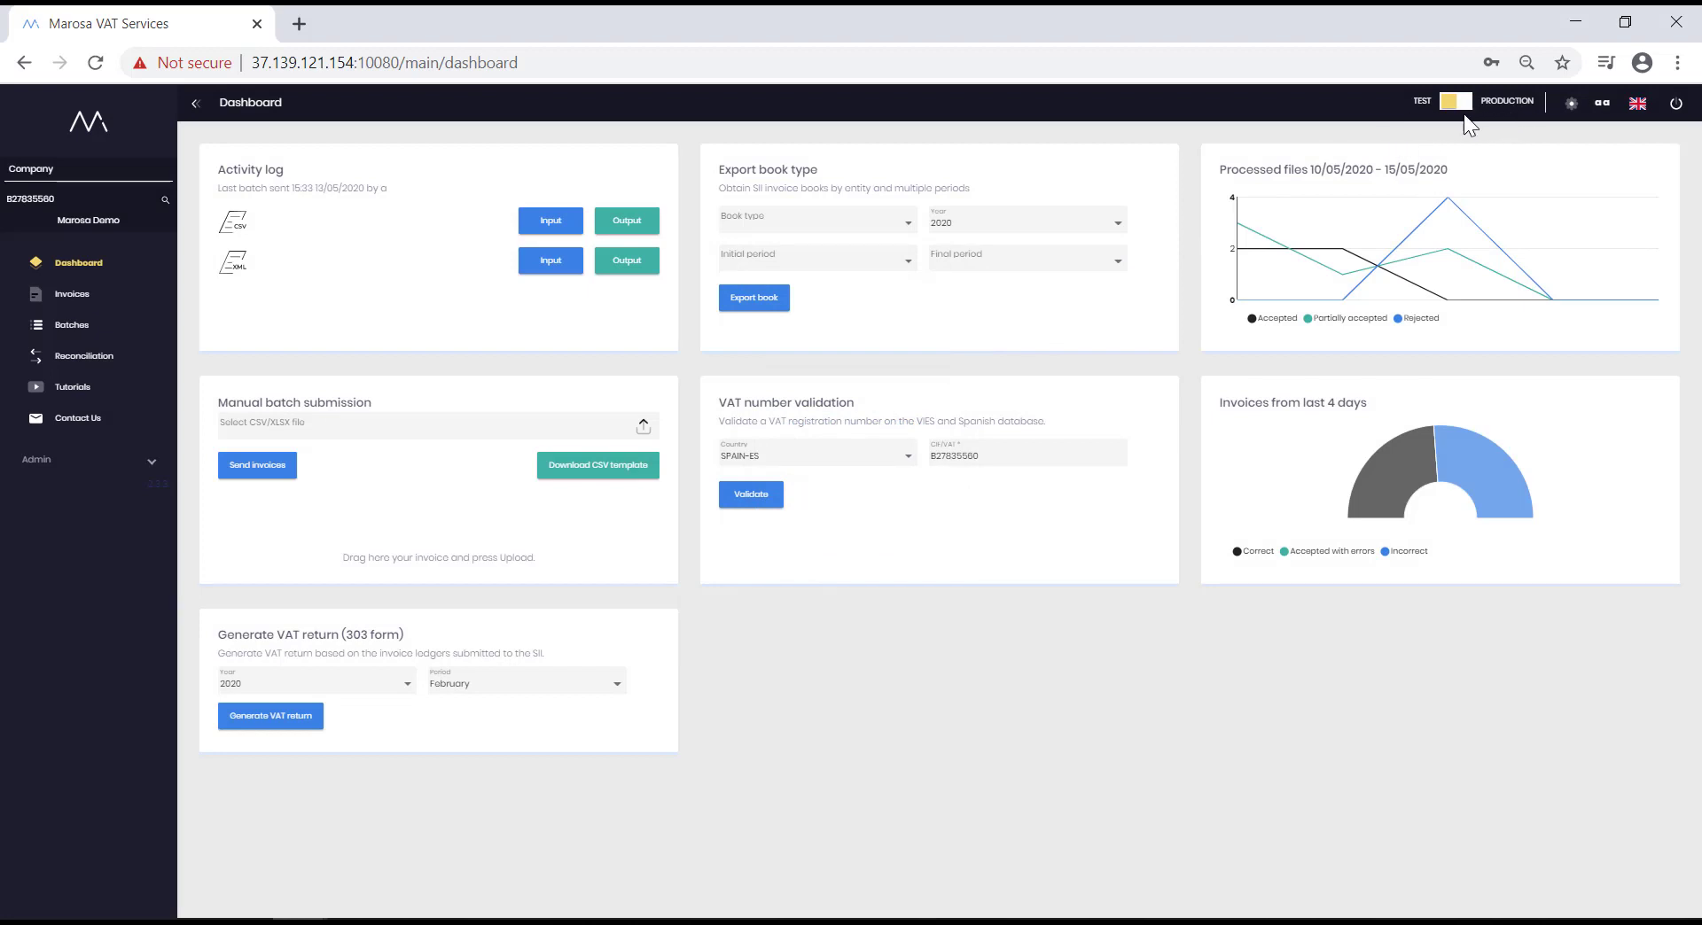
{"action": "mouse_move", "coordinate": [1465, 134]}
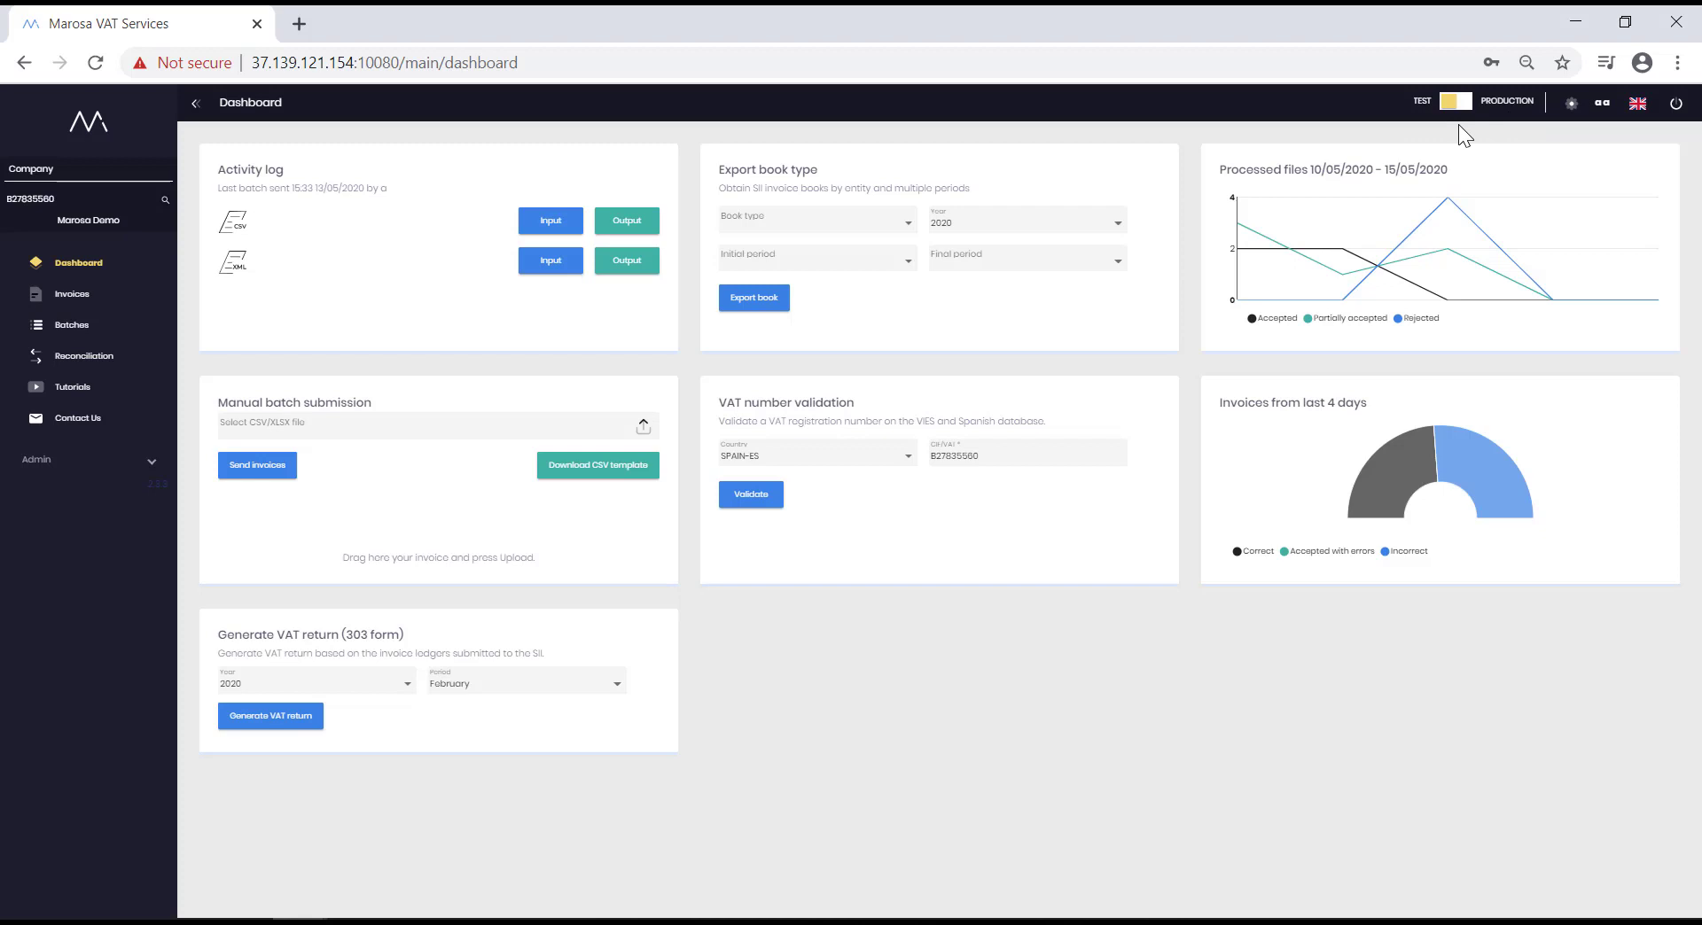
{"action": "mouse_move", "coordinate": [1421, 133]}
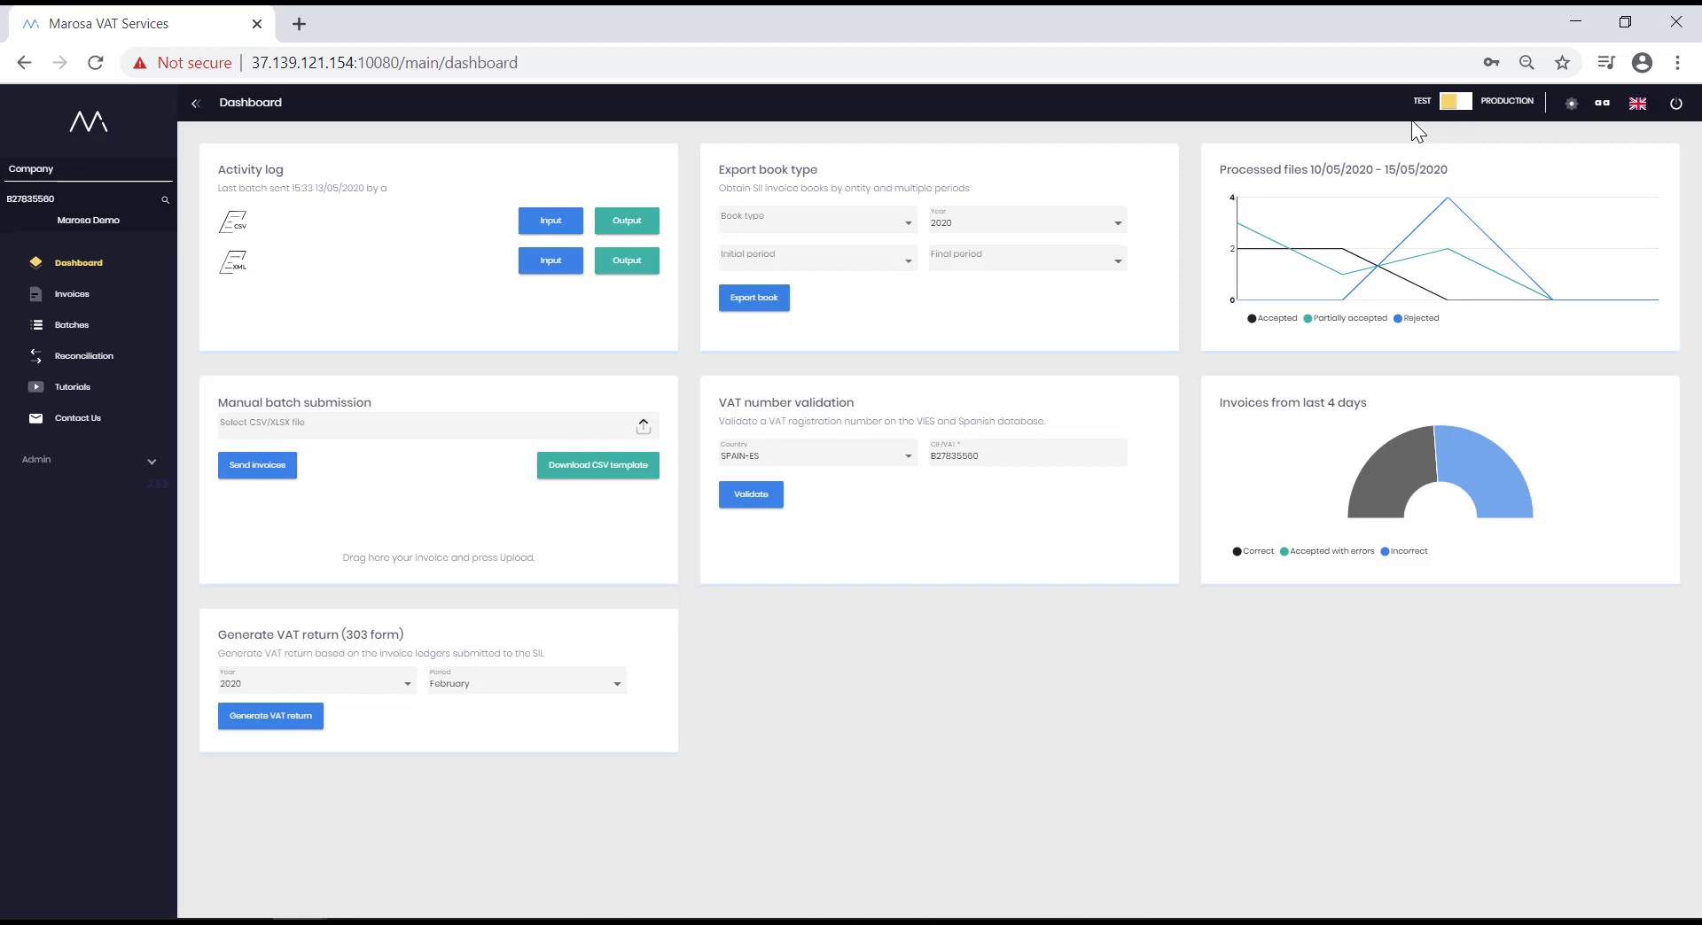
{"action": "mouse_move", "coordinate": [1457, 147]}
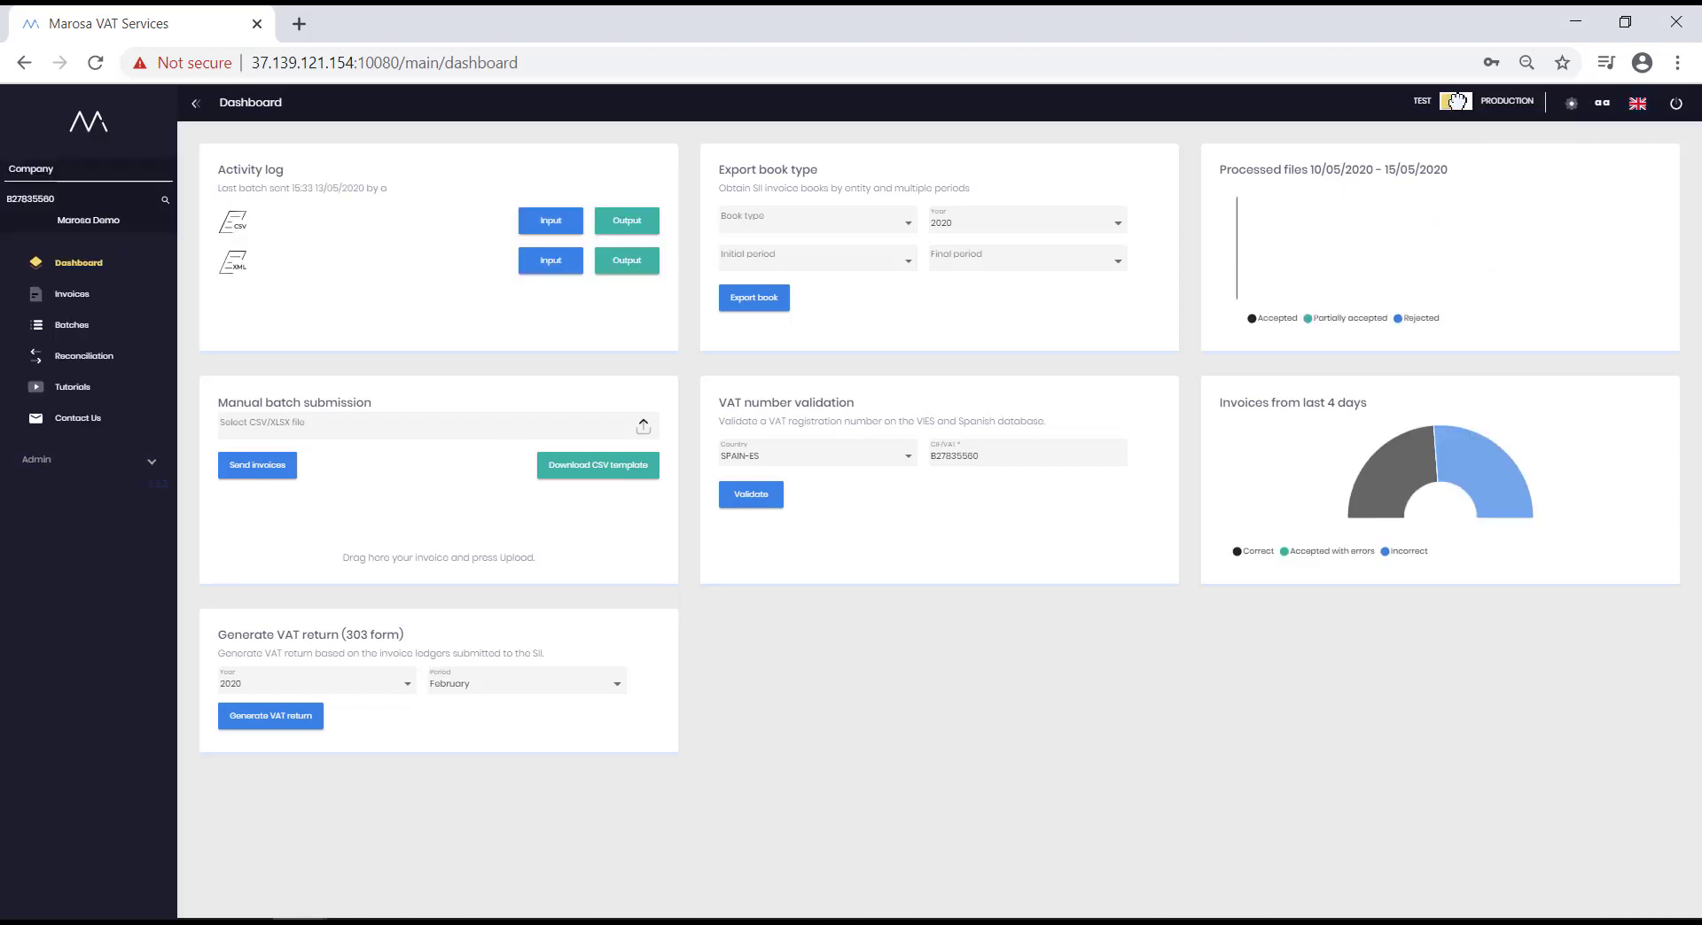
{"action": "left_click", "coordinate": [1457, 101]}
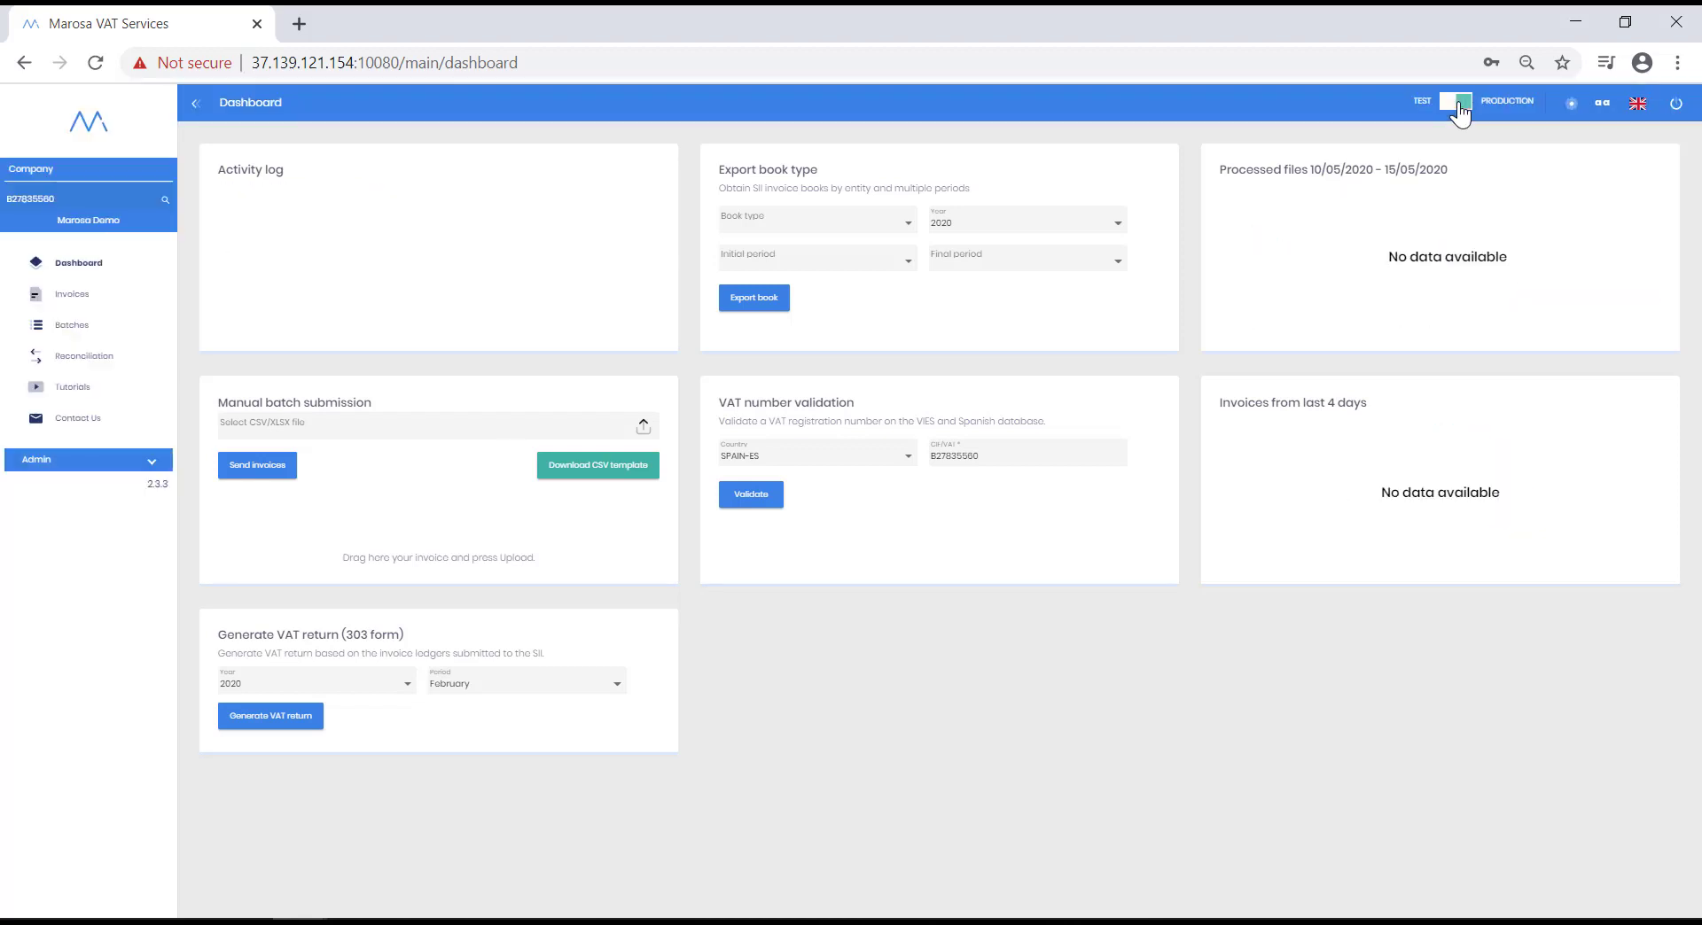
{"action": "left_click", "coordinate": [1454, 101]}
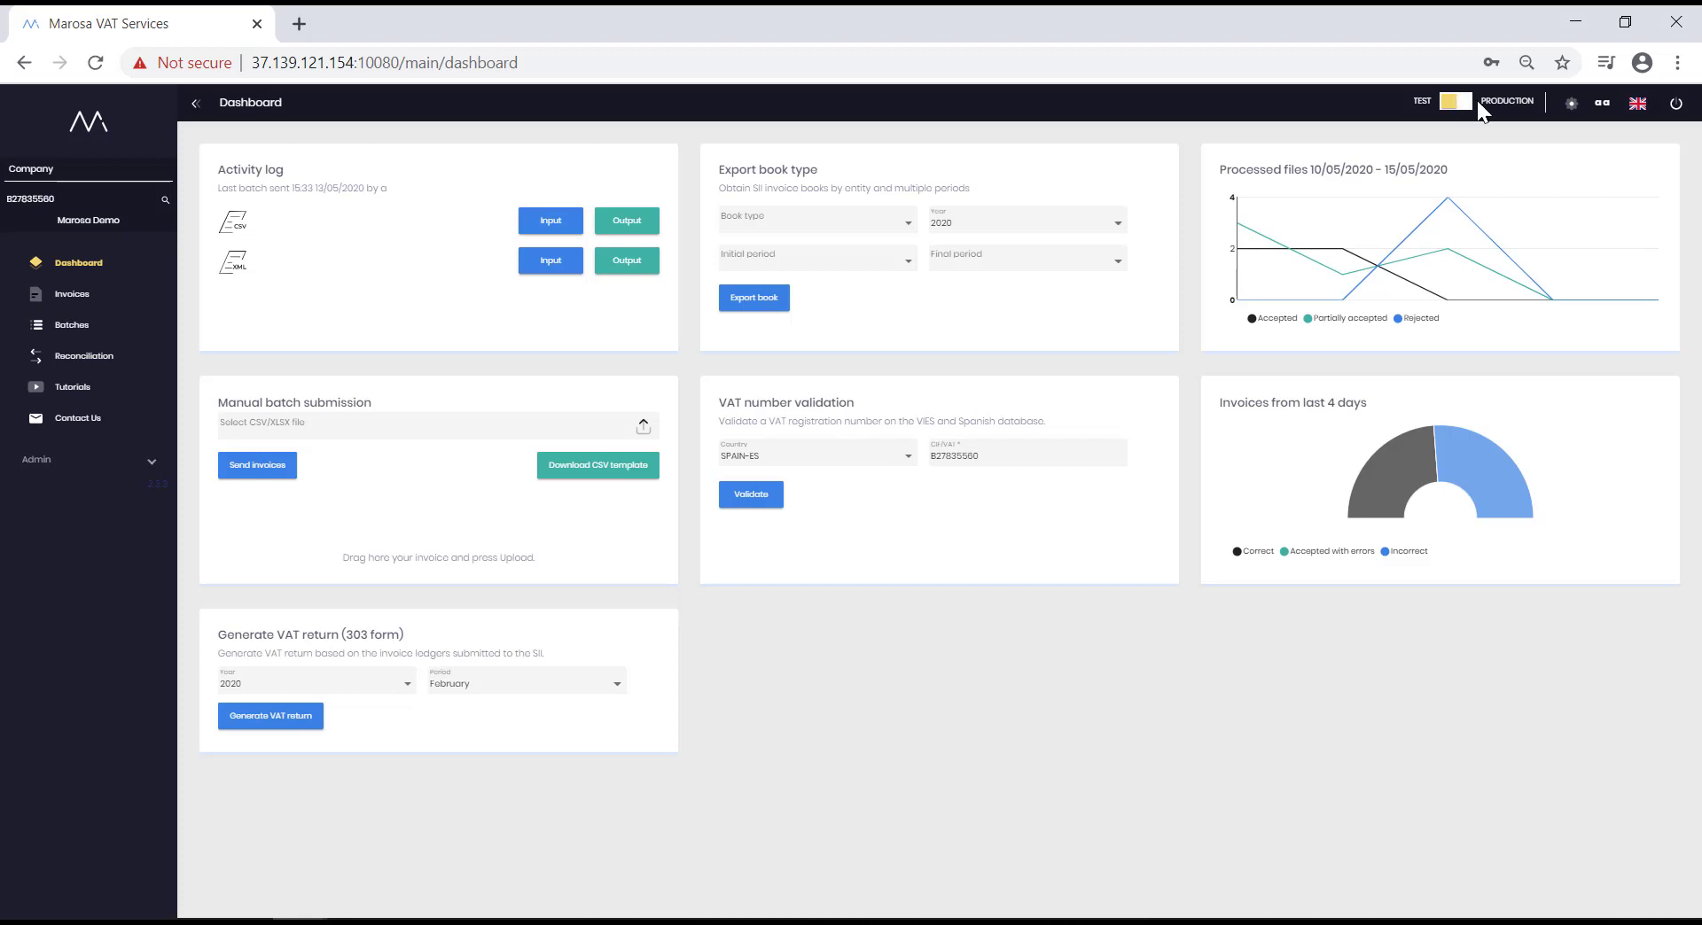
{"action": "mouse_move", "coordinate": [1588, 138]}
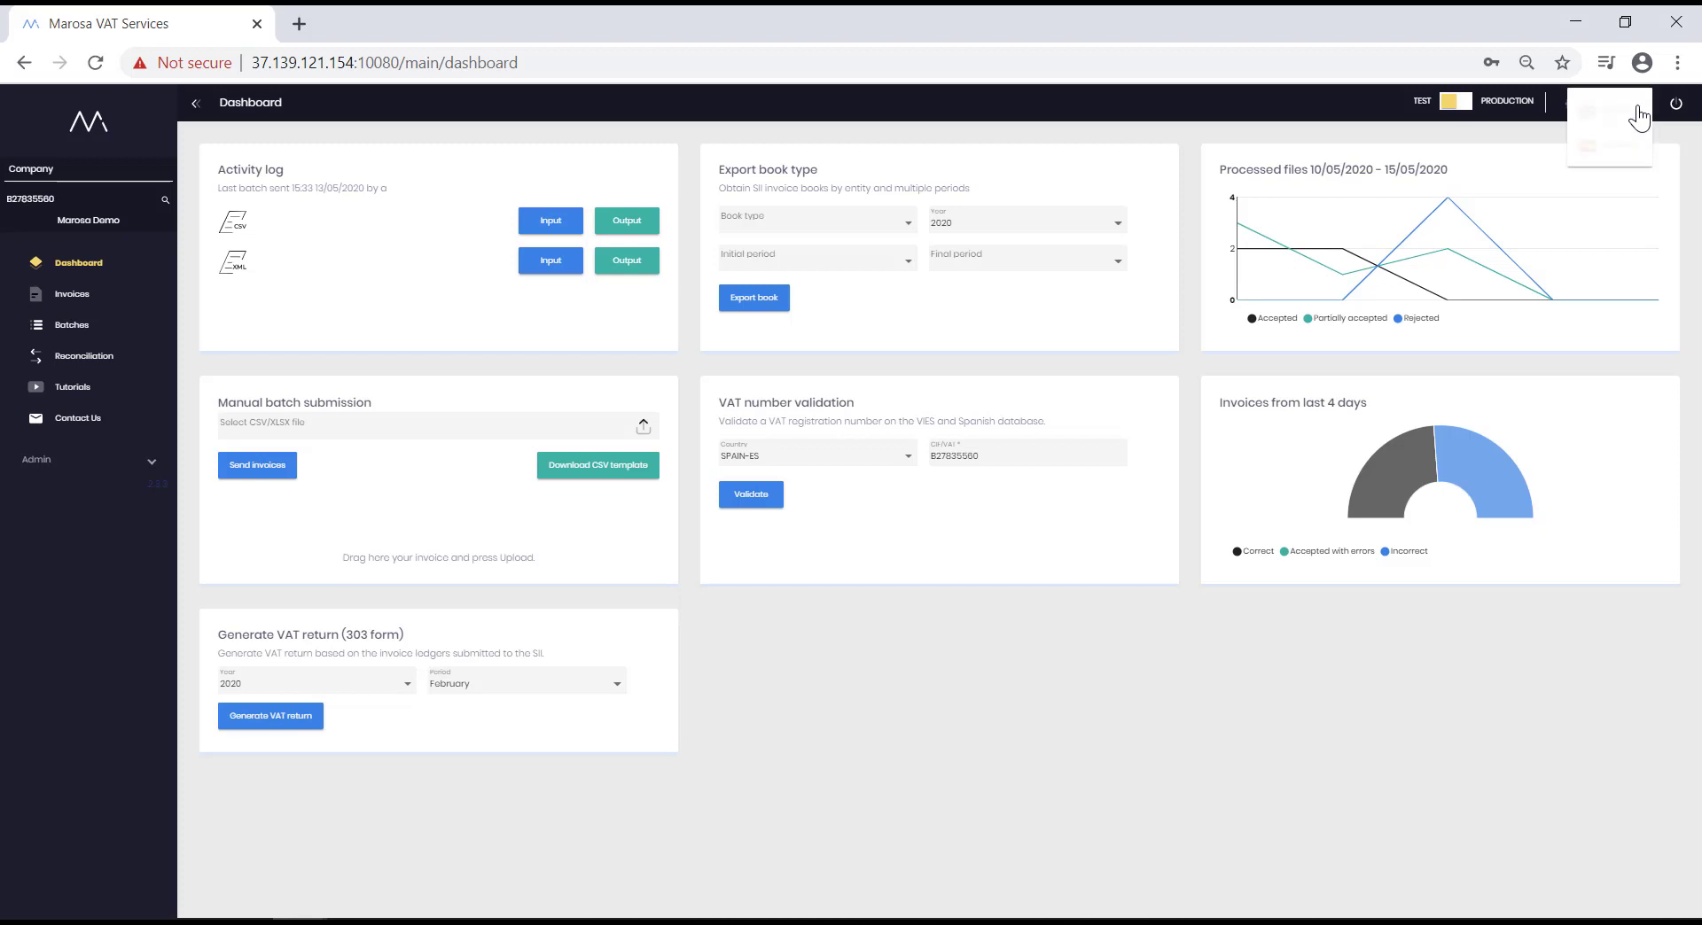
{"action": "left_click", "coordinate": [1609, 115]}
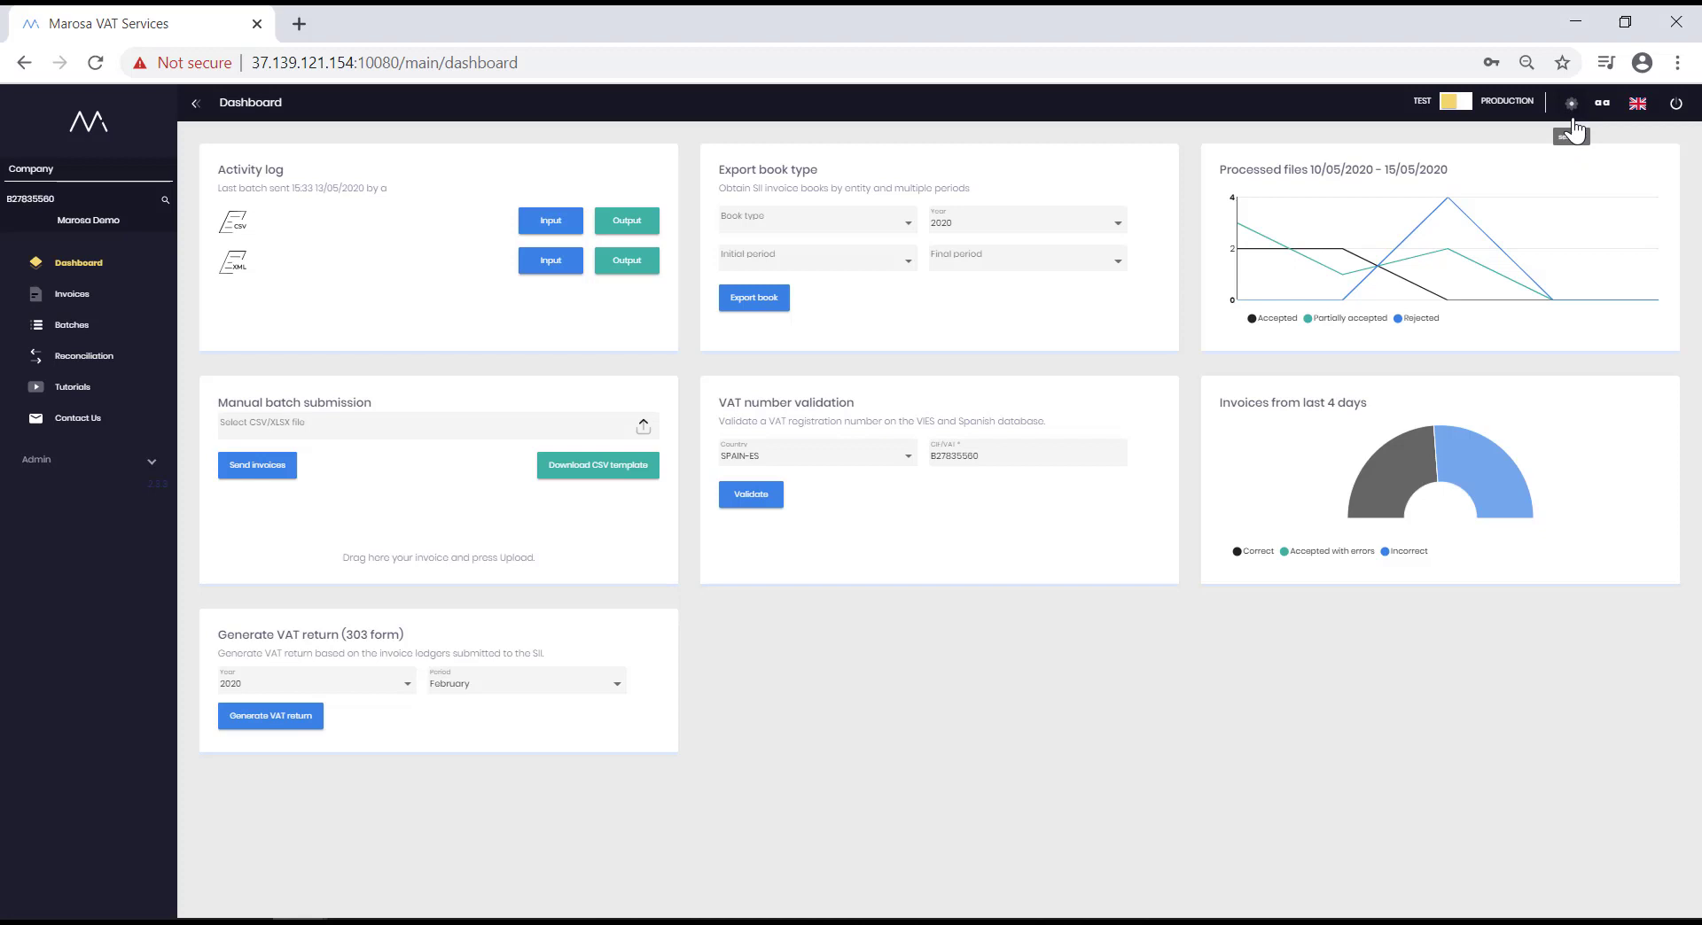
Review user preferences, keeping per-submission and end-of-day summary notifications enabled, then return to the dashboard
{"action": "left_click", "coordinate": [1571, 103]}
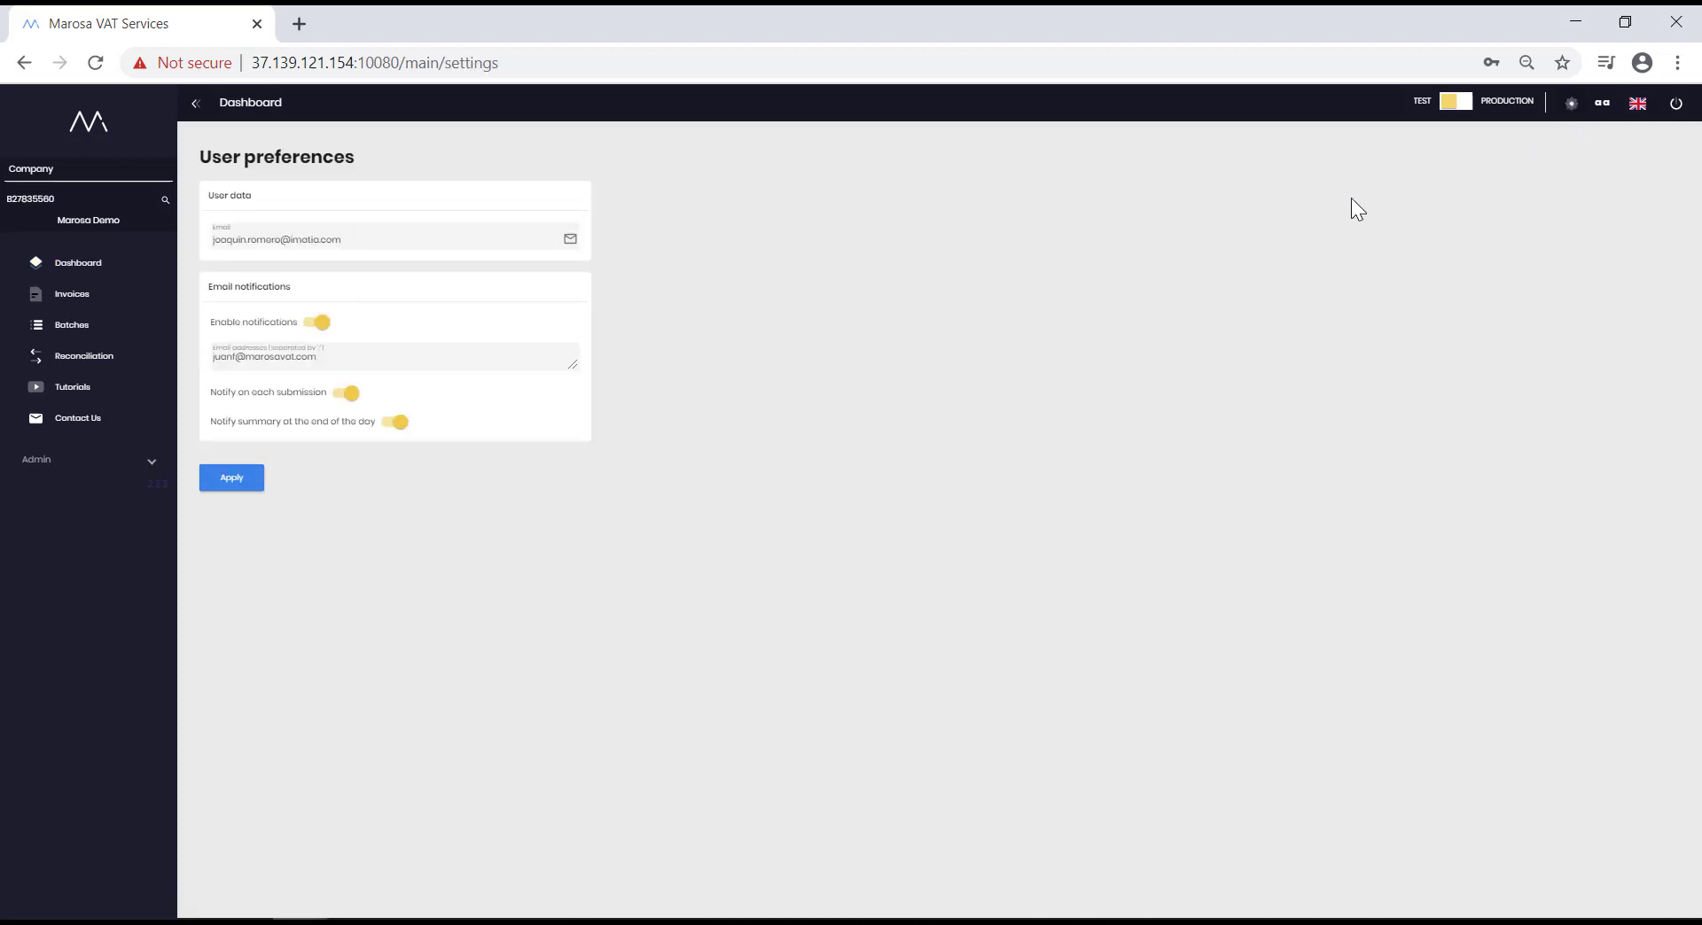
{"action": "mouse_move", "coordinate": [184, 305]}
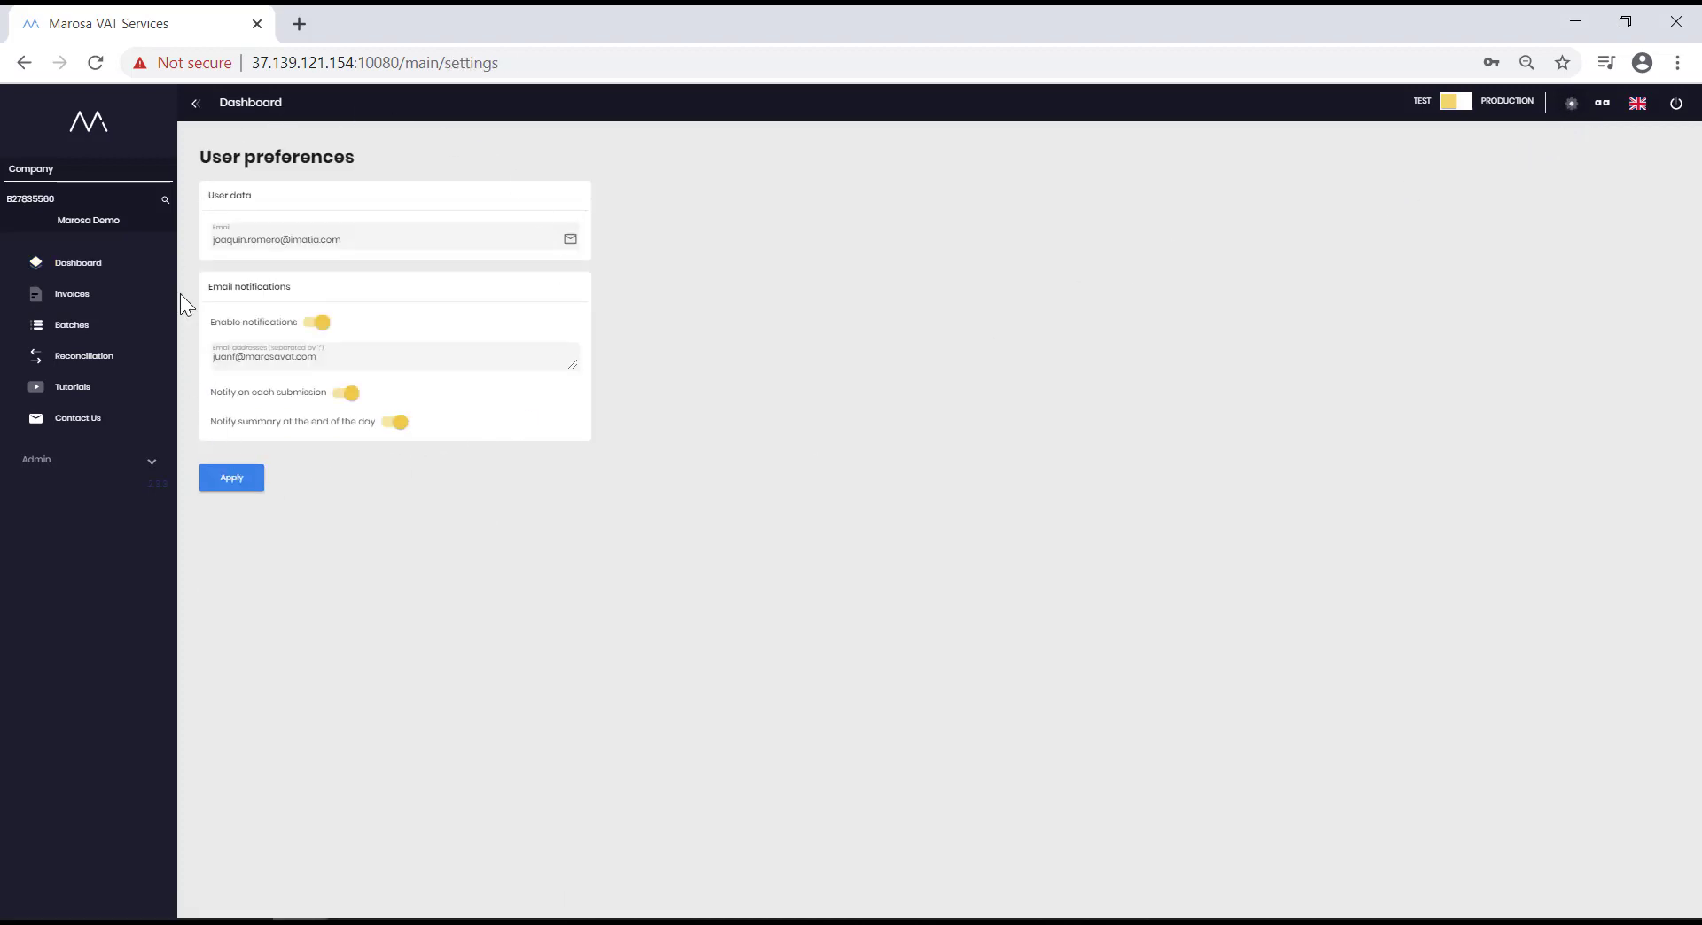
{"action": "mouse_move", "coordinate": [477, 390]}
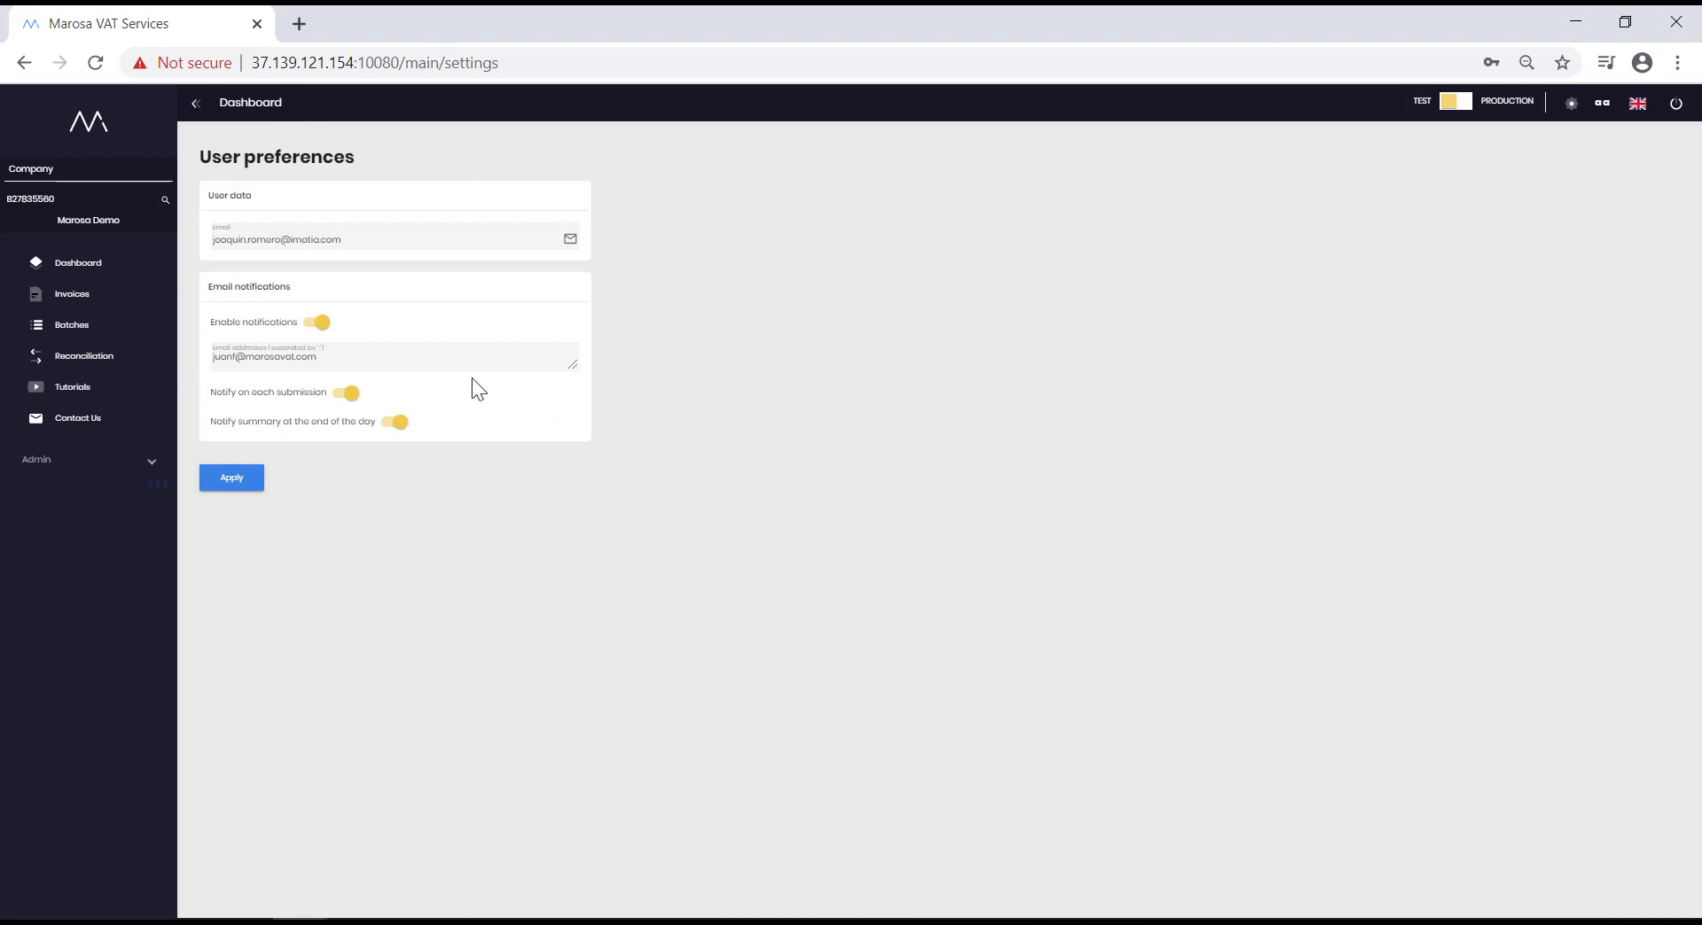
{"action": "mouse_move", "coordinate": [675, 365]}
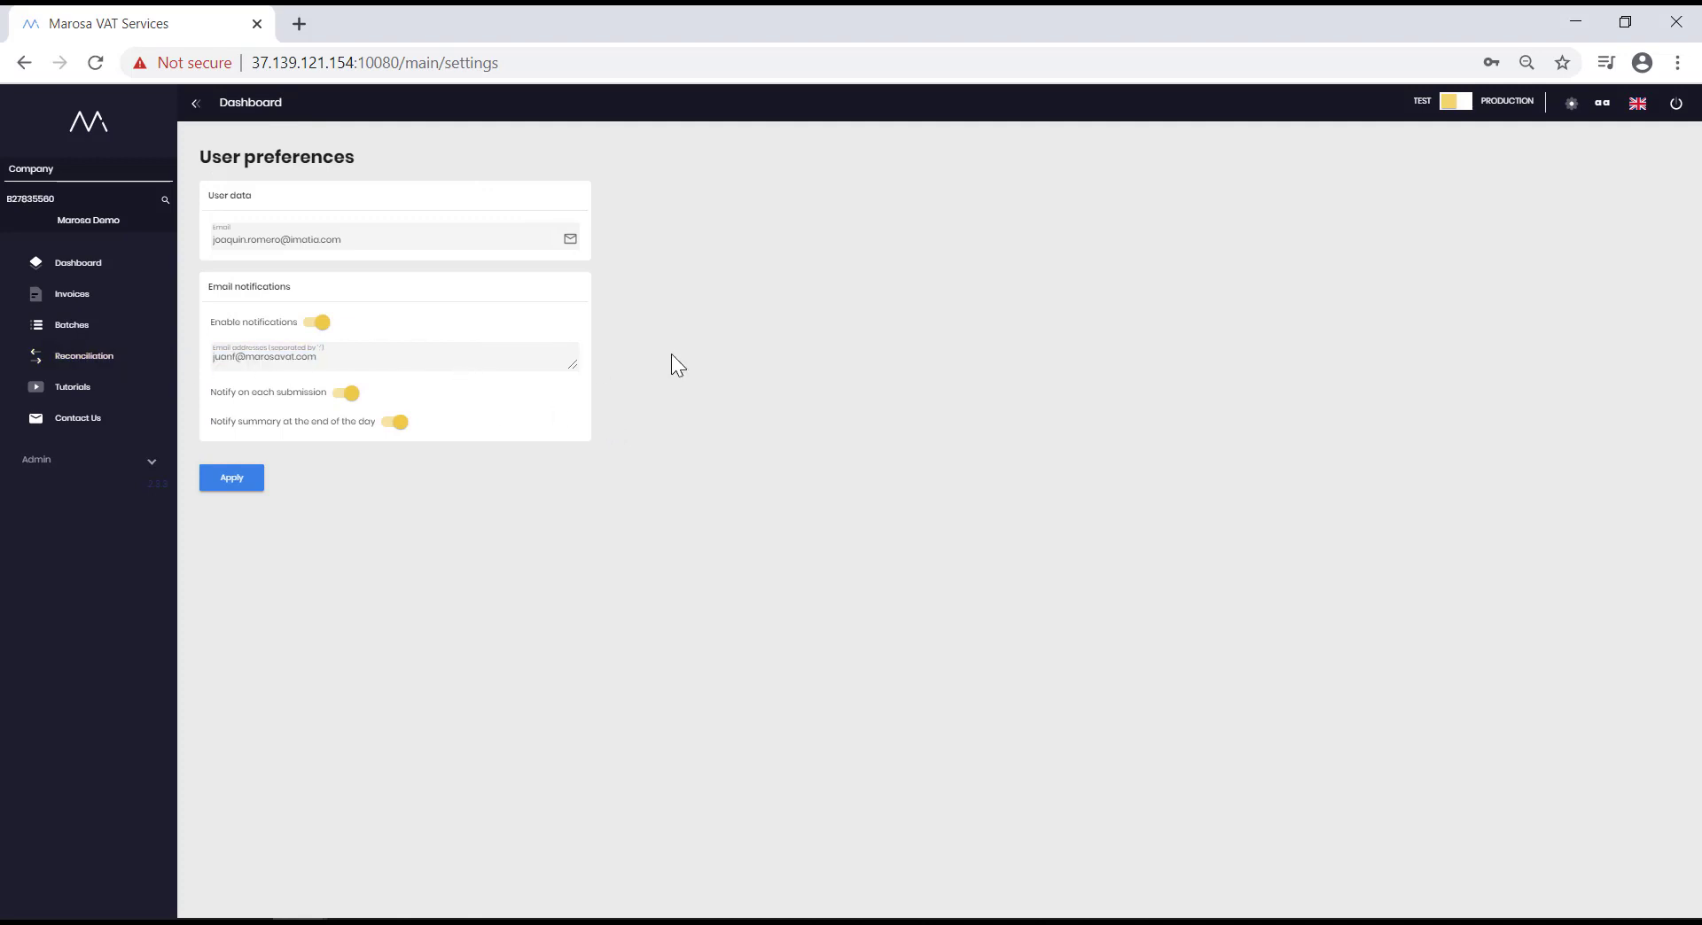
{"action": "mouse_move", "coordinate": [677, 363]}
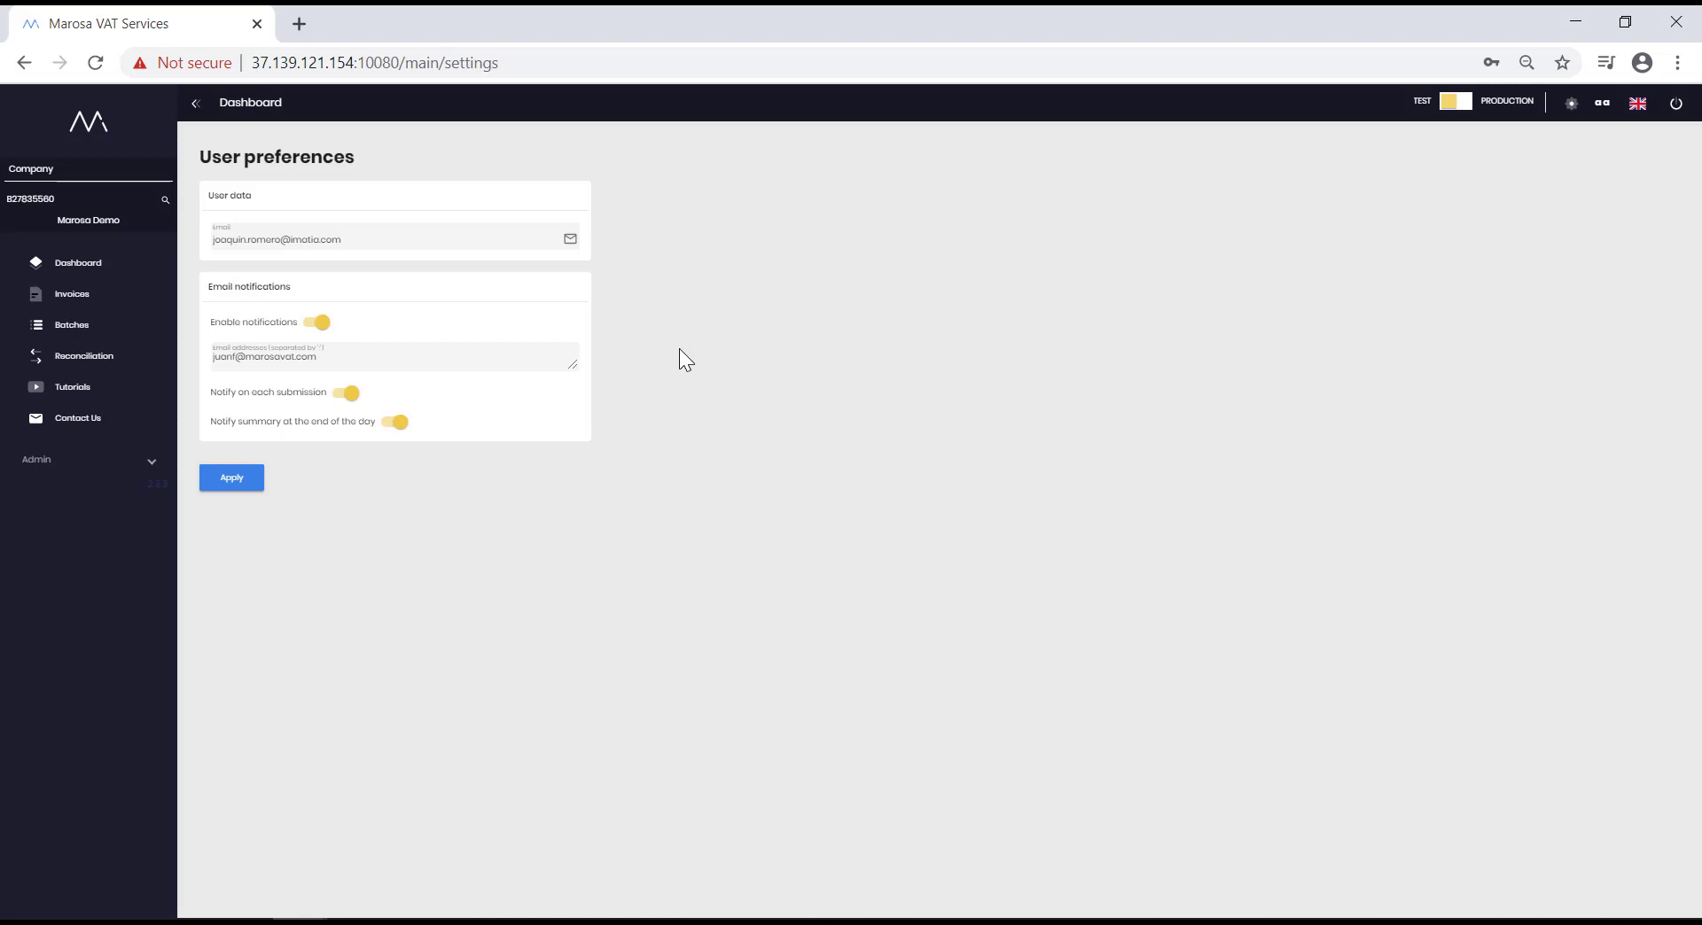
{"action": "left_click", "coordinate": [344, 393]}
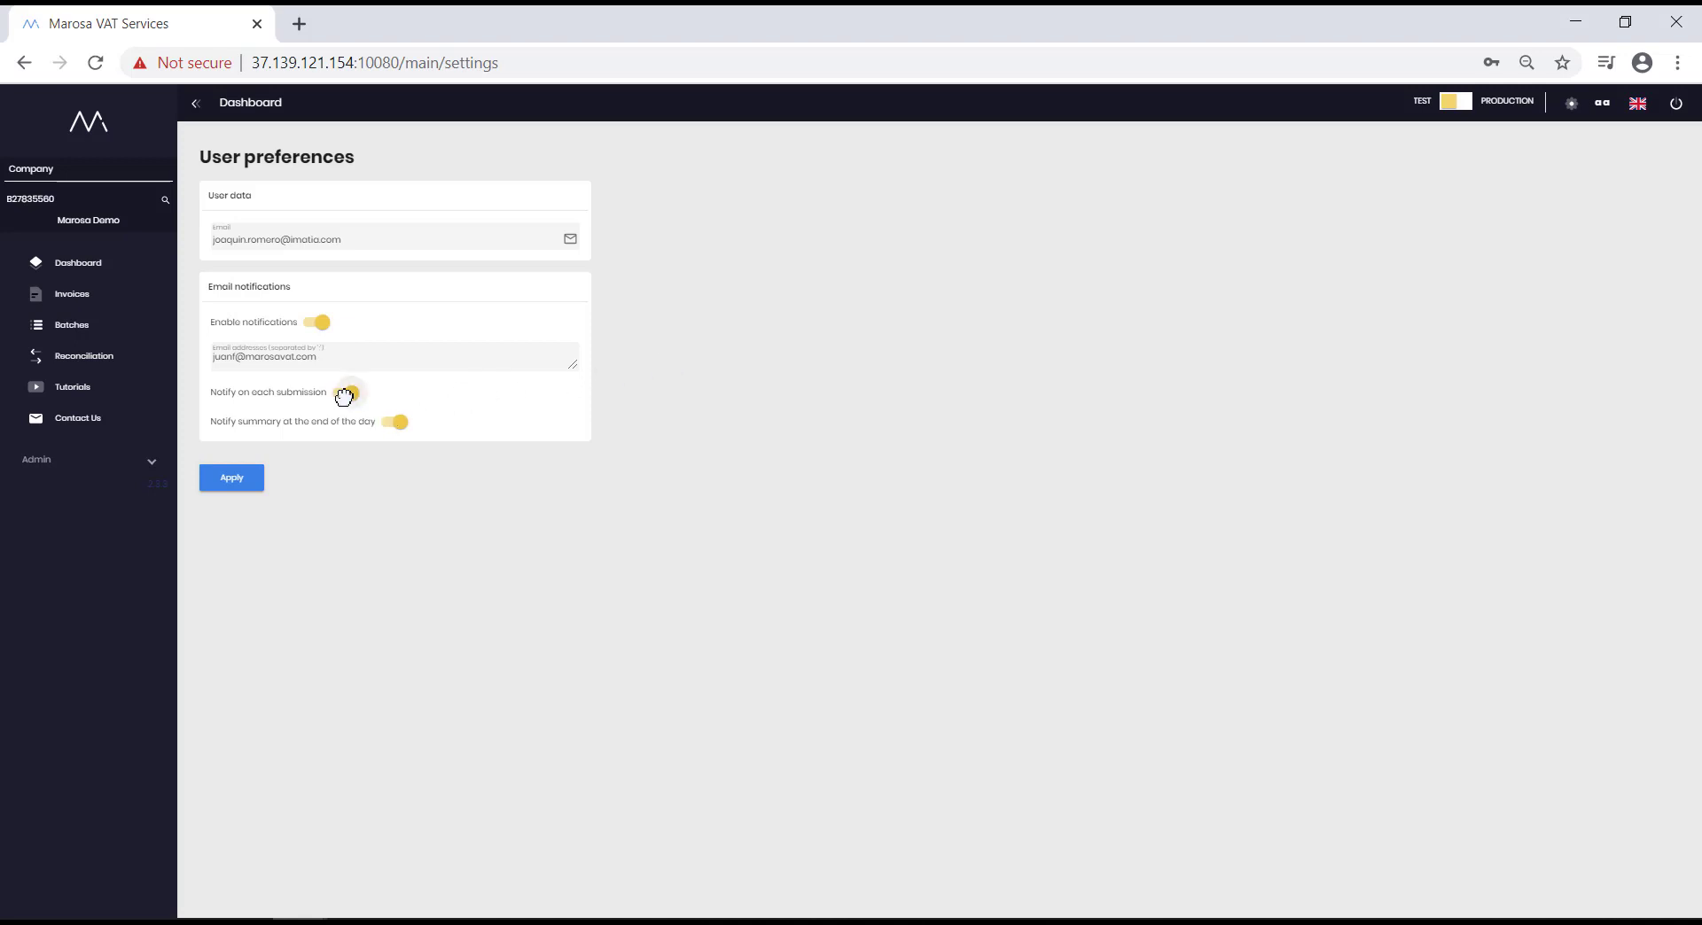
{"action": "left_click", "coordinate": [344, 394]}
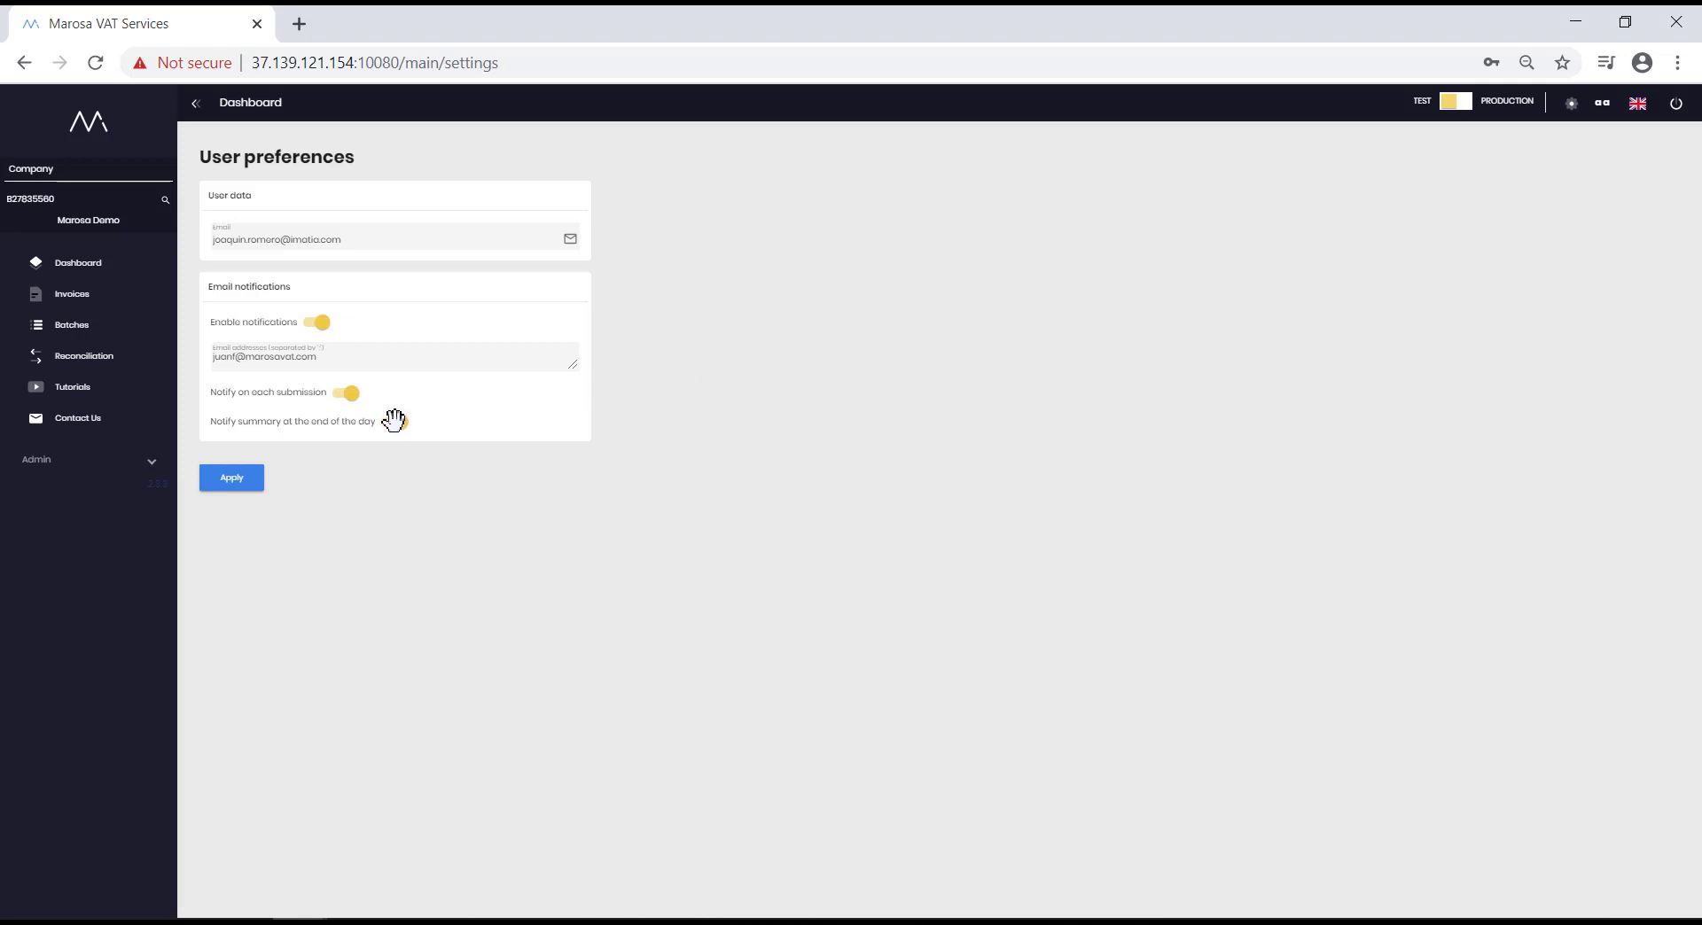
{"action": "left_click", "coordinate": [394, 422]}
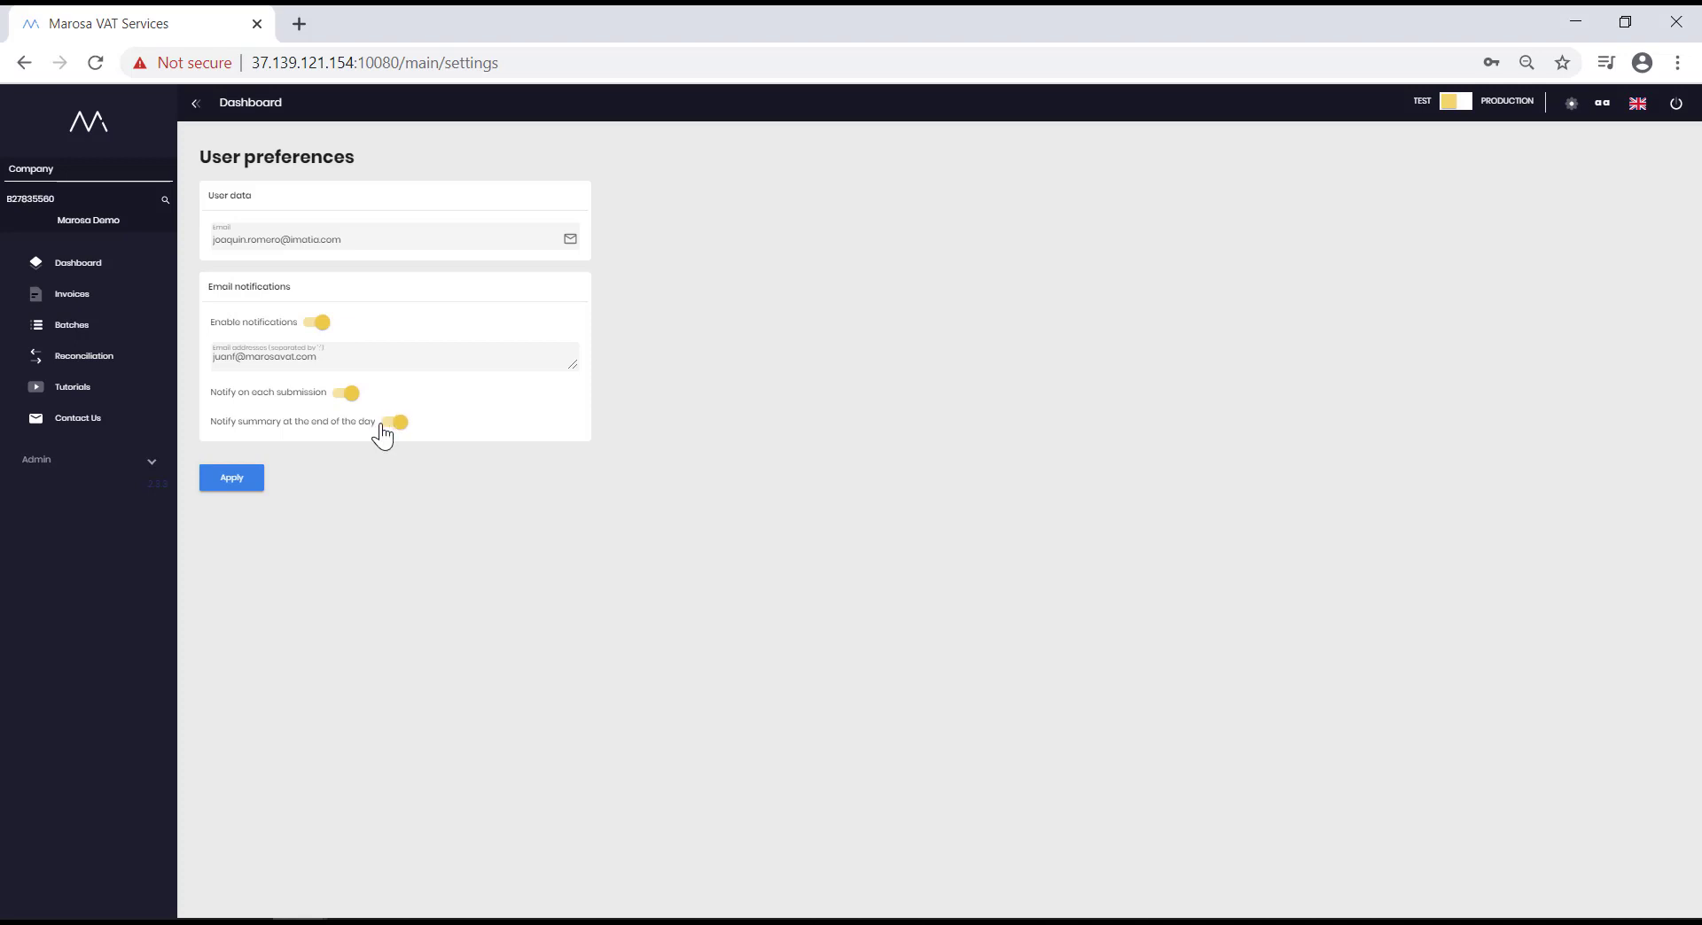
{"action": "left_click", "coordinate": [76, 260]}
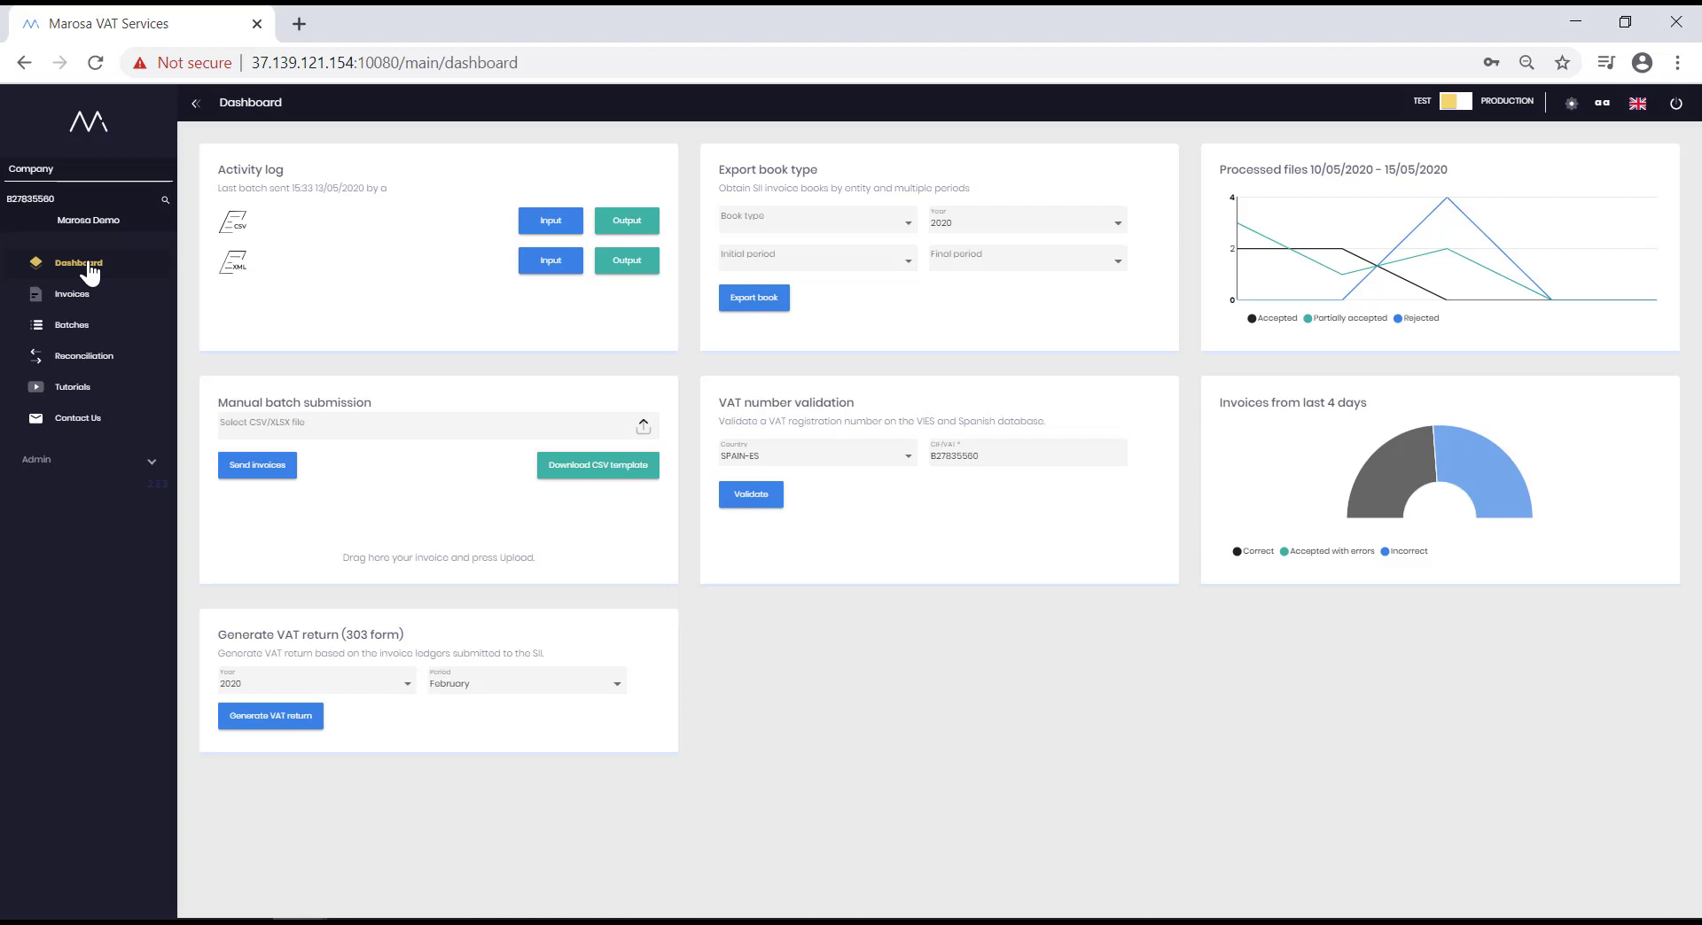
{"action": "mouse_move", "coordinate": [542, 127]}
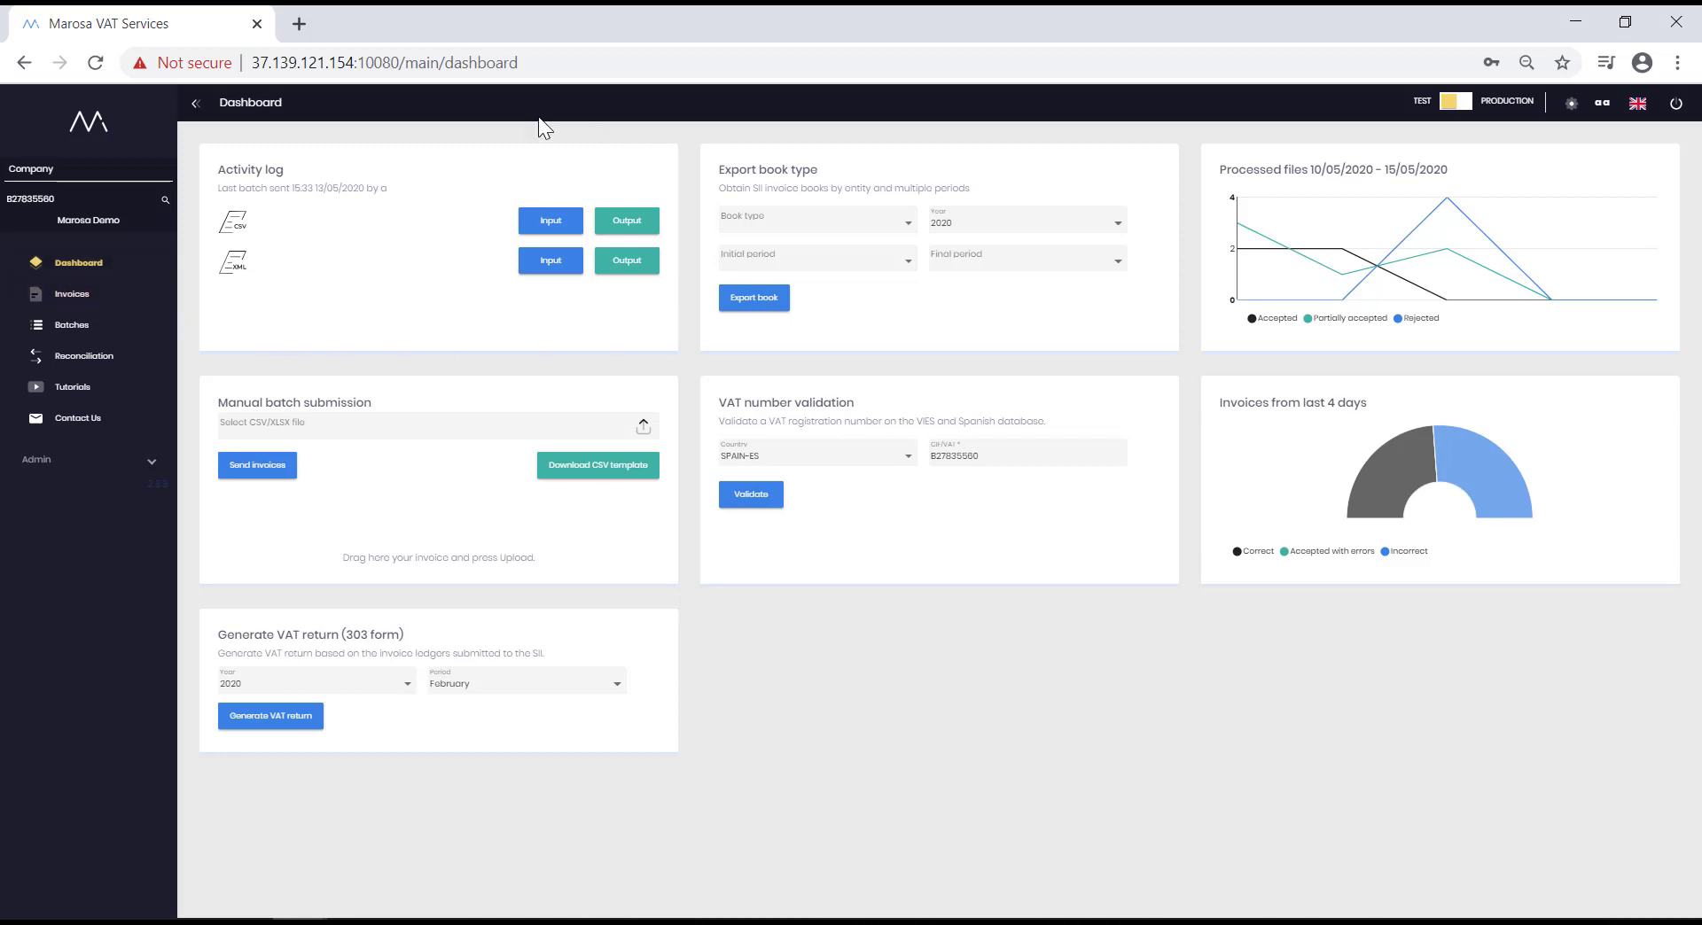
{"action": "mouse_move", "coordinate": [292, 143]}
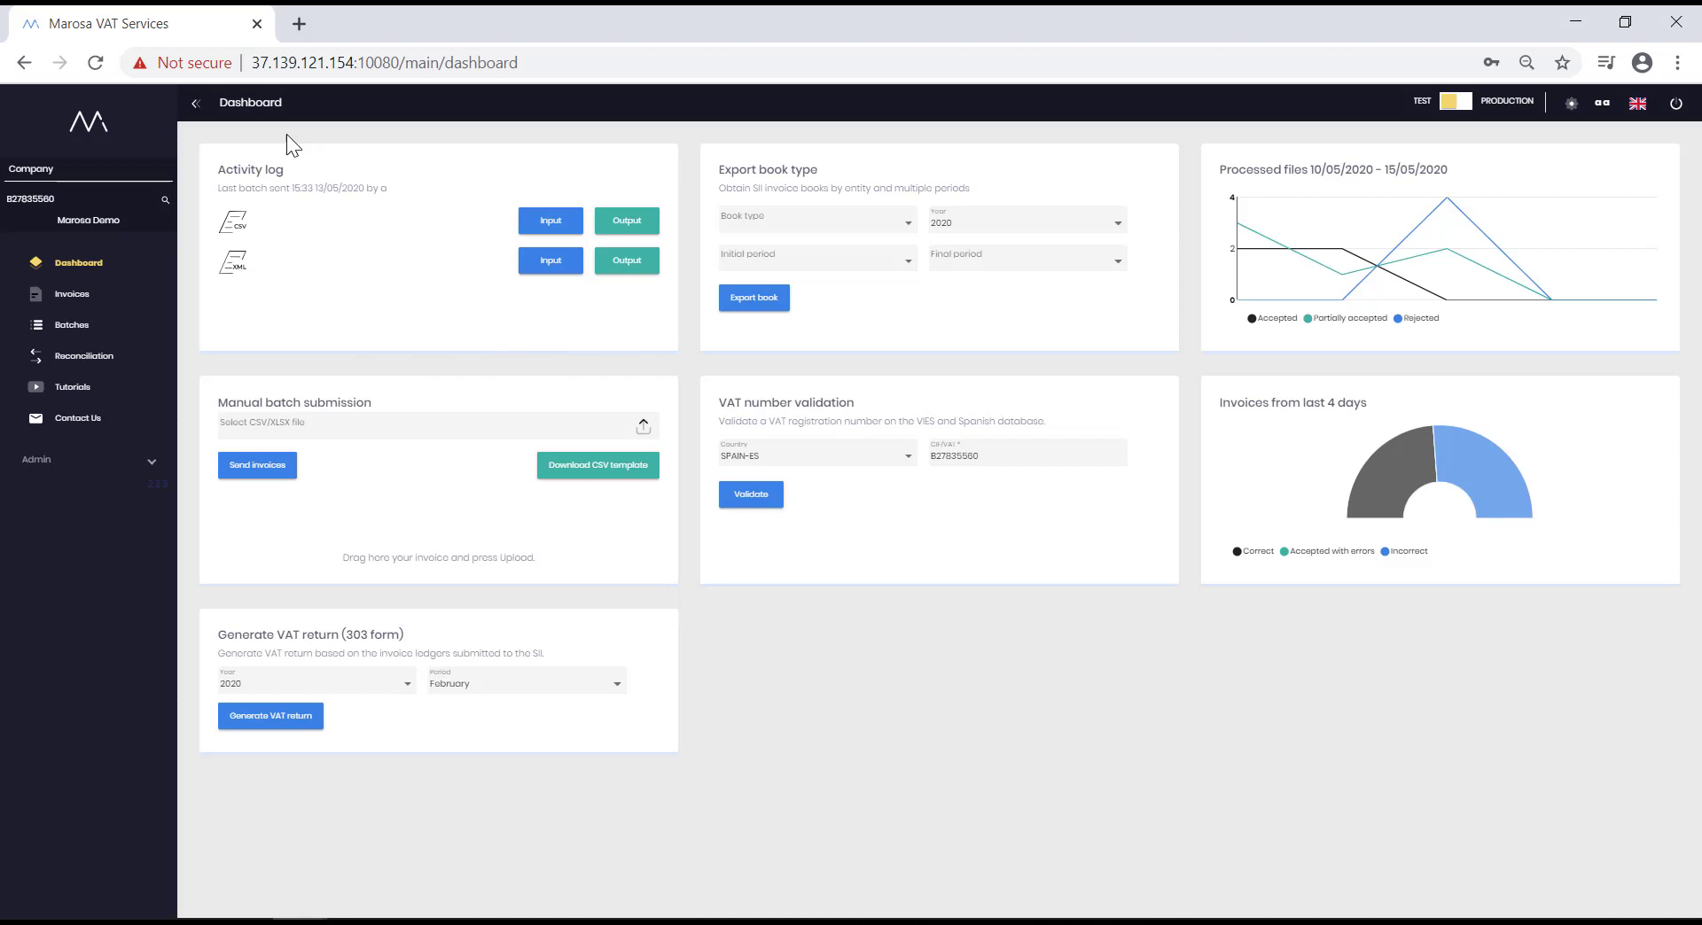
{"action": "mouse_move", "coordinate": [421, 324]}
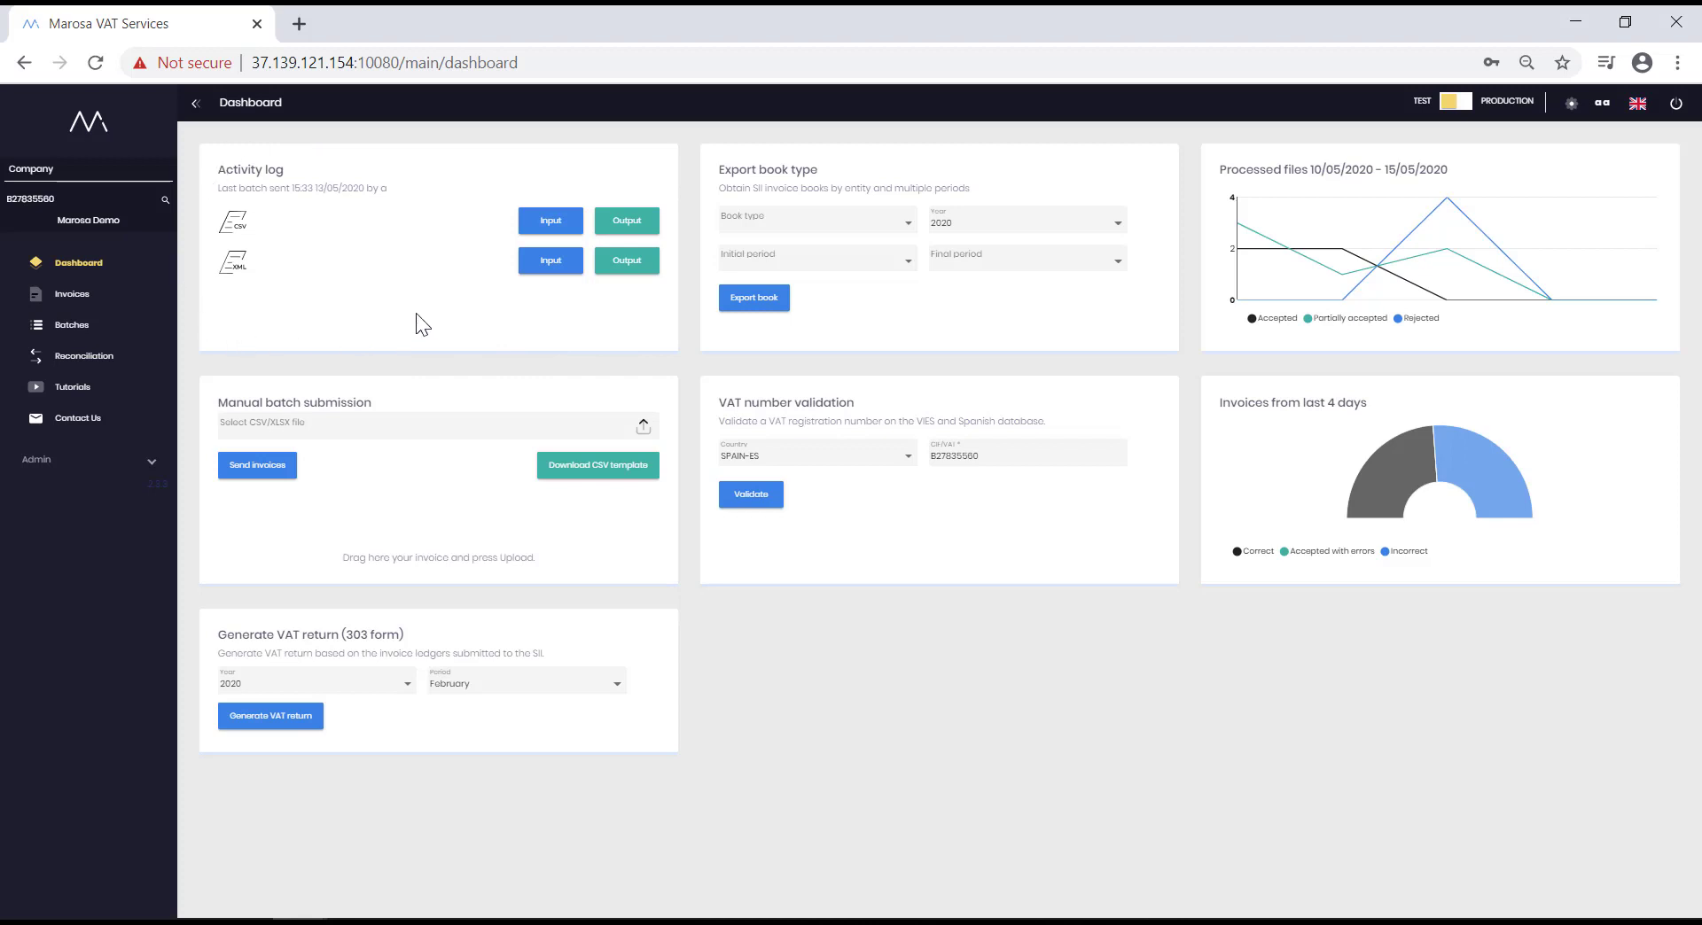
{"action": "mouse_move", "coordinate": [519, 236]}
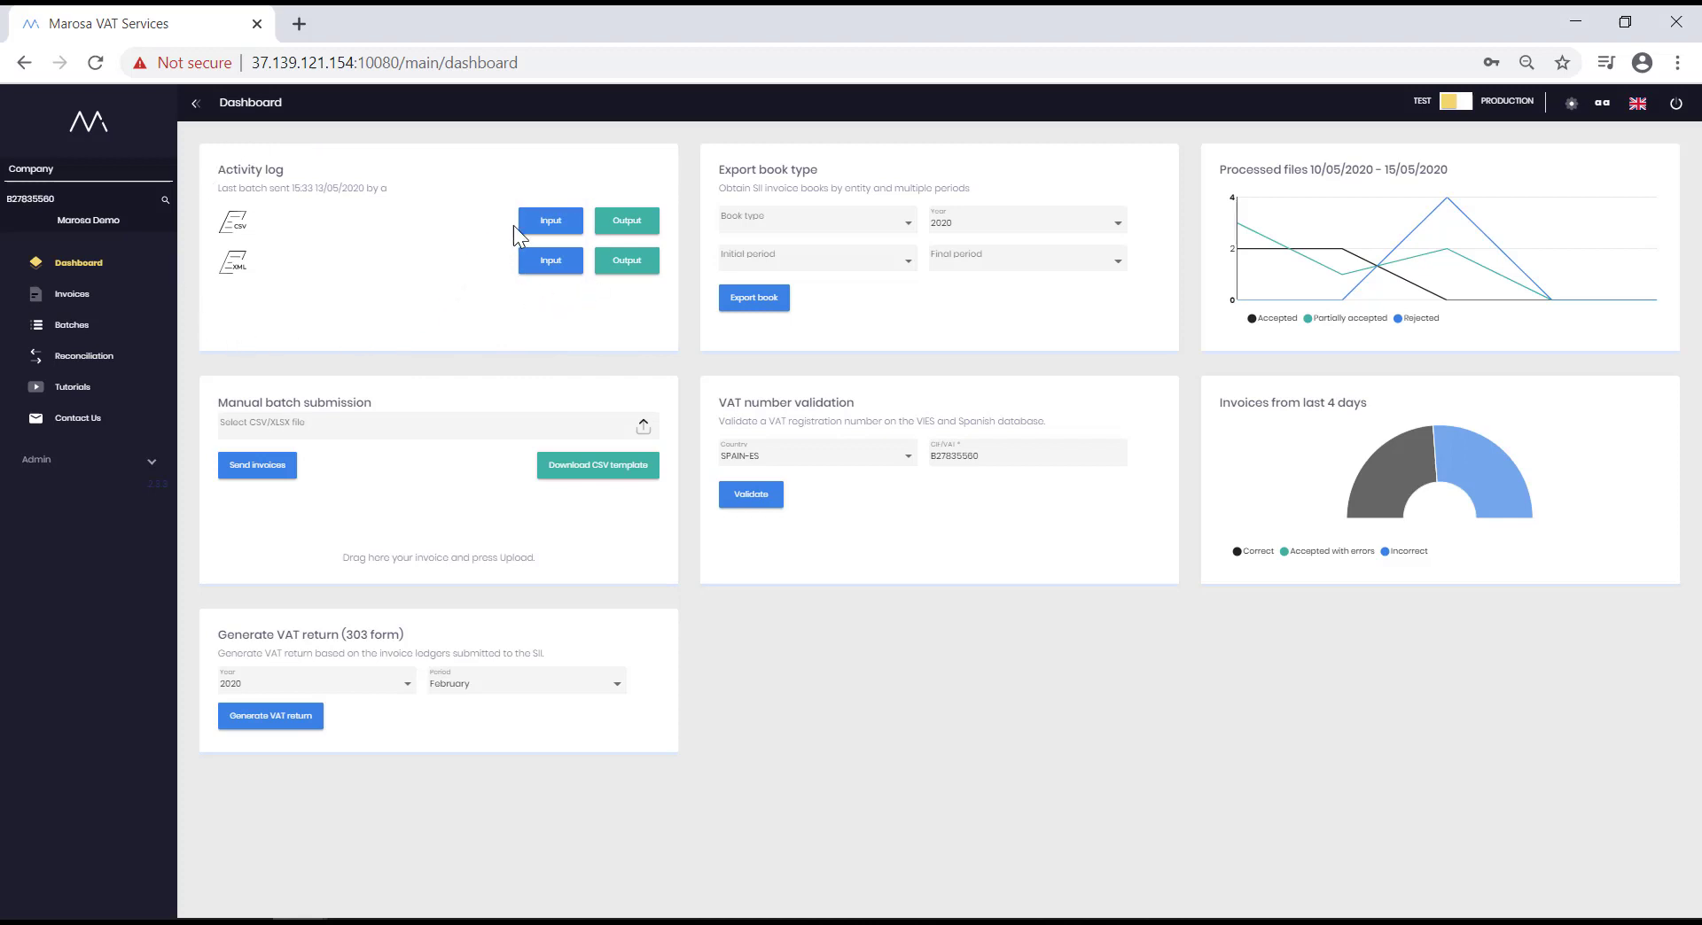
{"action": "mouse_move", "coordinate": [659, 228]}
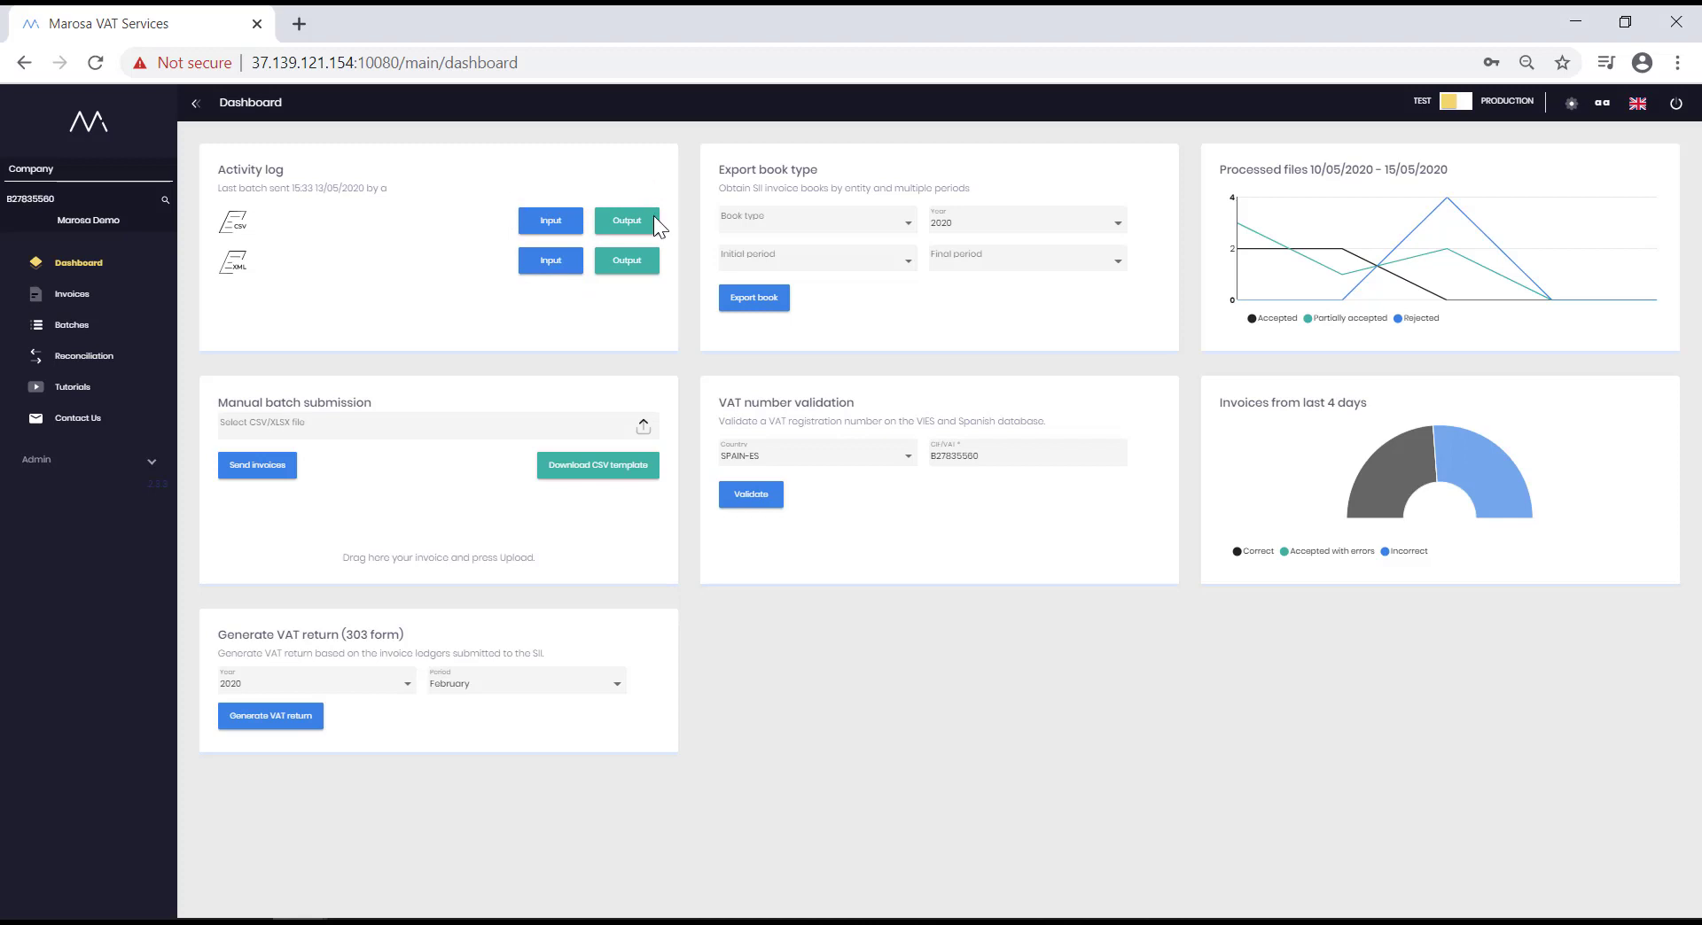
{"action": "mouse_move", "coordinate": [497, 308]}
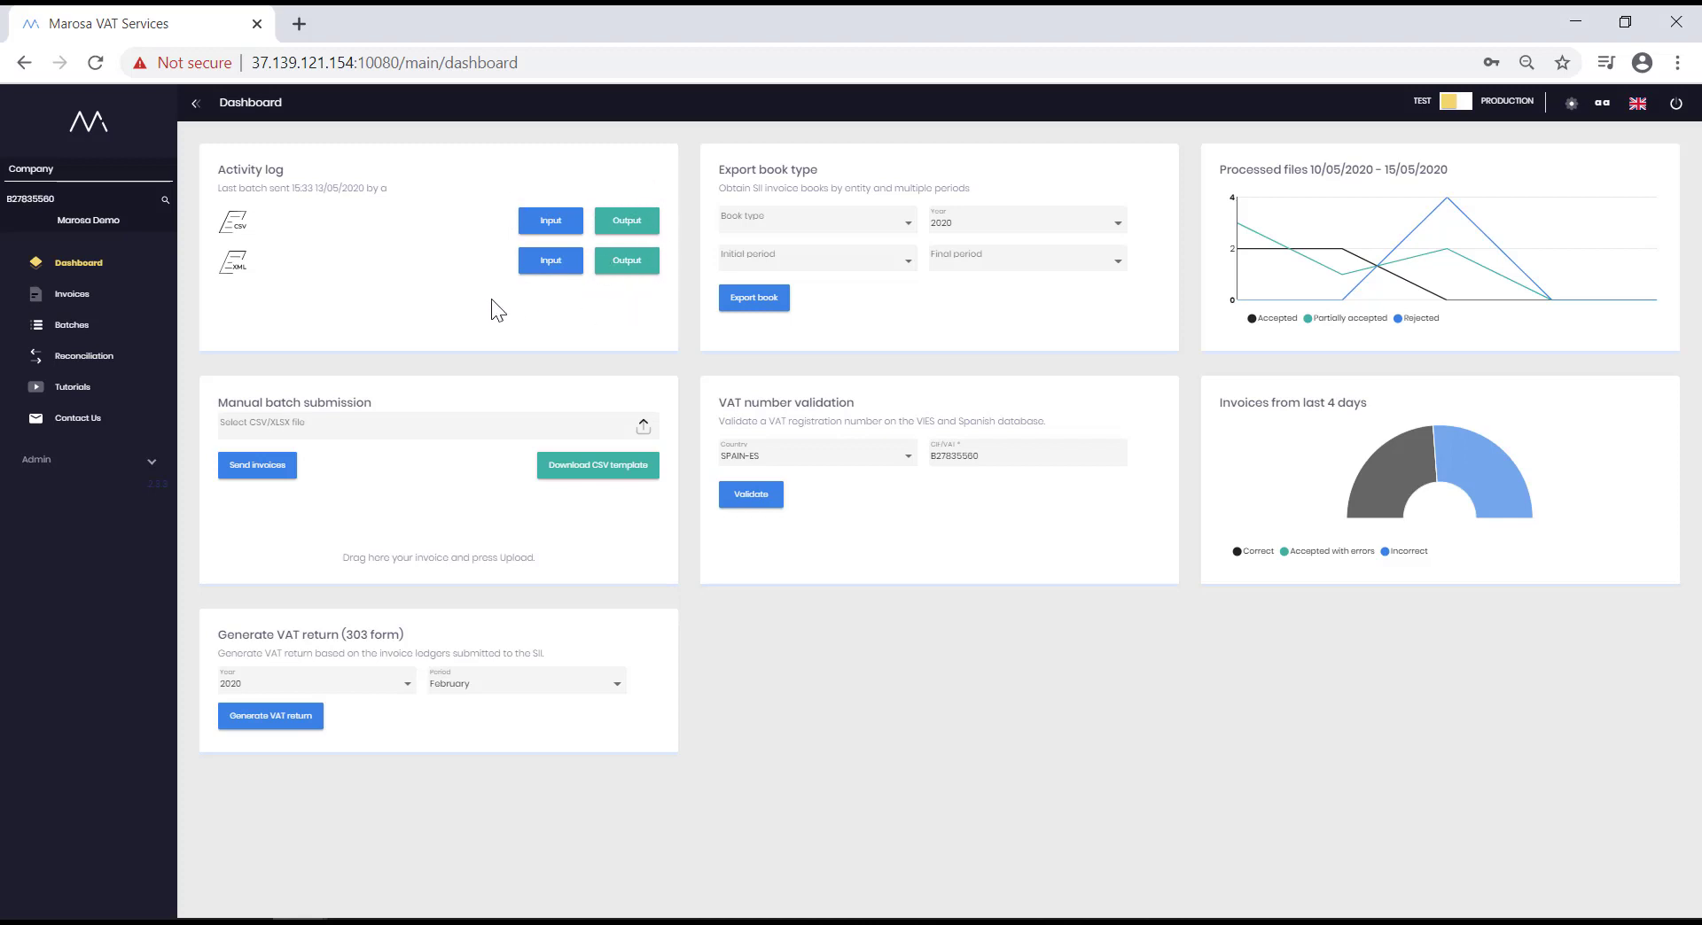
{"action": "mouse_move", "coordinate": [456, 303]}
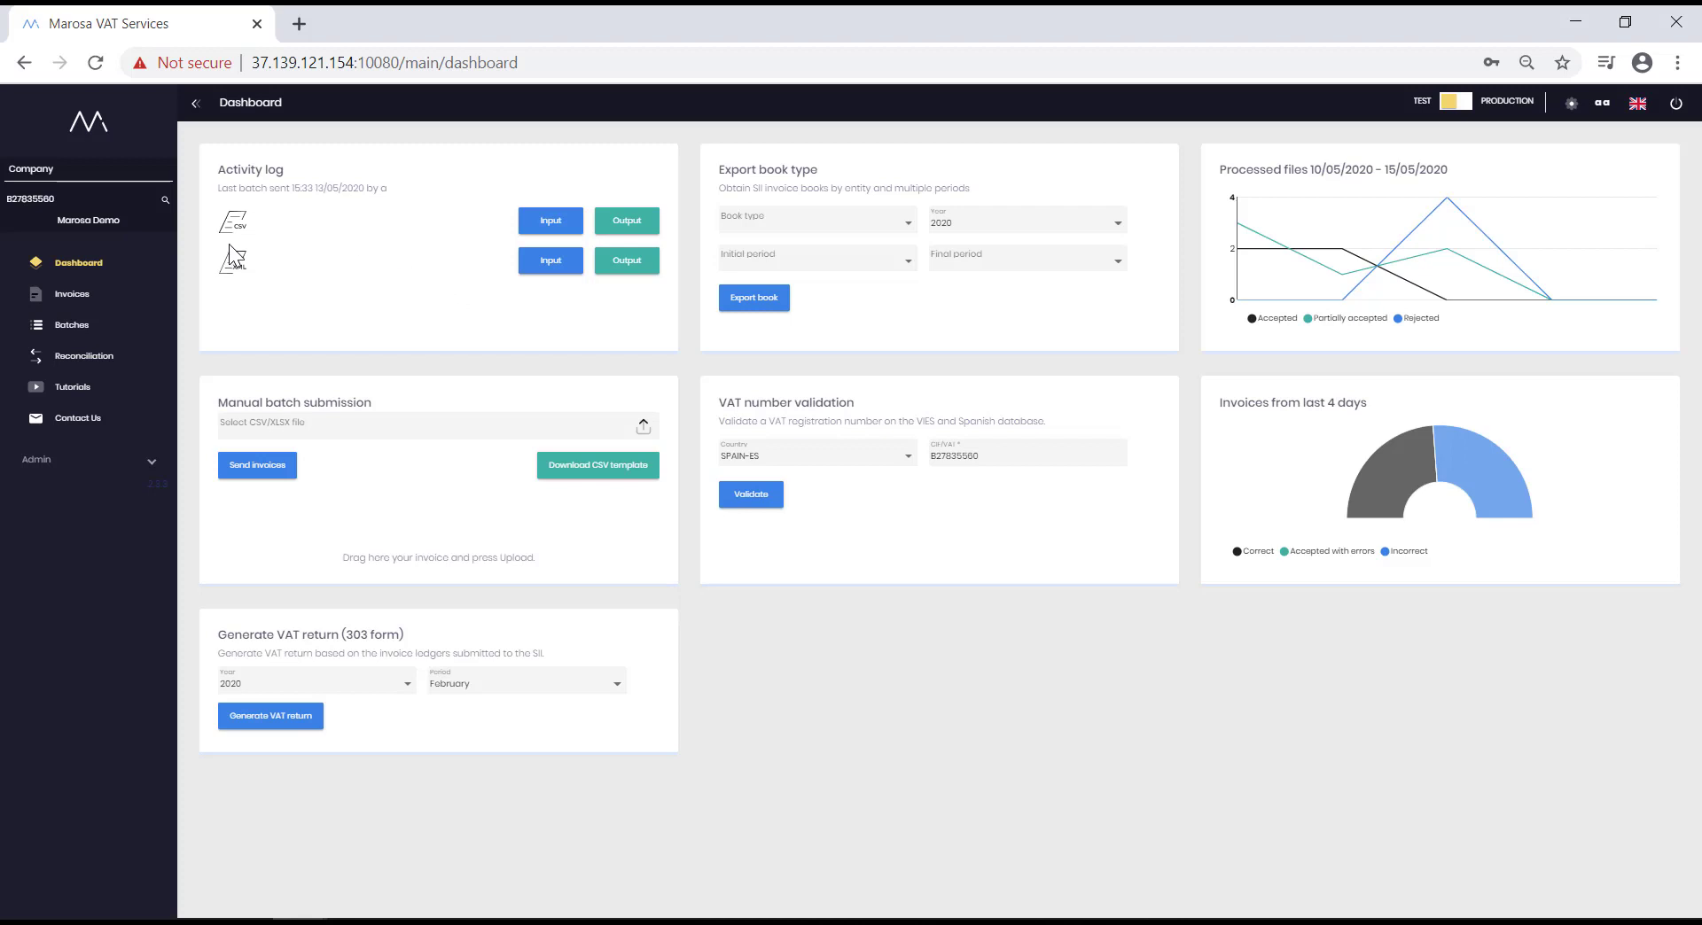
{"action": "mouse_move", "coordinate": [211, 298]}
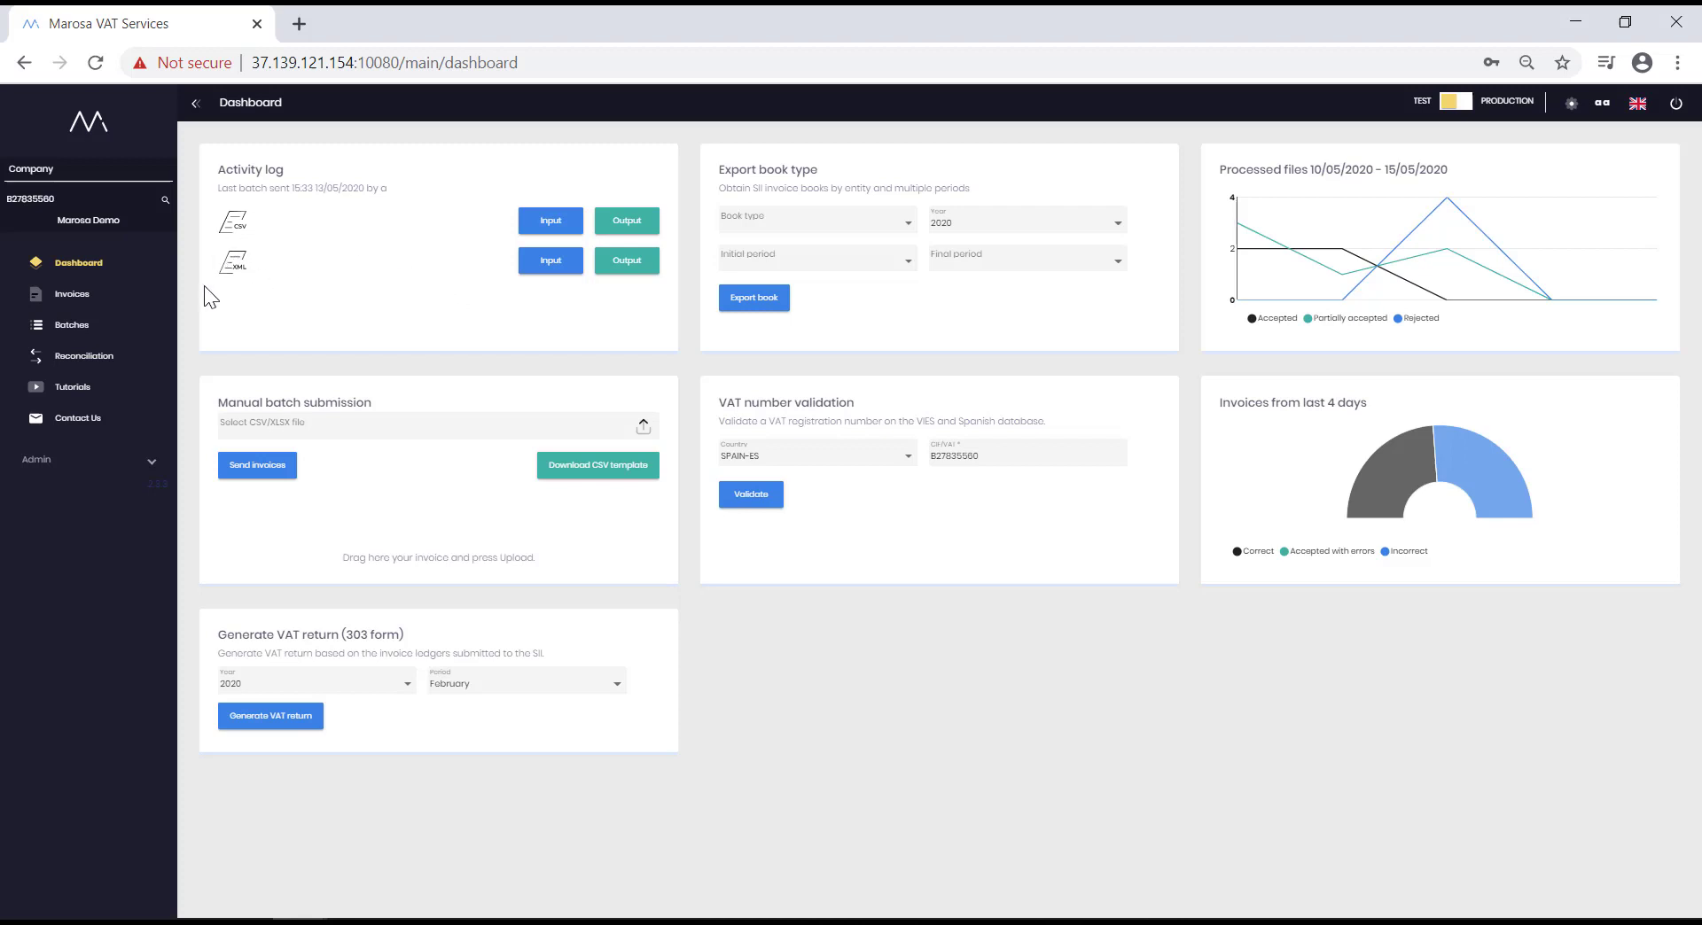
{"action": "mouse_move", "coordinate": [245, 300]}
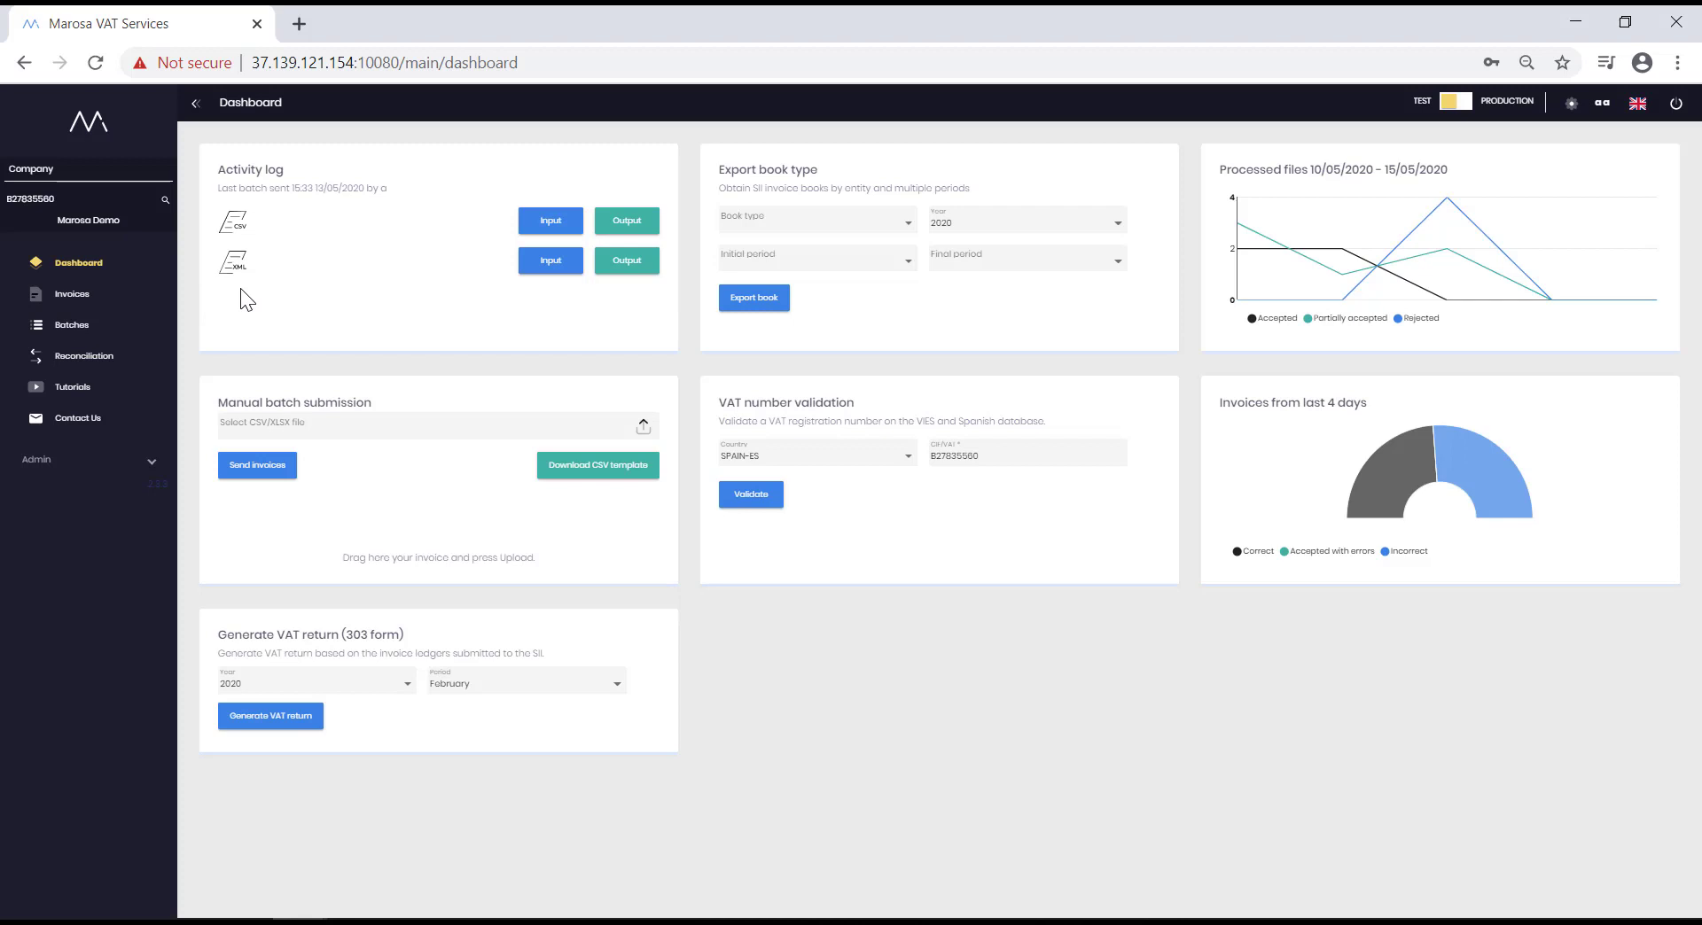
{"action": "mouse_move", "coordinate": [1118, 177]}
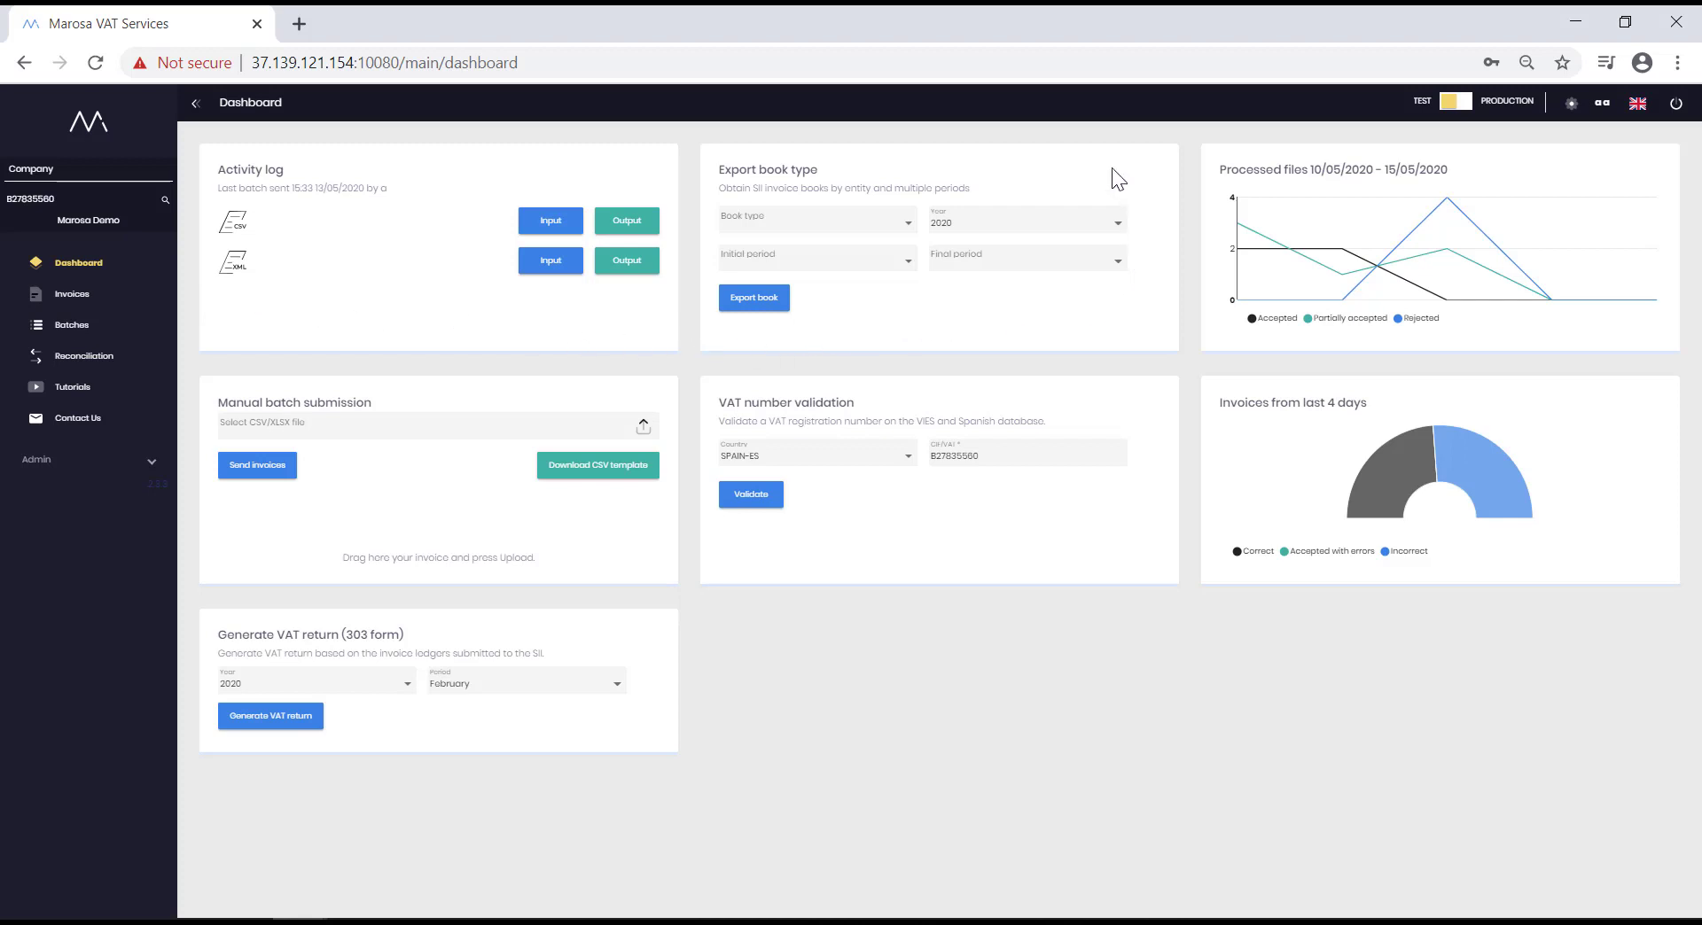
{"action": "mouse_move", "coordinate": [819, 159]}
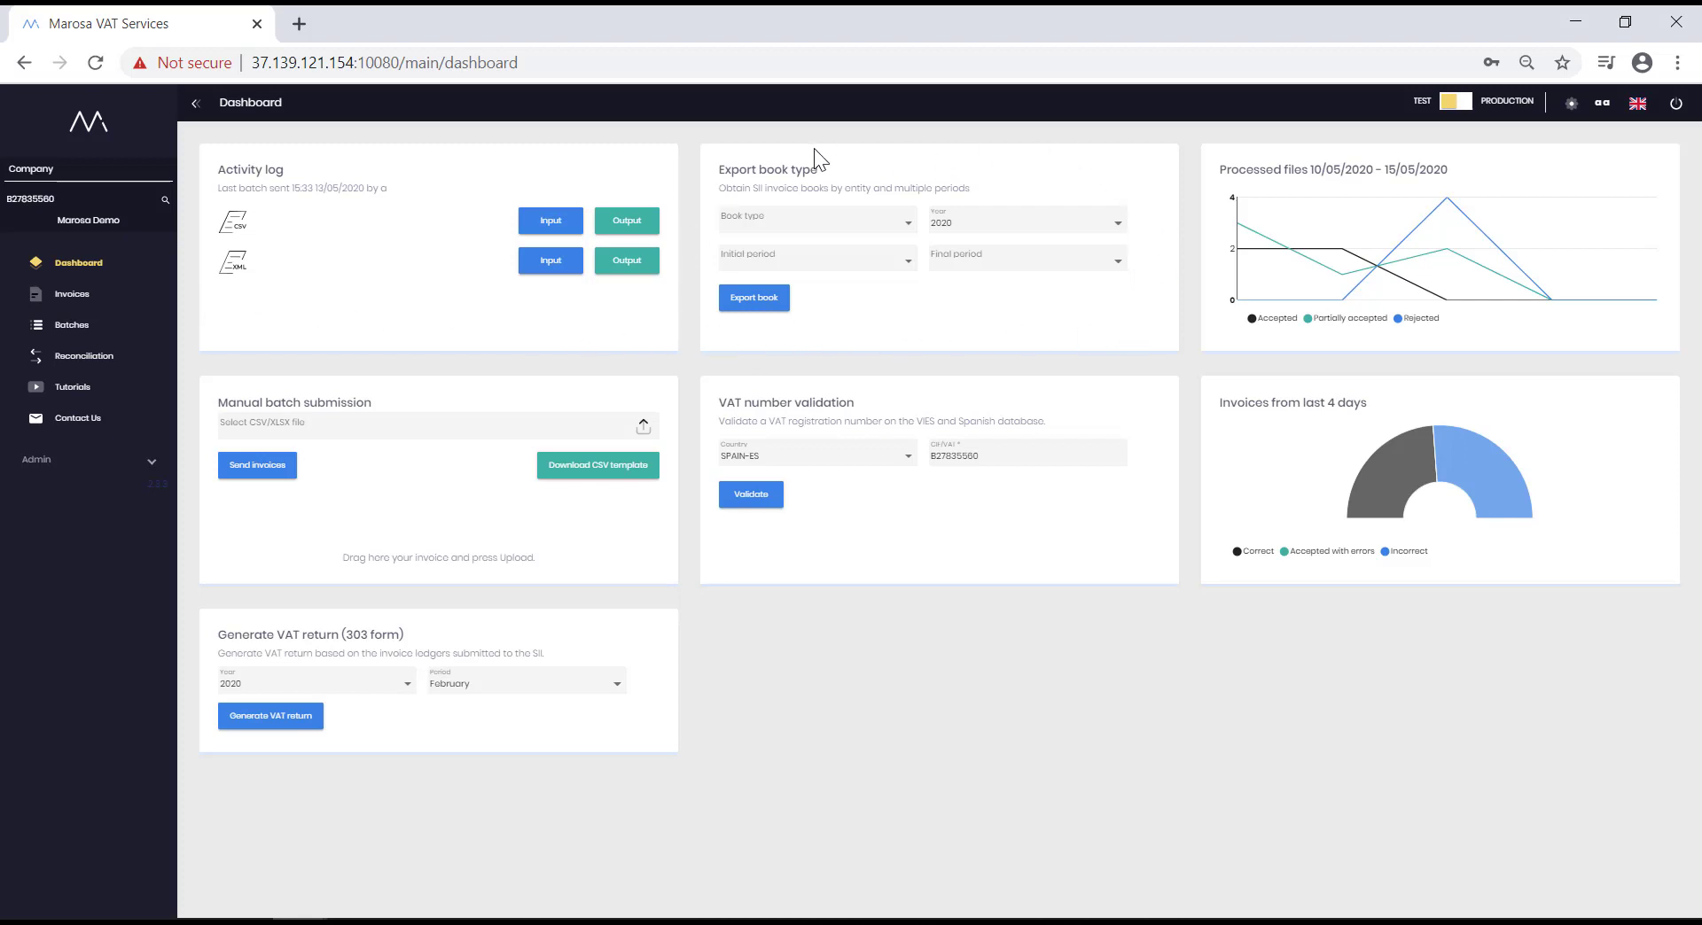
{"action": "mouse_move", "coordinate": [909, 329]}
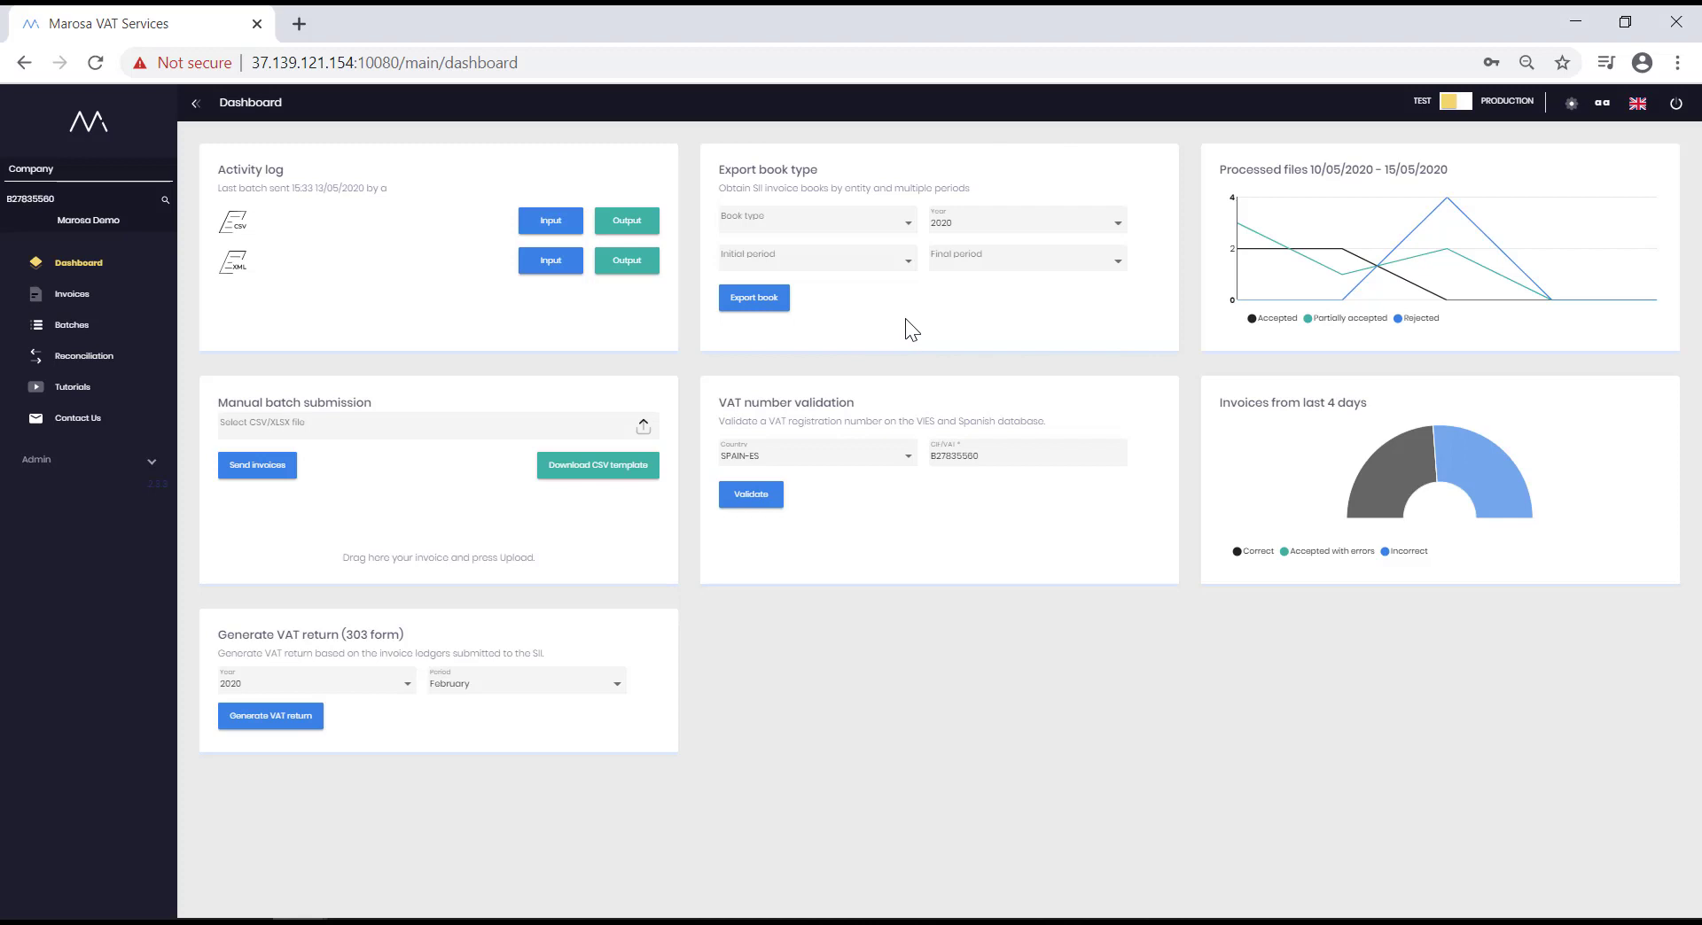
{"action": "mouse_move", "coordinate": [904, 333]}
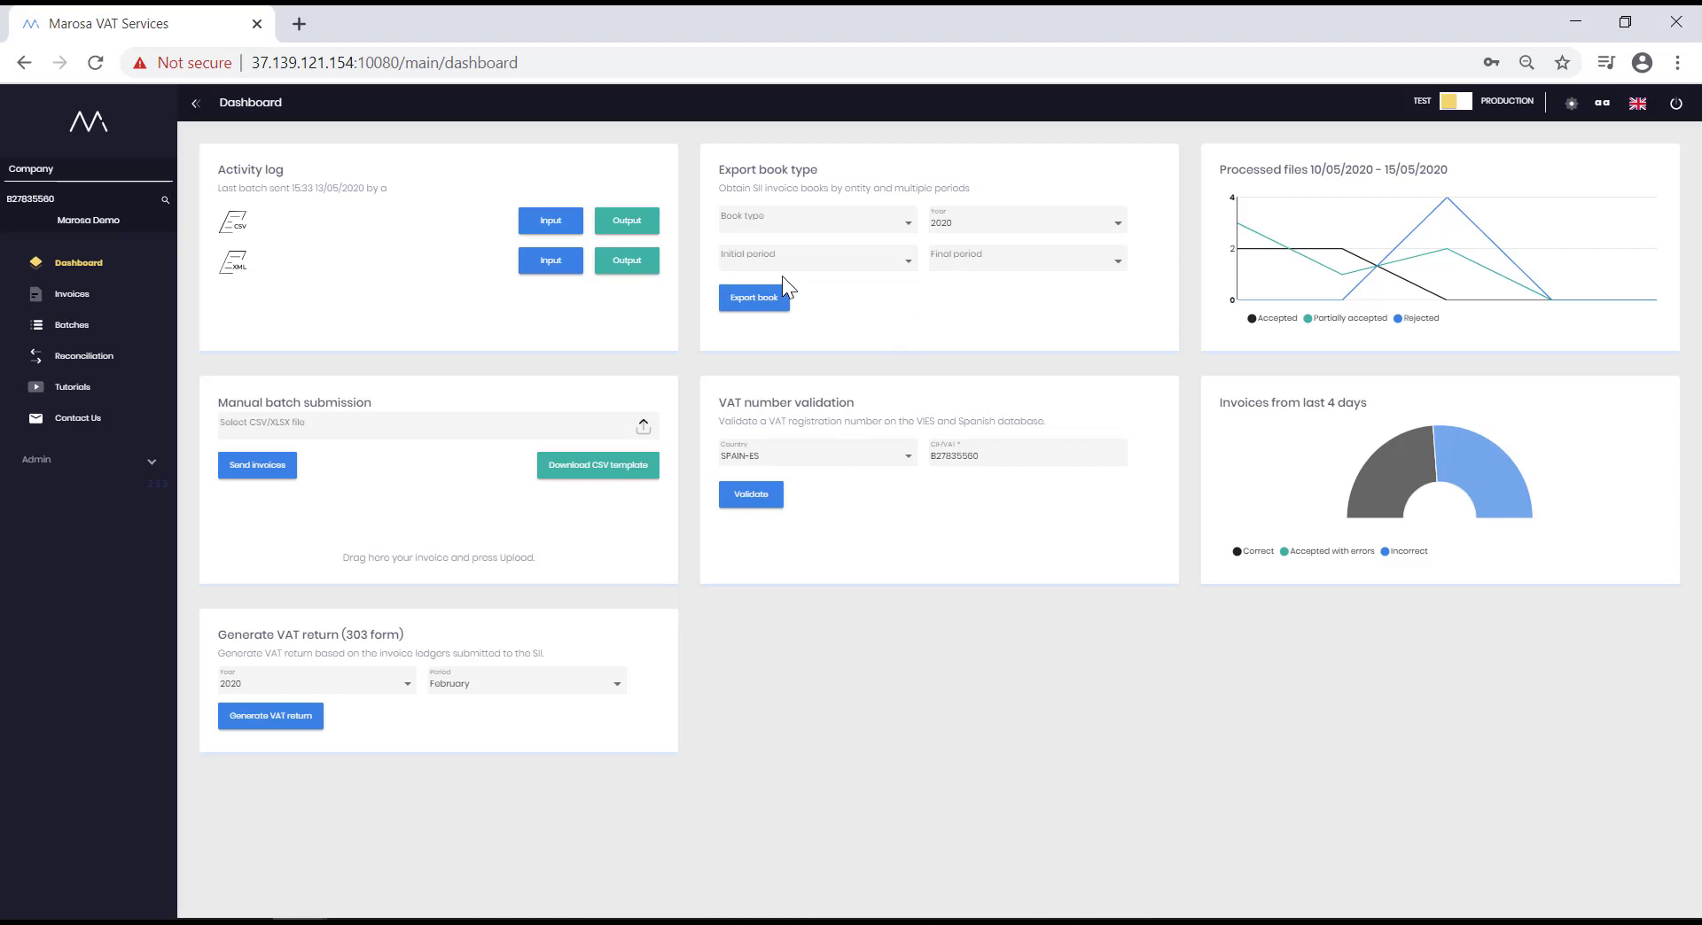
{"action": "mouse_move", "coordinate": [977, 334]}
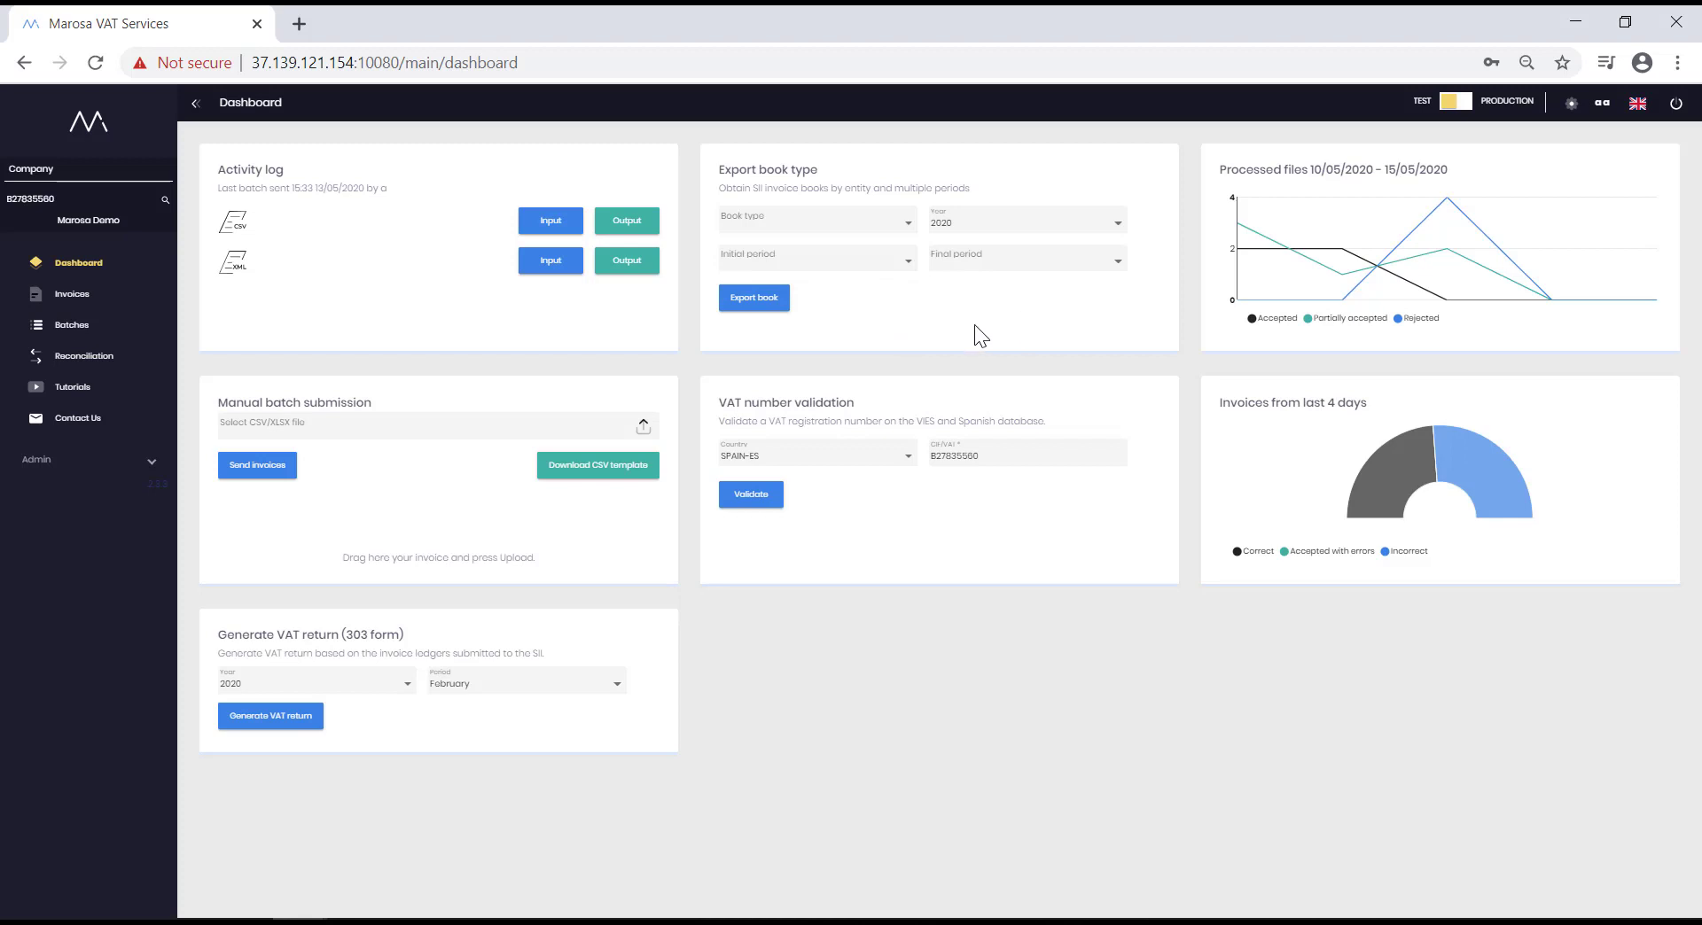
{"action": "mouse_move", "coordinate": [1274, 176]}
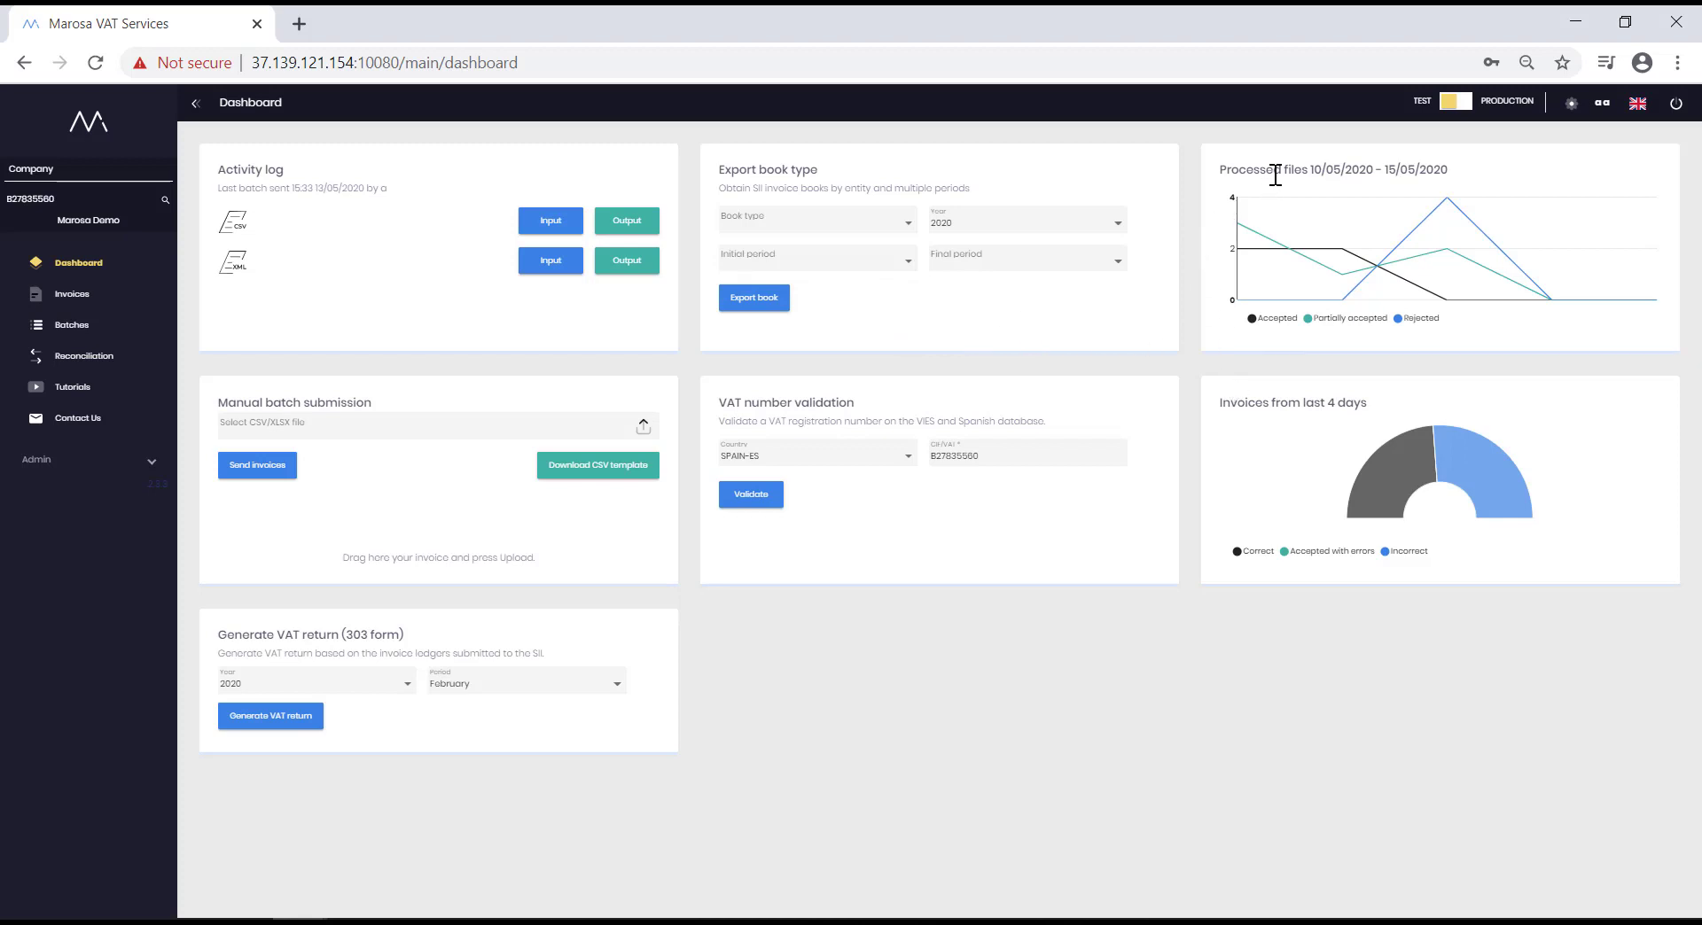
{"action": "mouse_move", "coordinate": [1616, 525]}
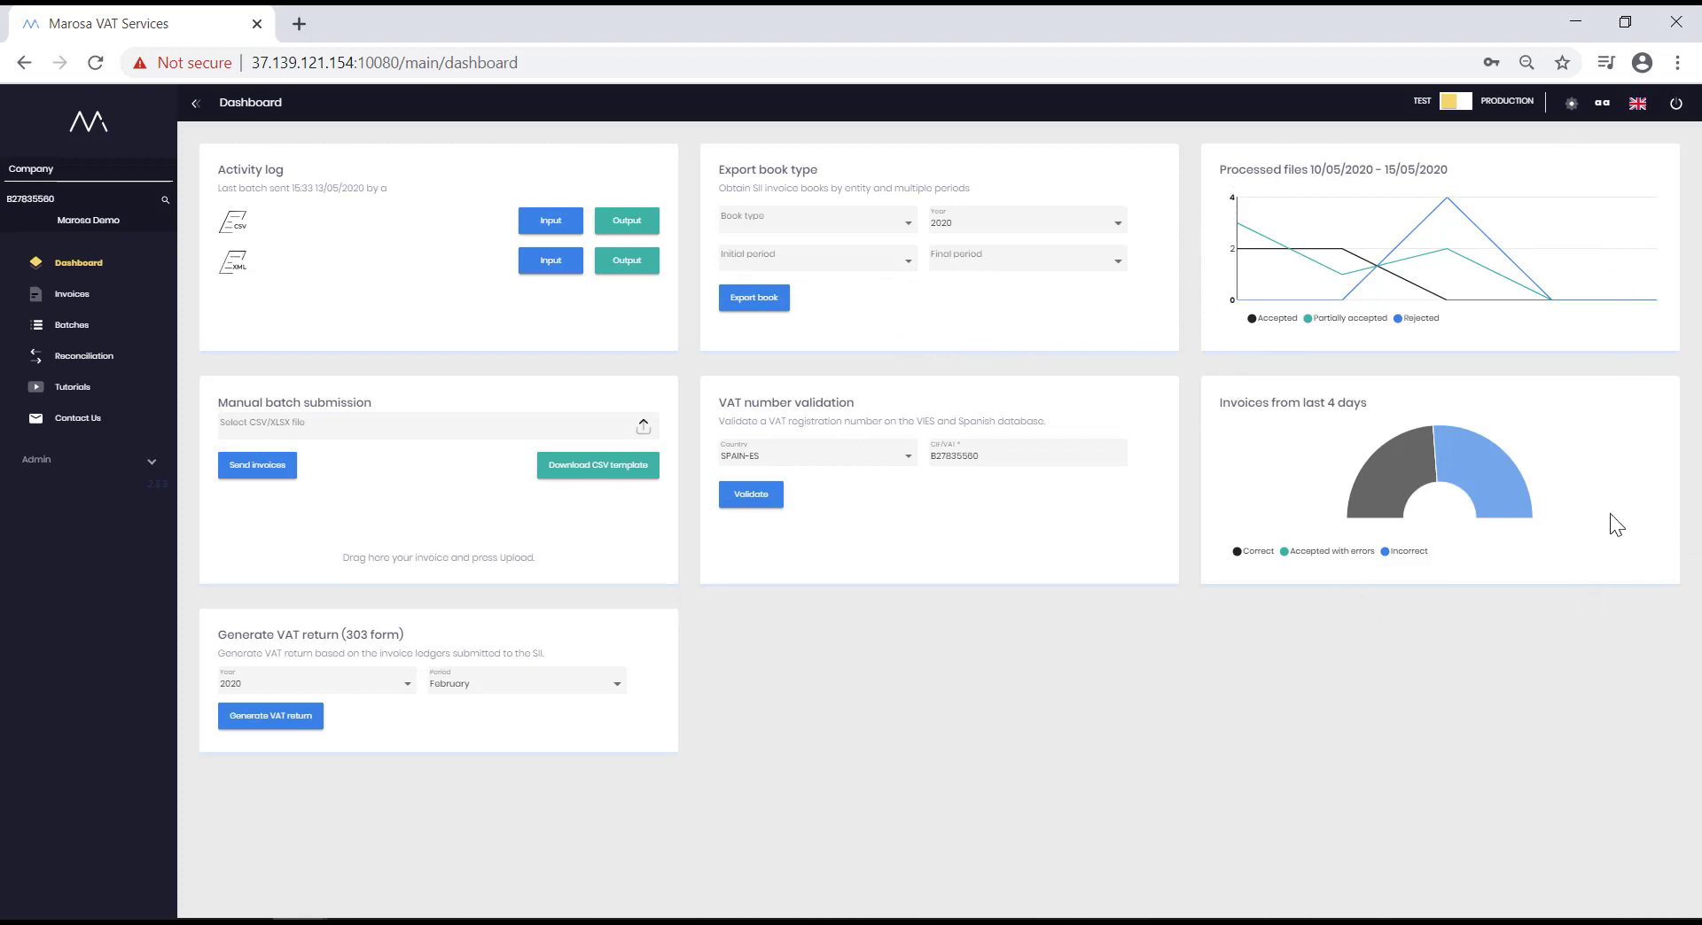
{"action": "mouse_move", "coordinate": [1427, 723]}
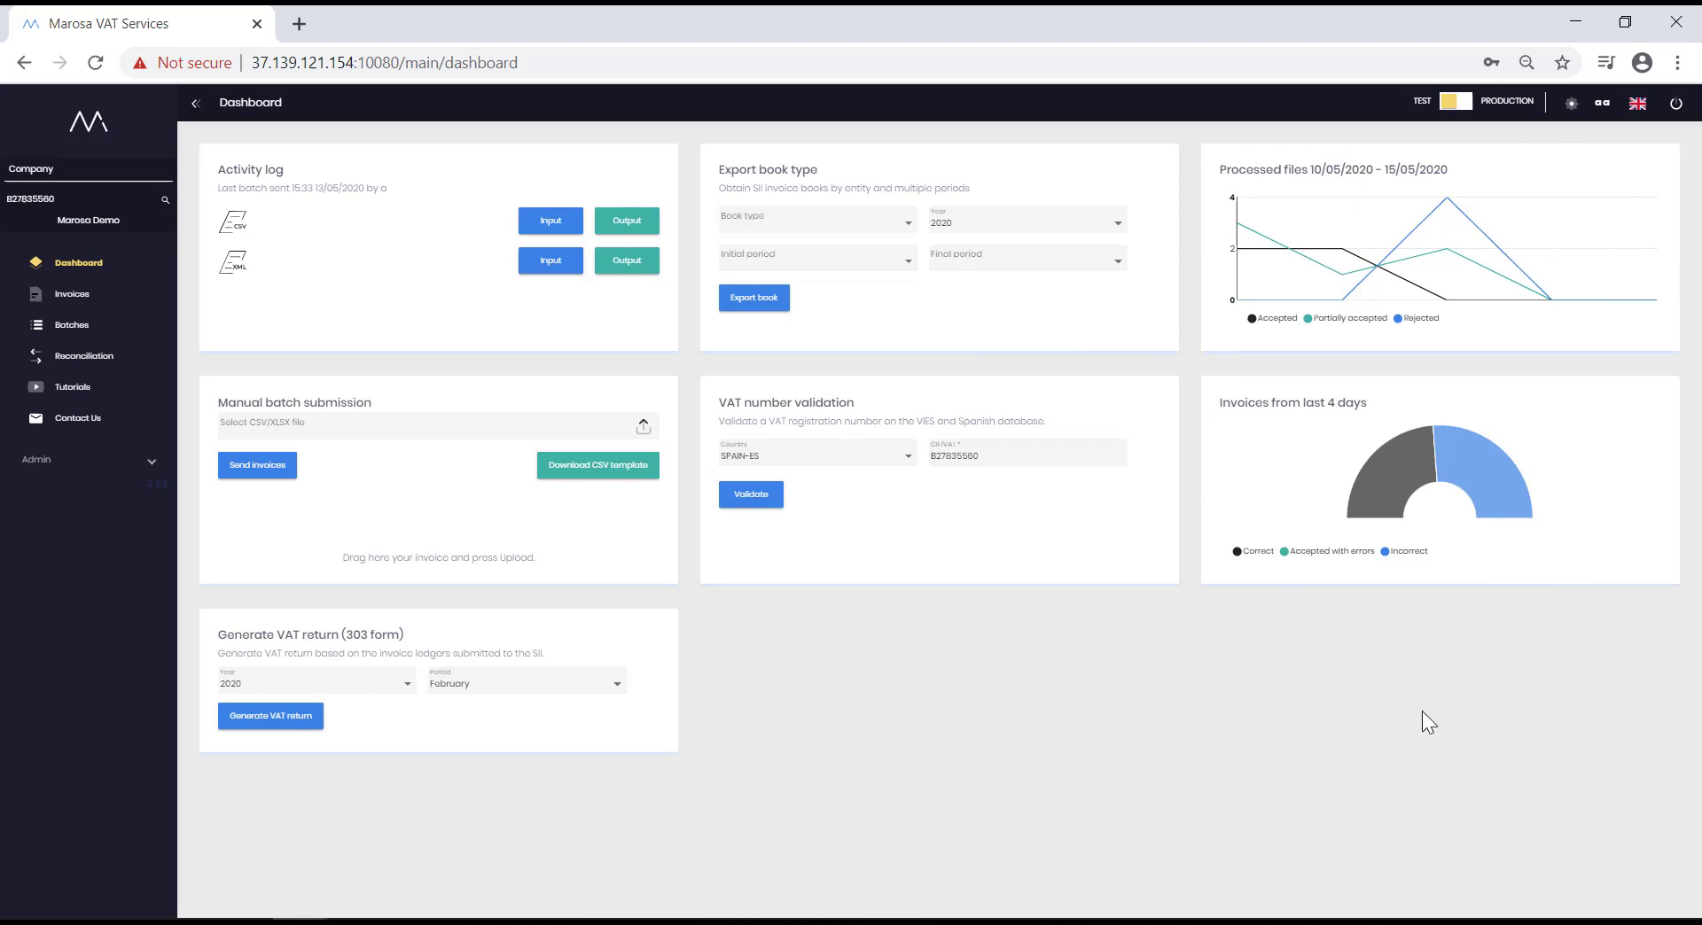
{"action": "mouse_move", "coordinate": [1425, 705]}
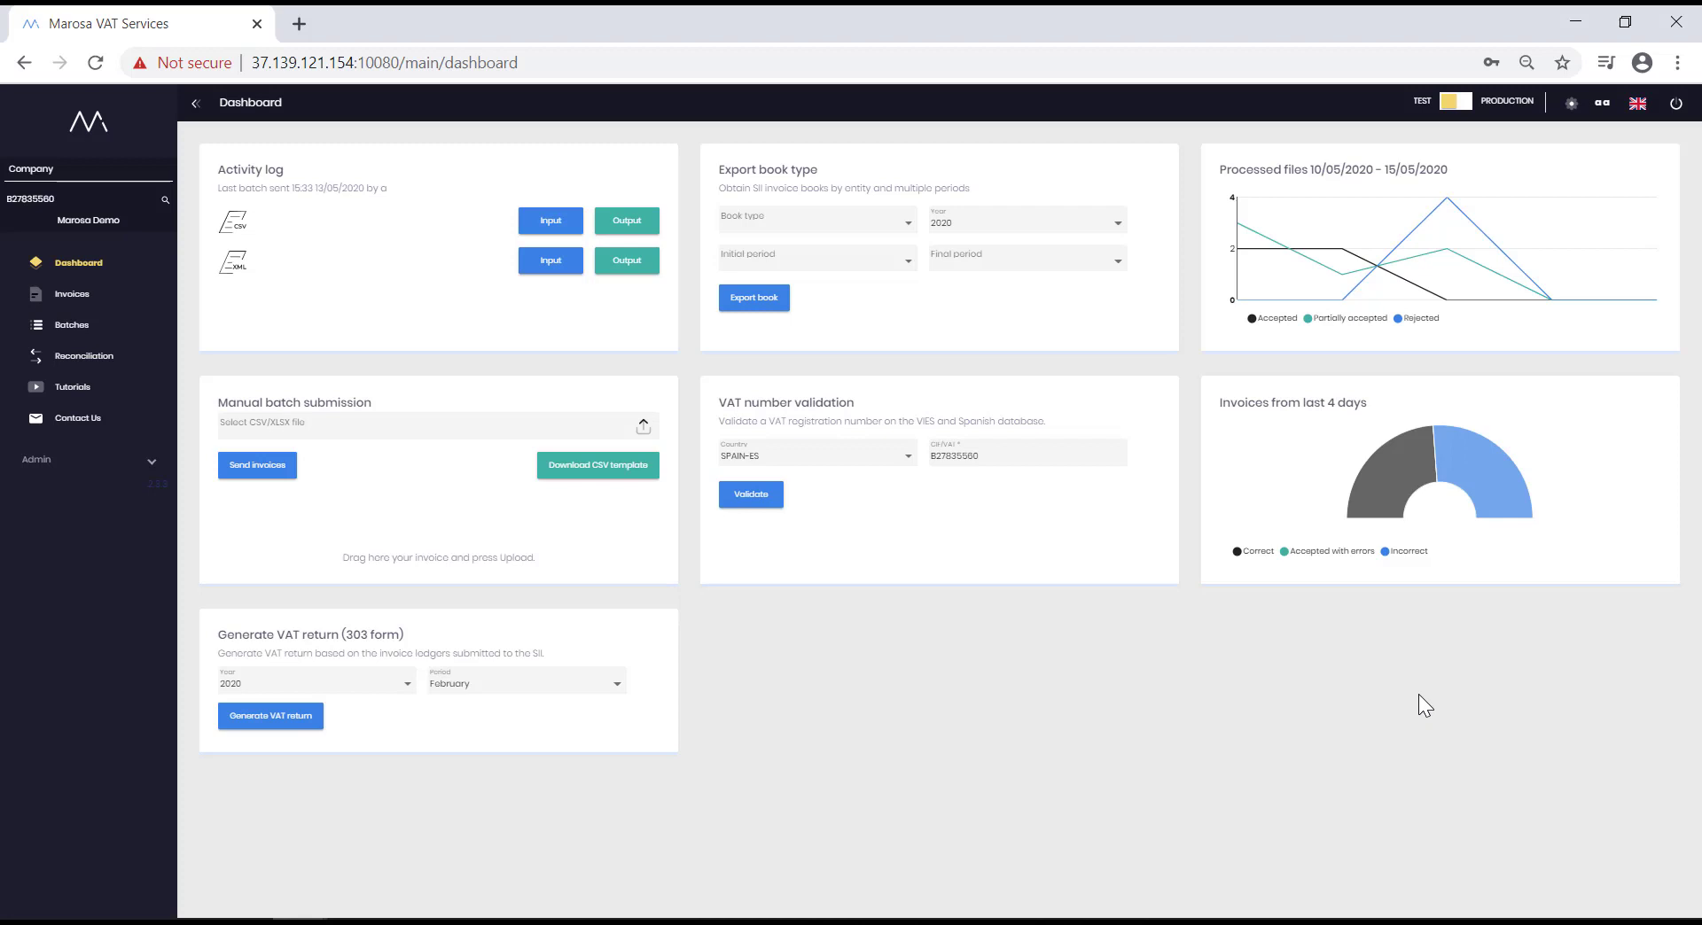
{"action": "mouse_move", "coordinate": [663, 546]}
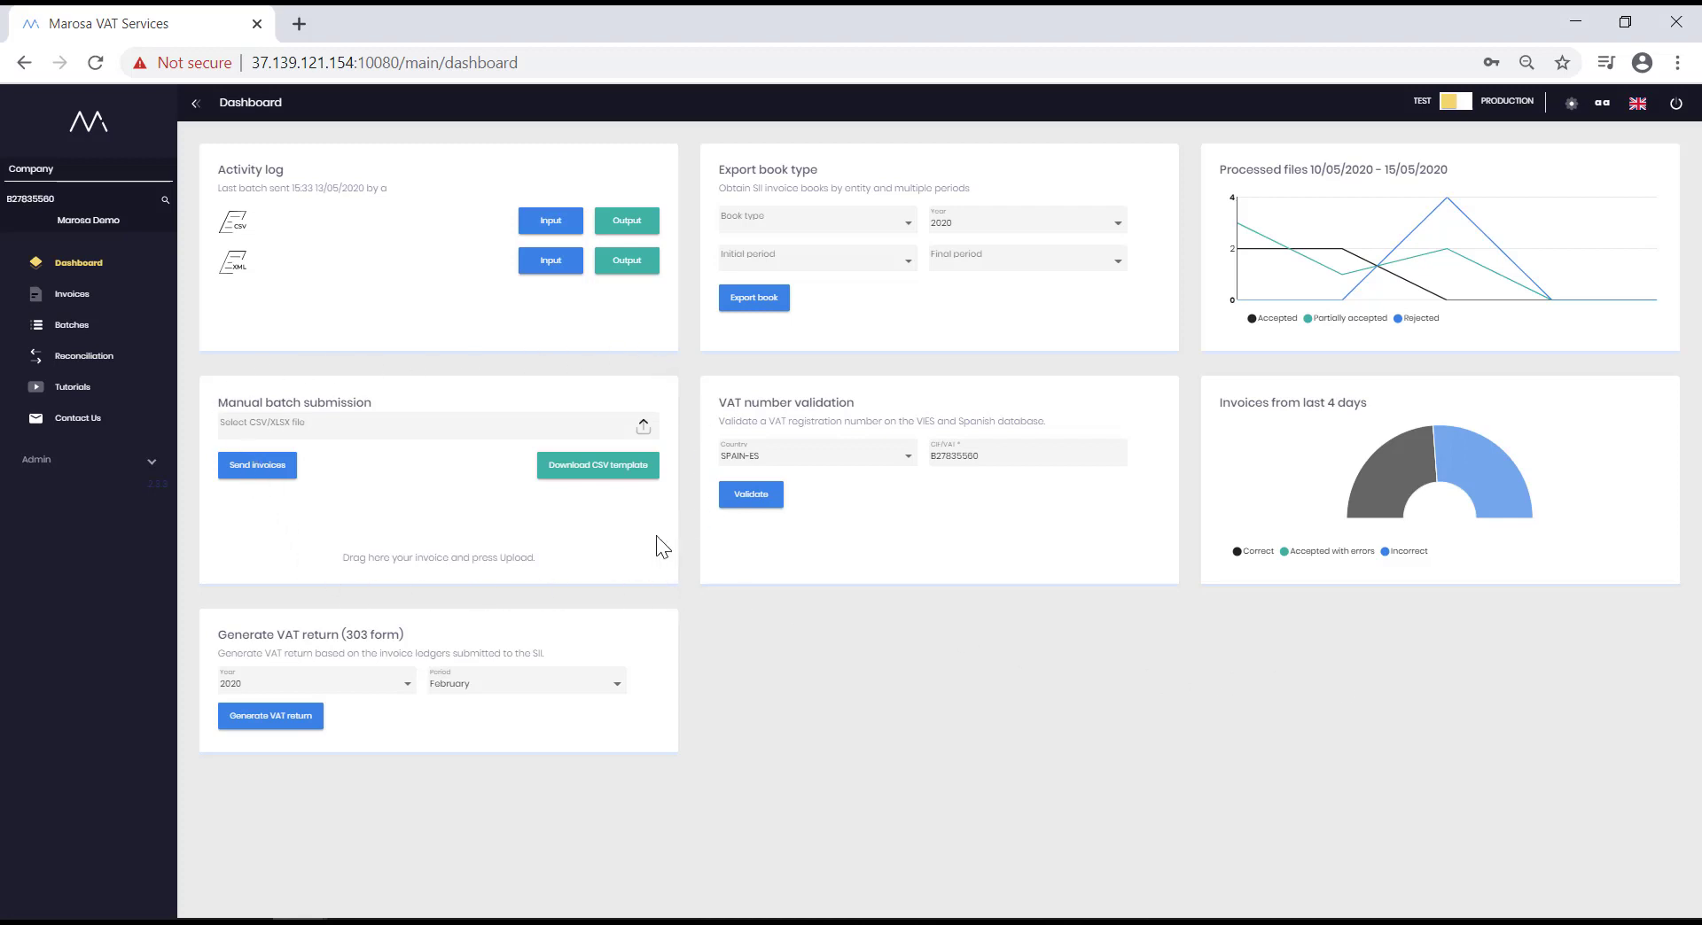
{"action": "mouse_move", "coordinate": [455, 542]}
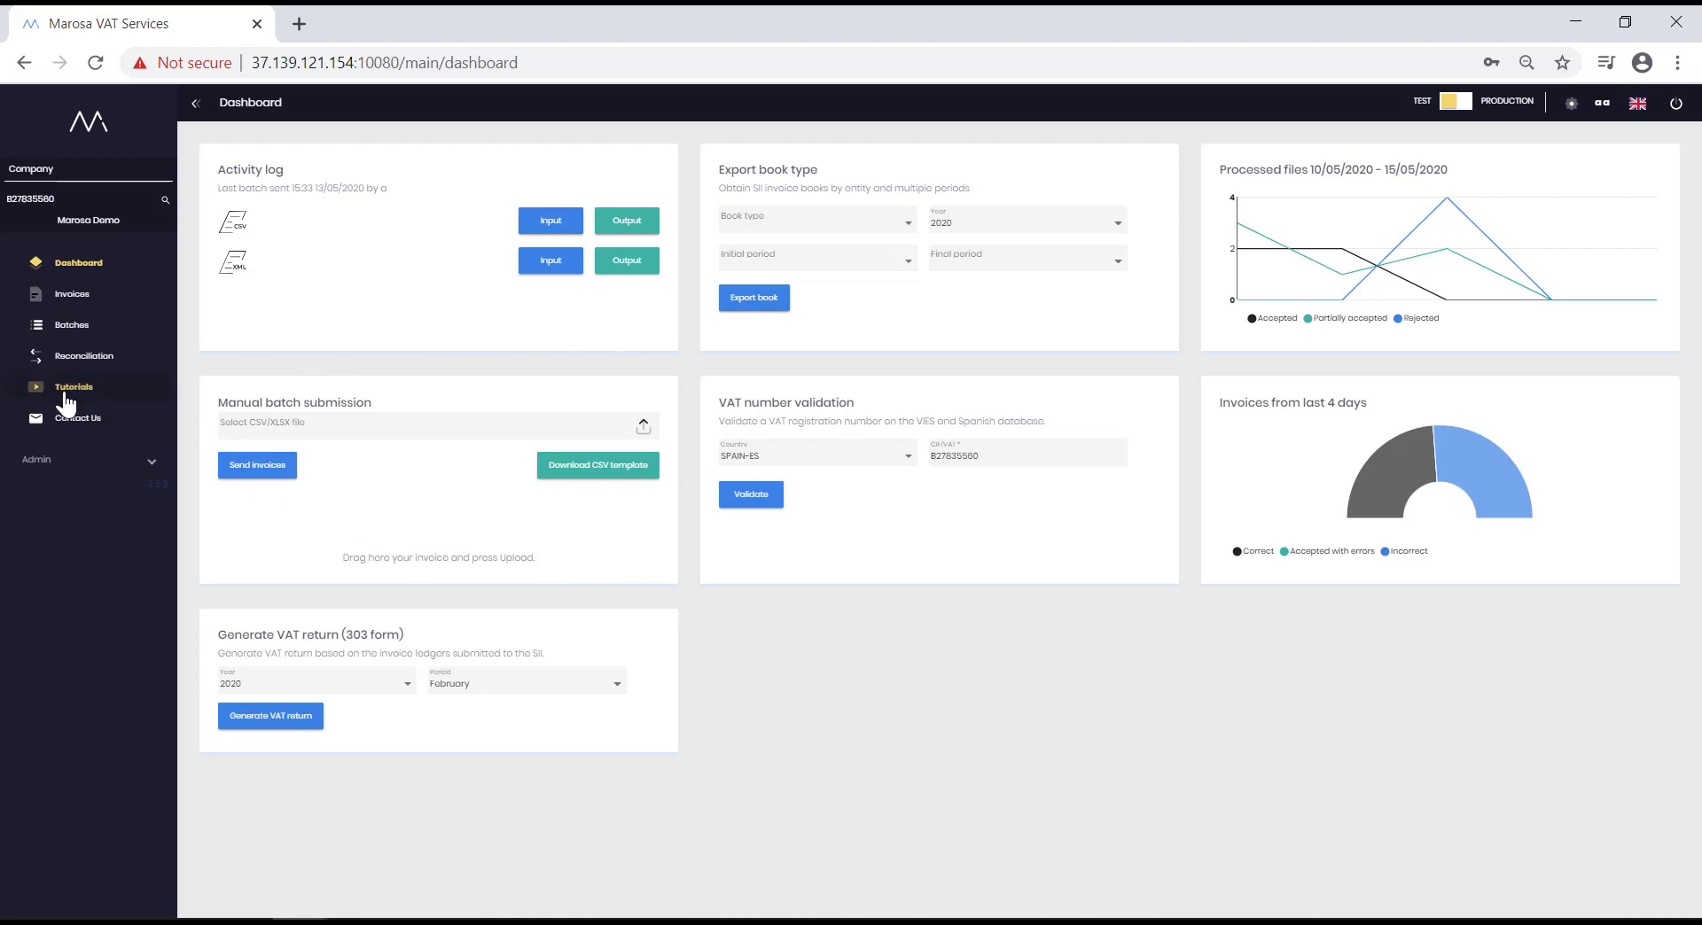
{"action": "mouse_move", "coordinate": [413, 525]}
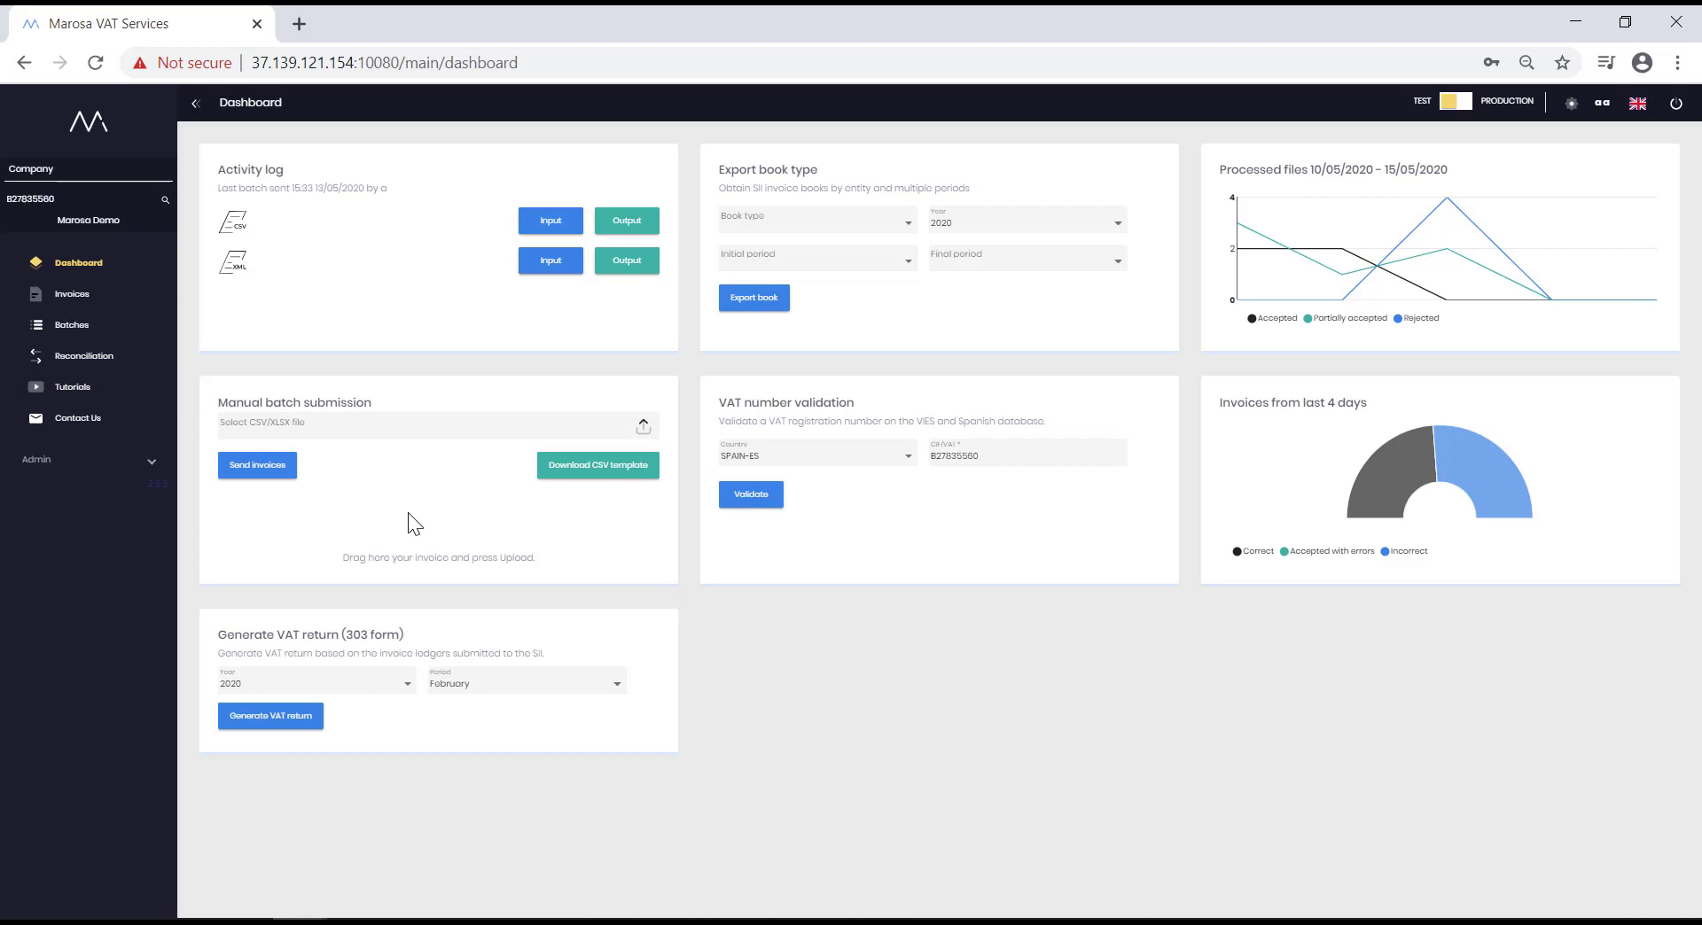
{"action": "mouse_move", "coordinate": [698, 415]}
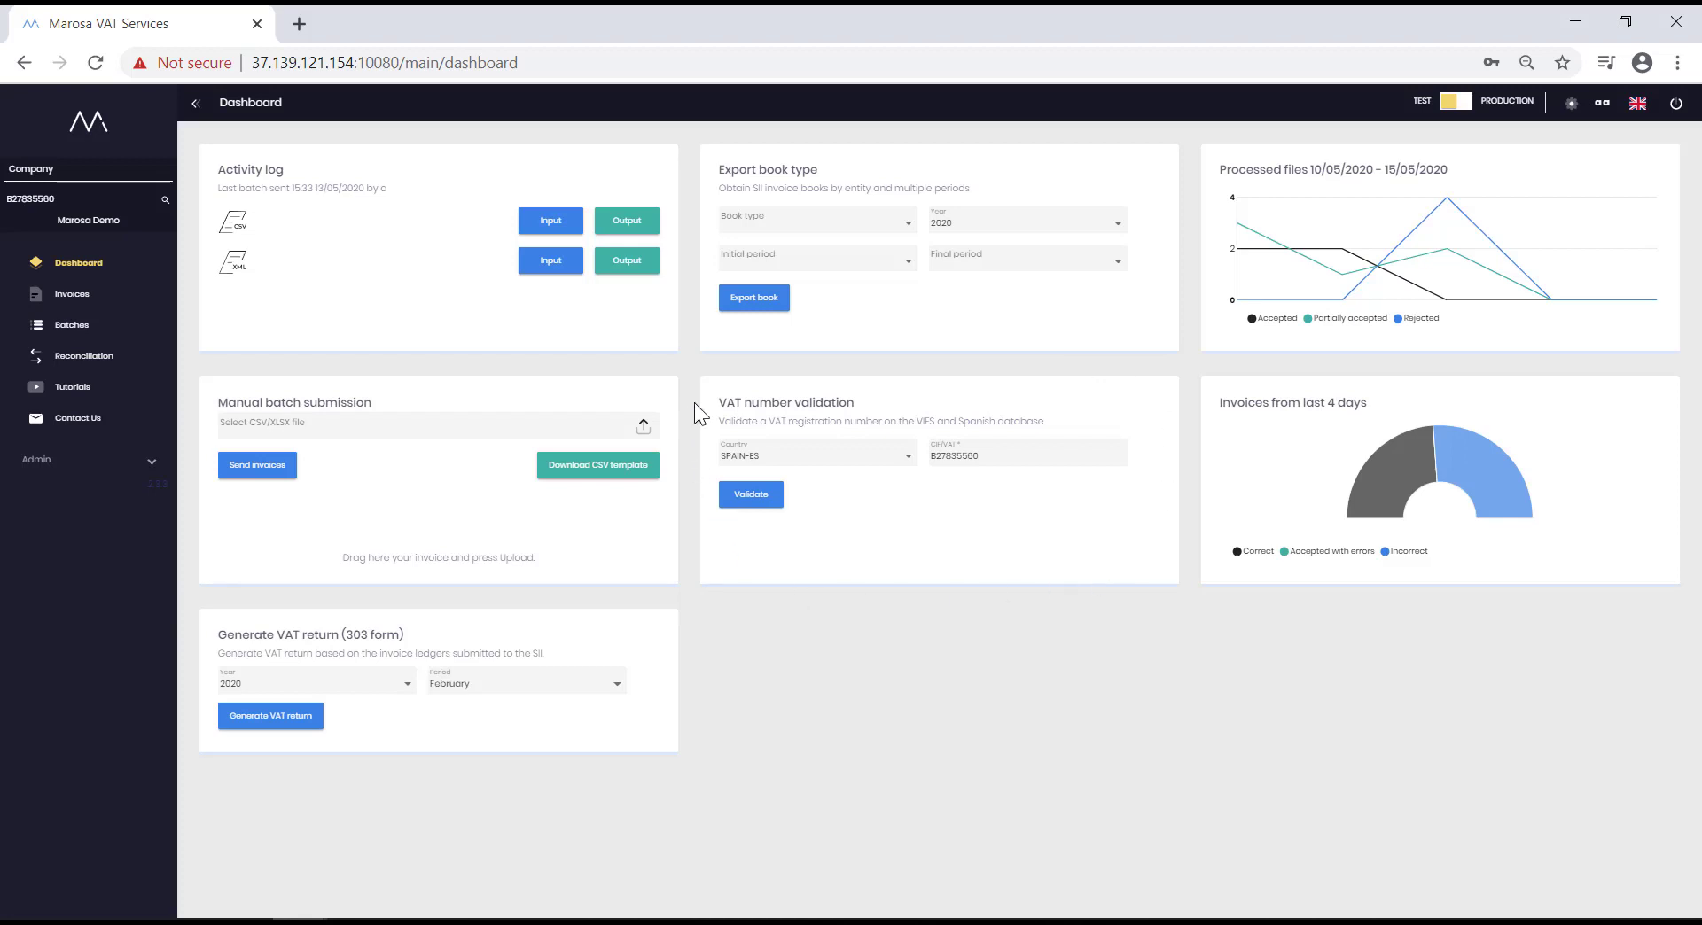
{"action": "mouse_move", "coordinate": [946, 526]}
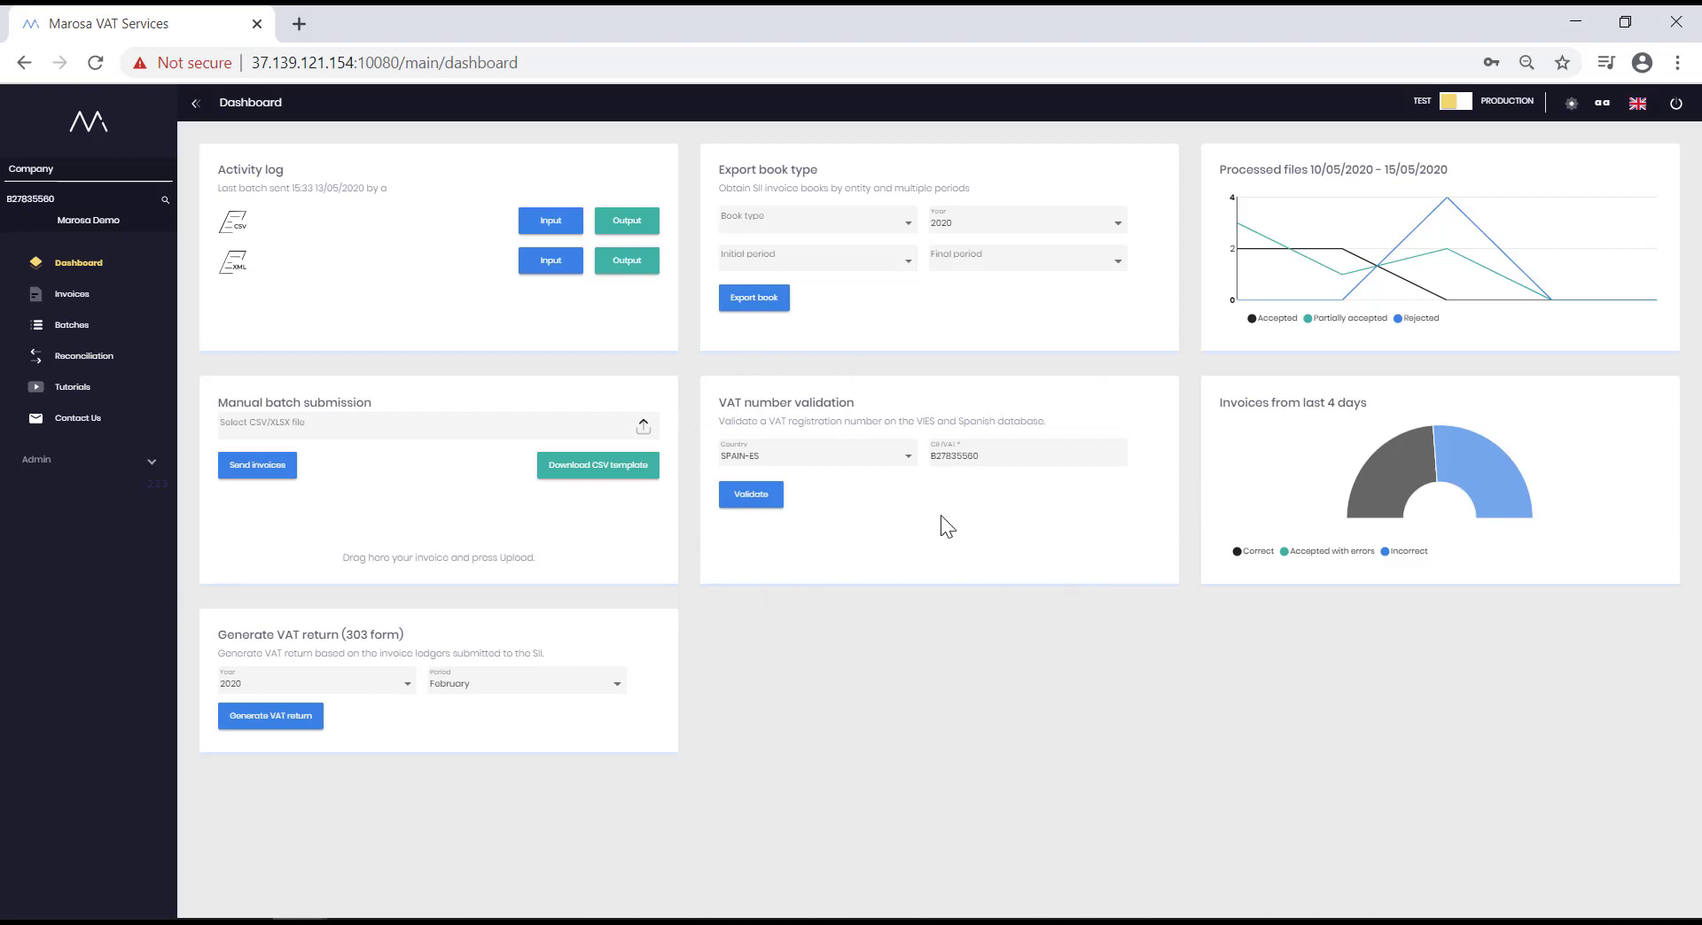
{"action": "mouse_move", "coordinate": [934, 577]}
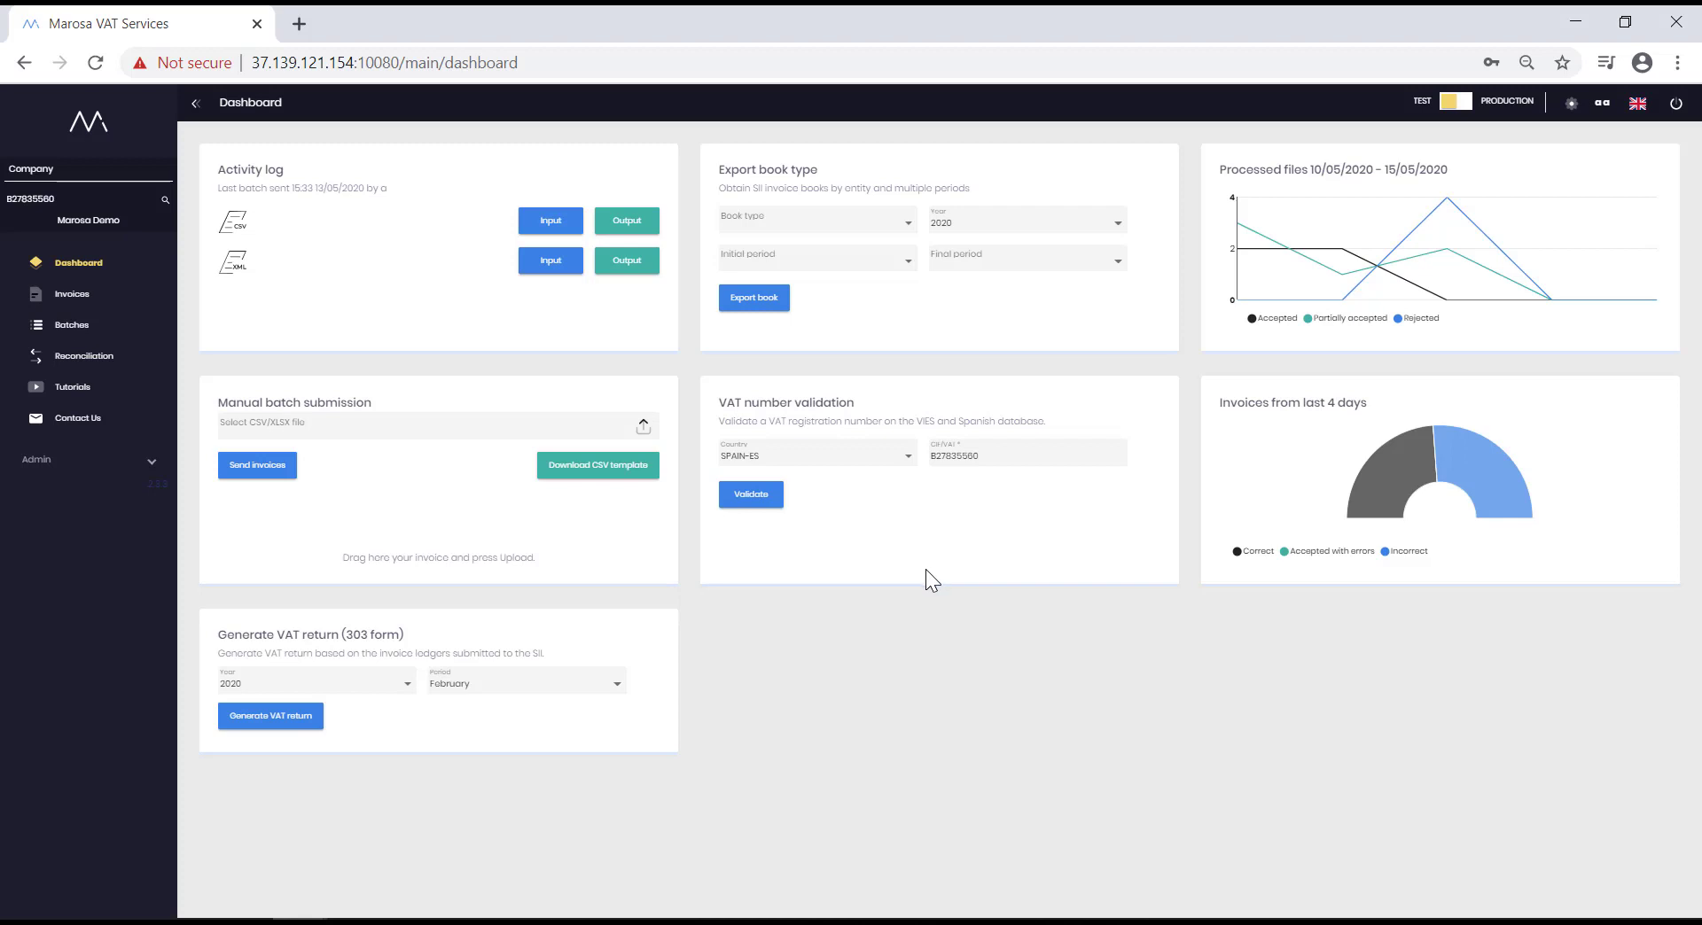
{"action": "mouse_move", "coordinate": [946, 484]}
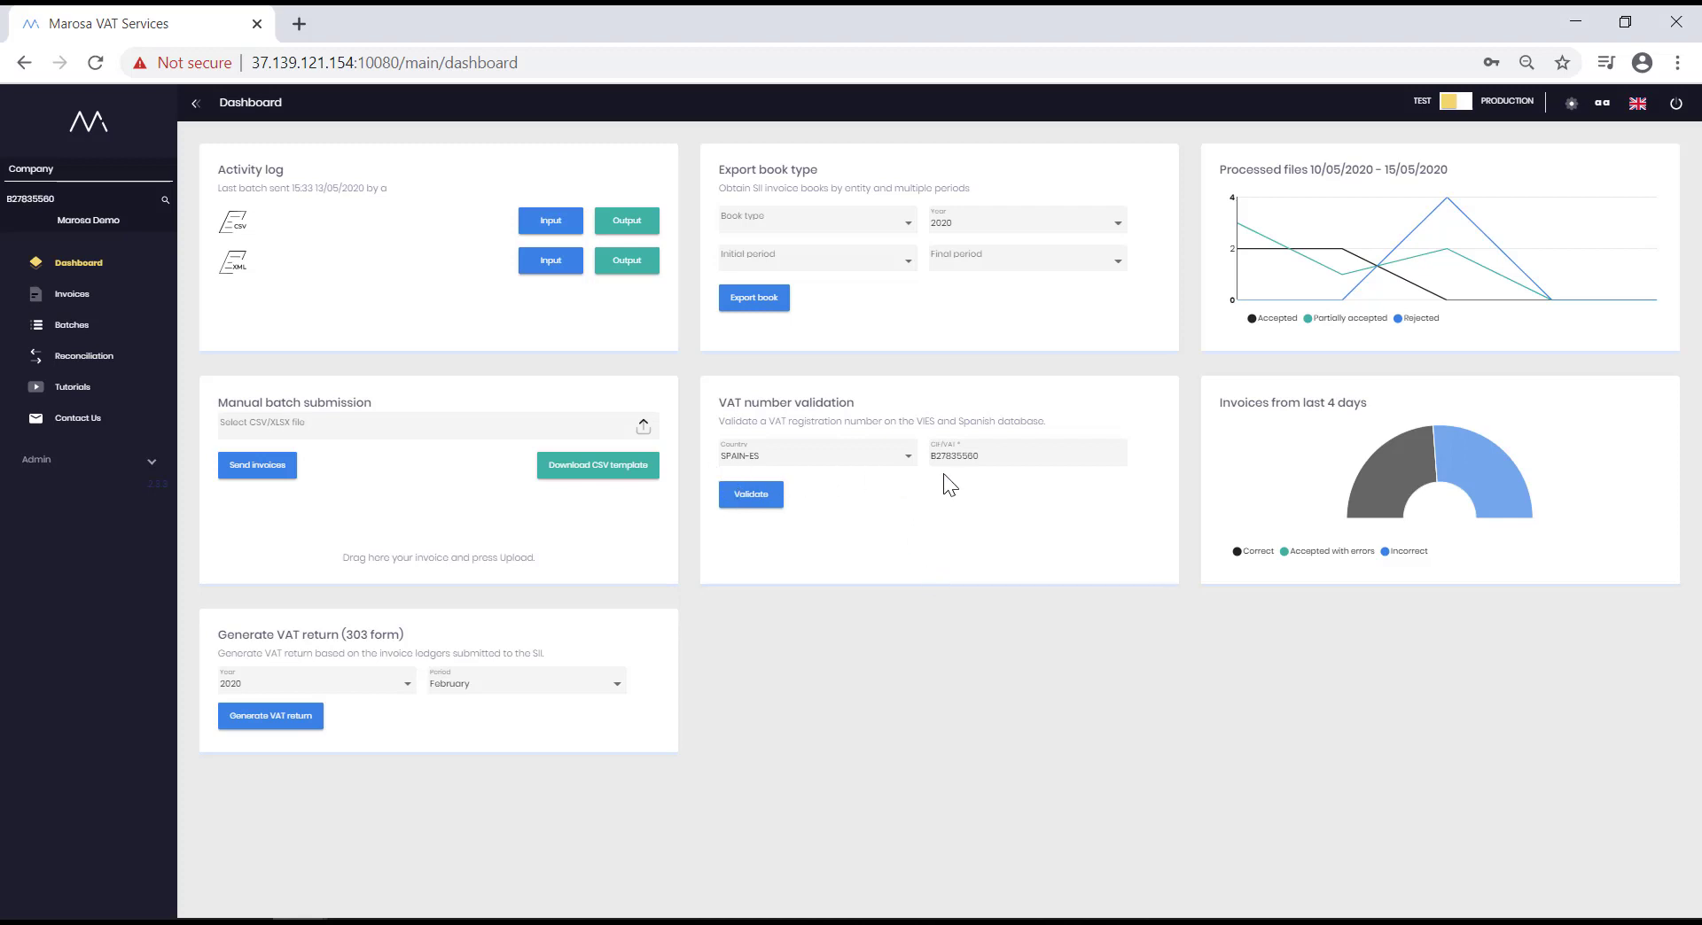
{"action": "mouse_move", "coordinate": [987, 573]}
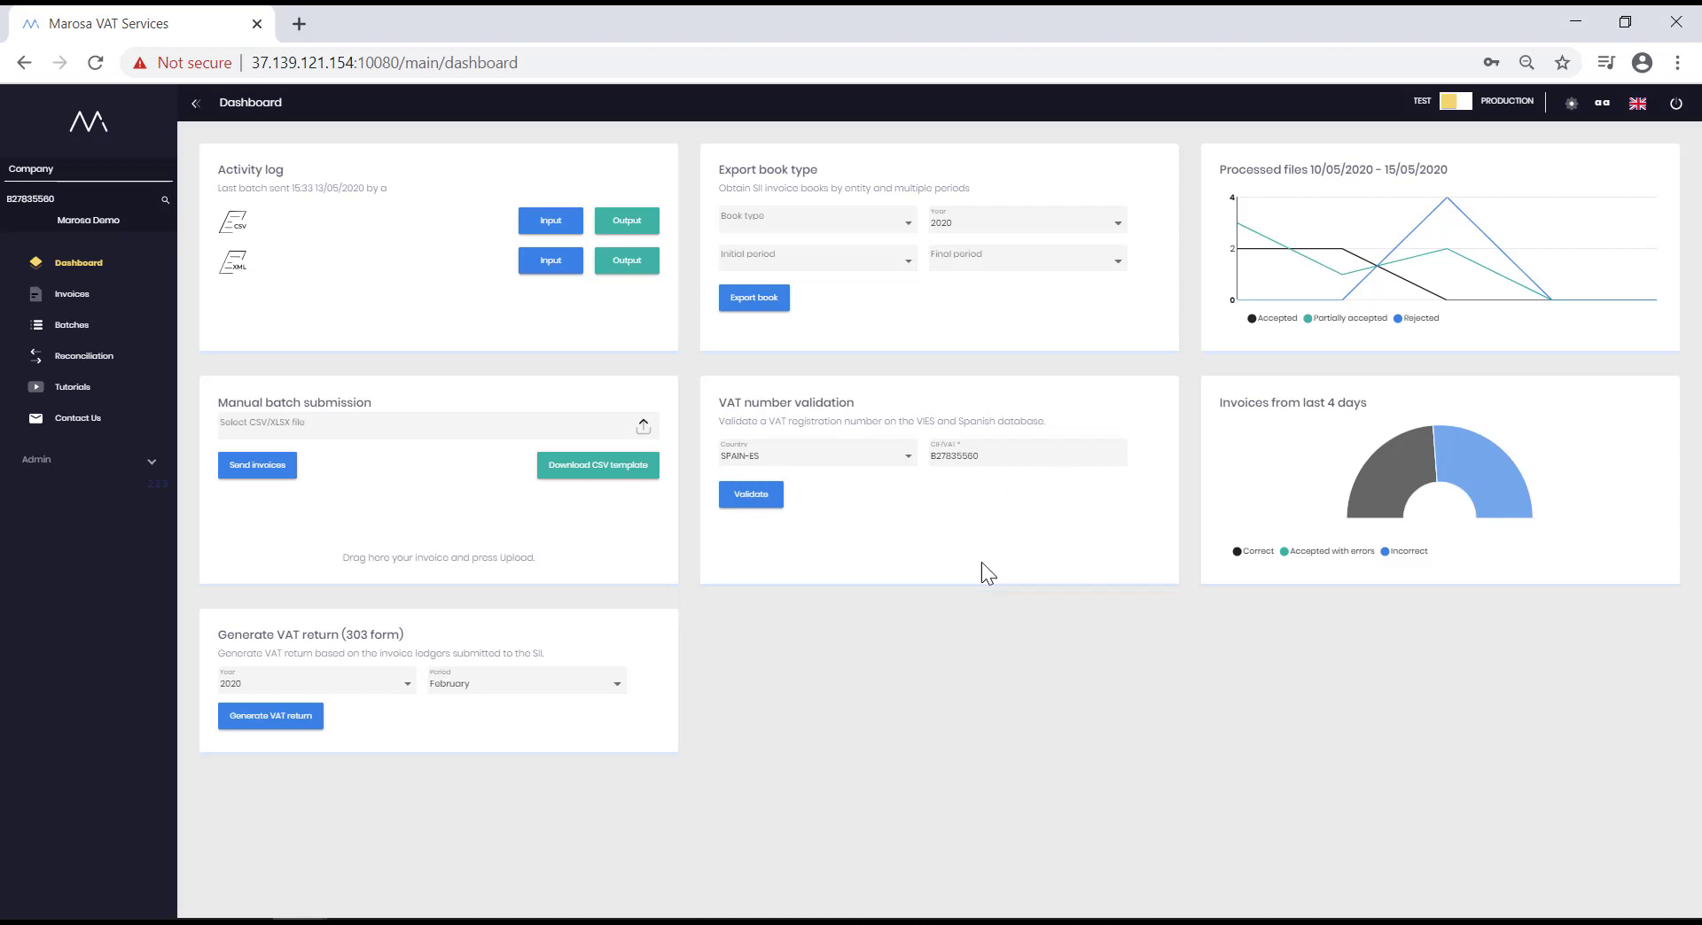
{"action": "mouse_move", "coordinate": [890, 546]}
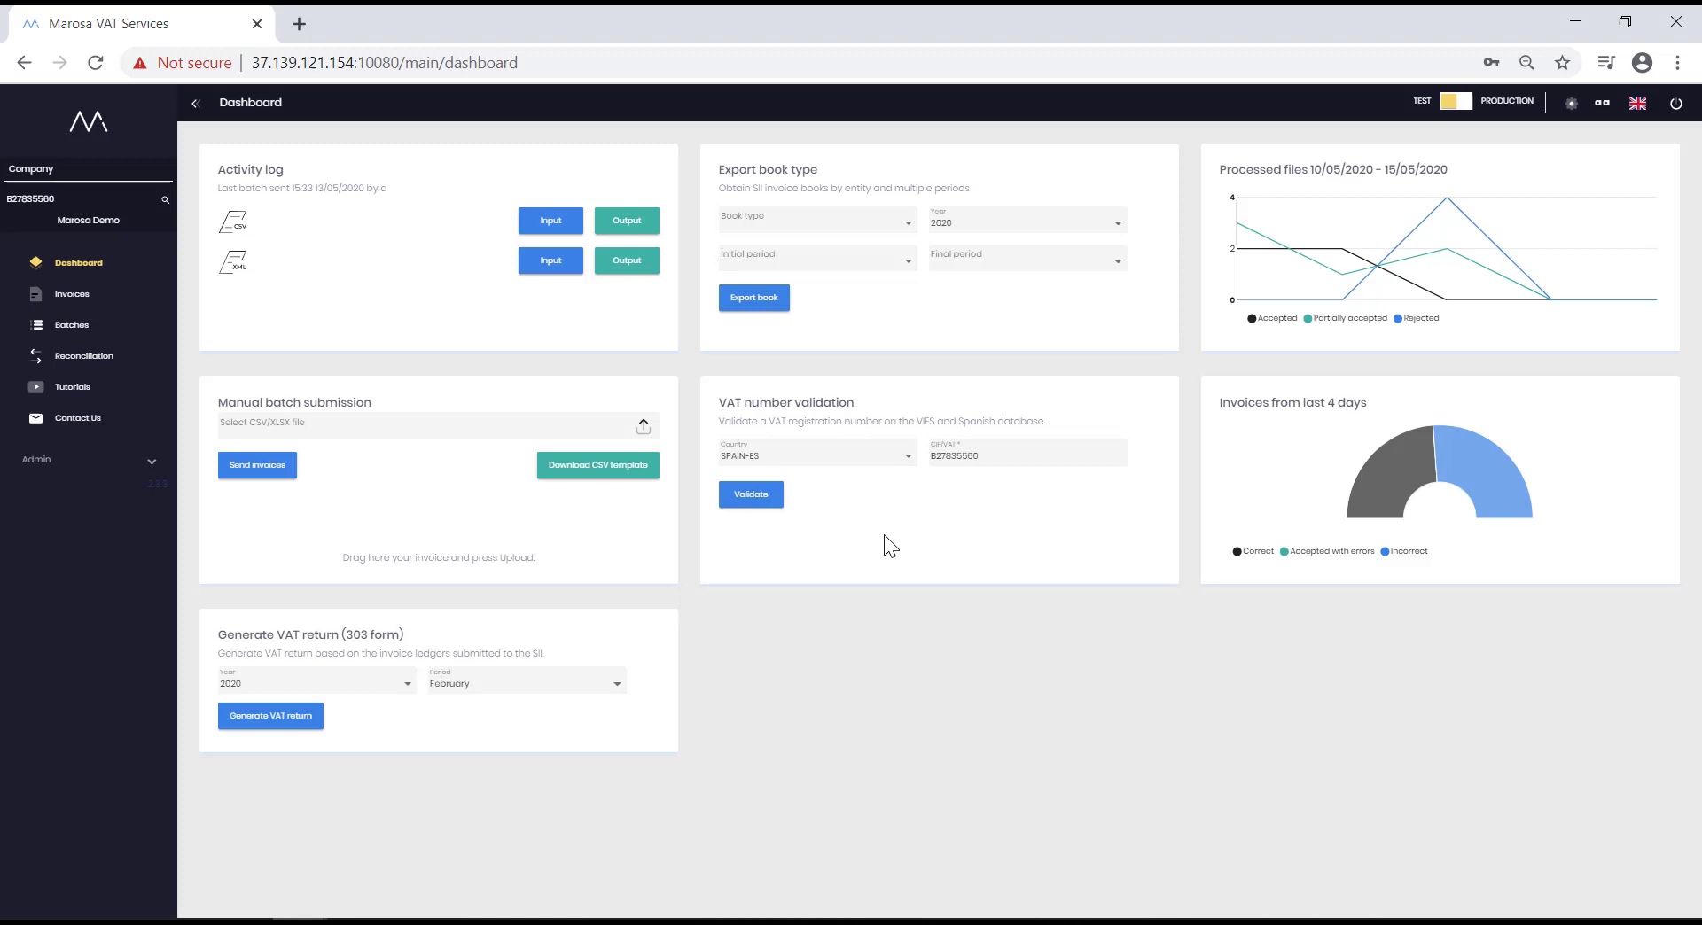
Validate VAT number B27835560 for Spain, confirming it is valid in VIES and the Spanish database
{"action": "left_click", "coordinate": [748, 494]}
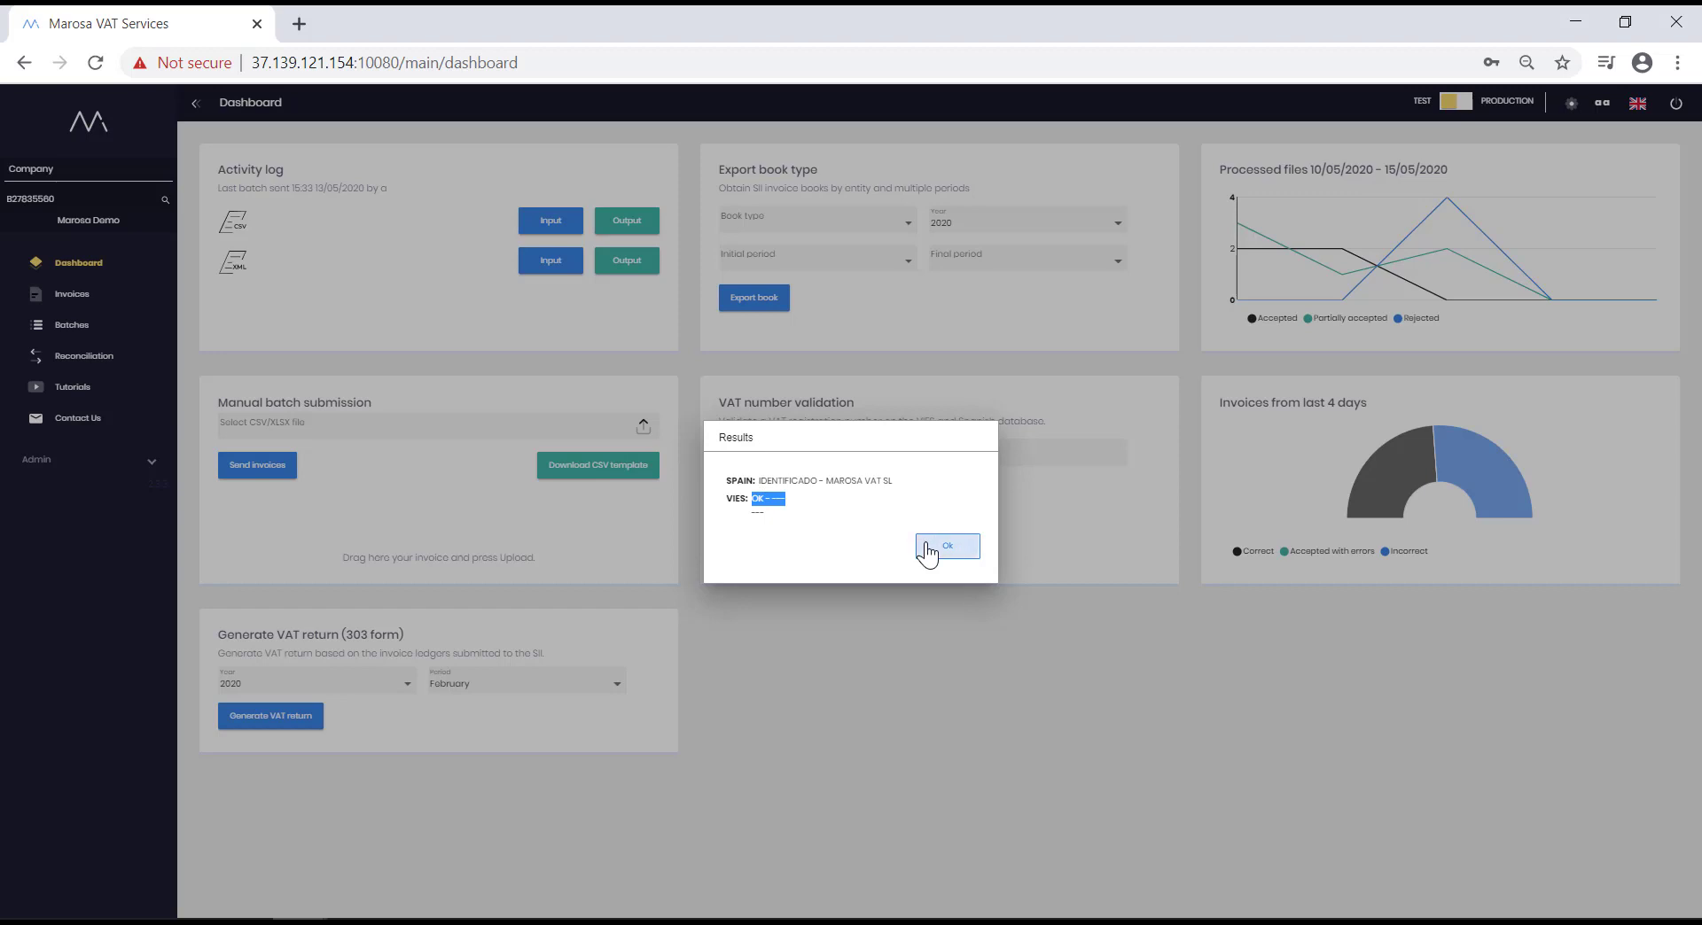
{"action": "left_click", "coordinate": [947, 546]}
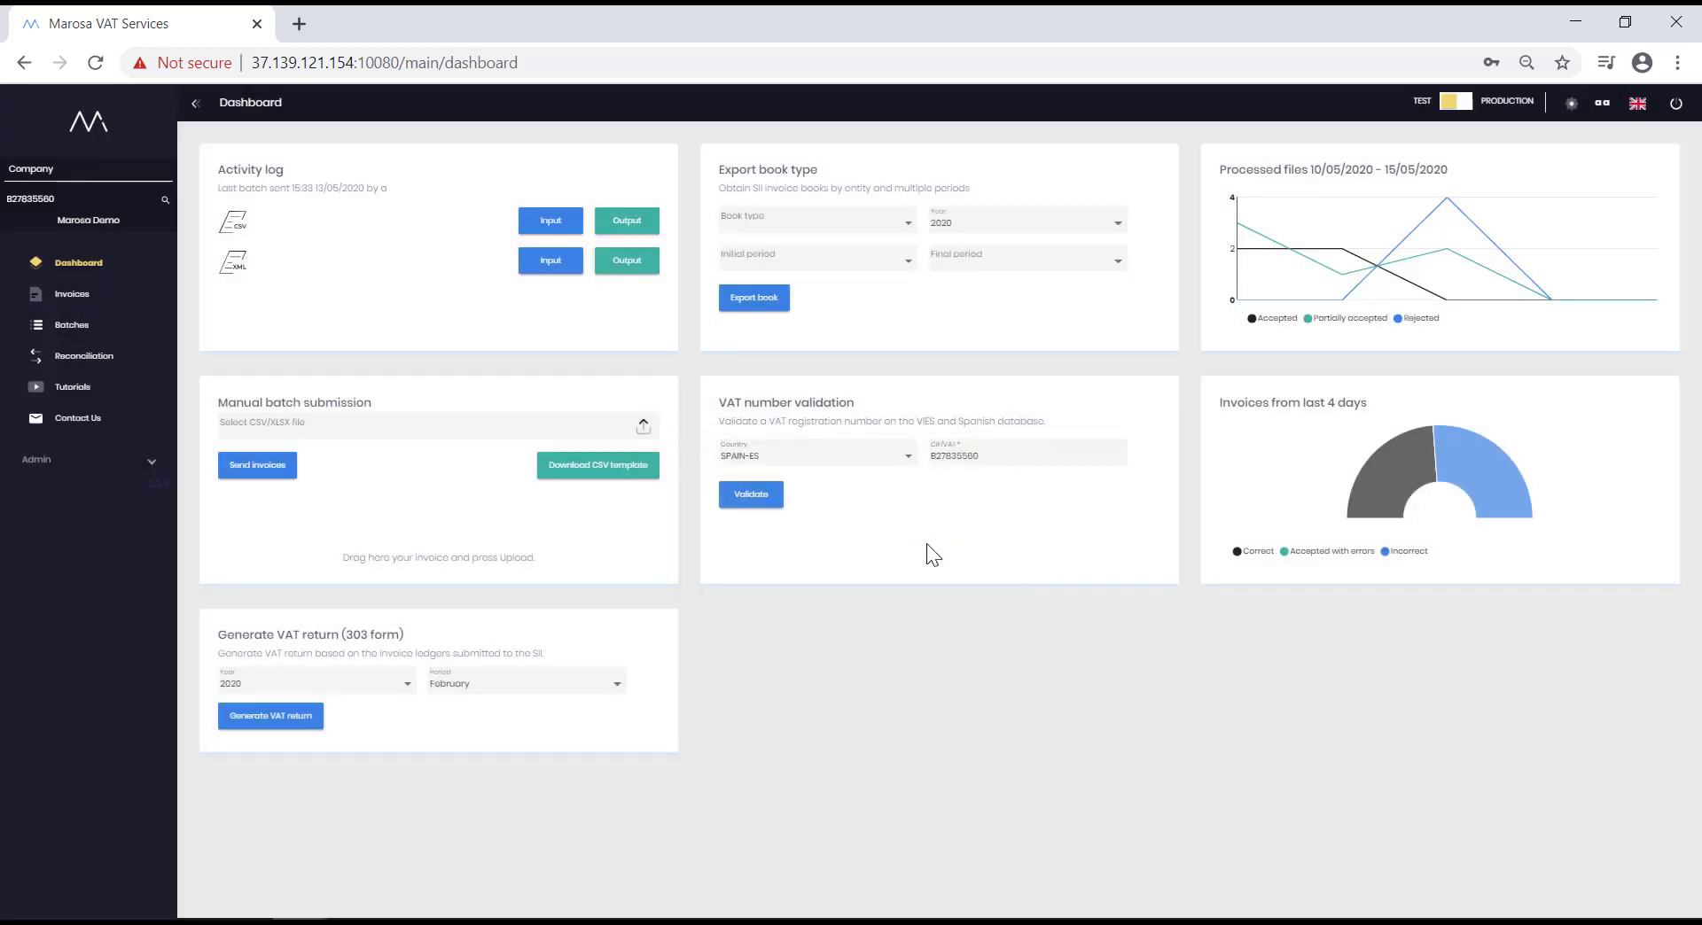
{"action": "mouse_move", "coordinate": [606, 757]}
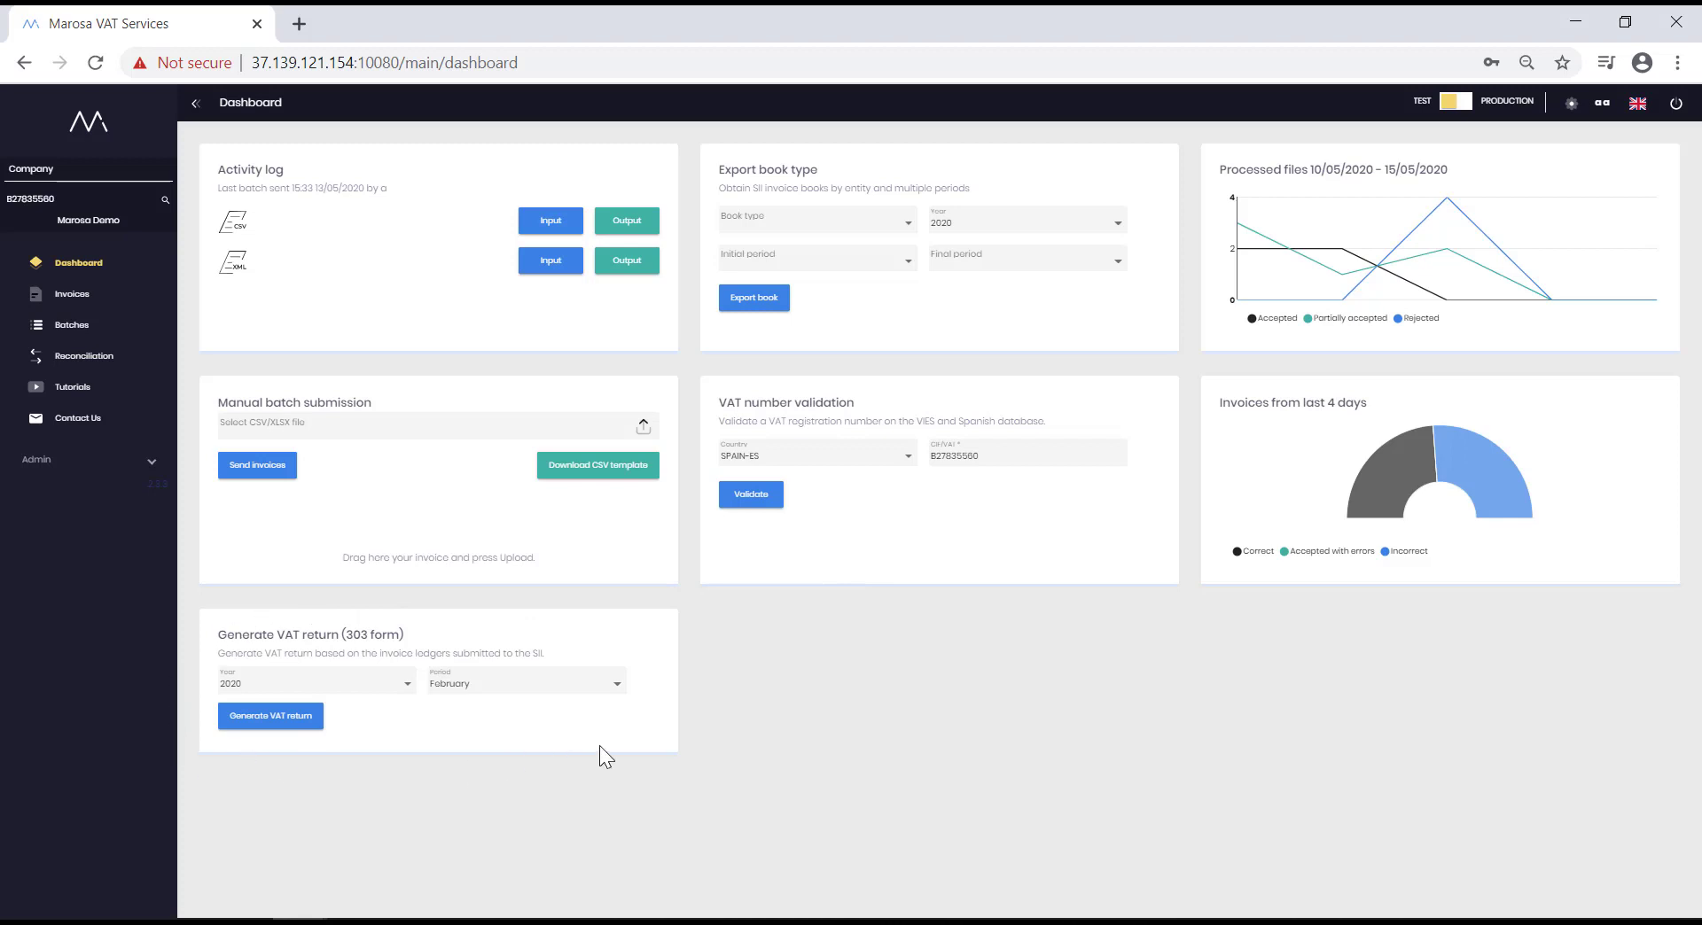
{"action": "mouse_move", "coordinate": [464, 748]}
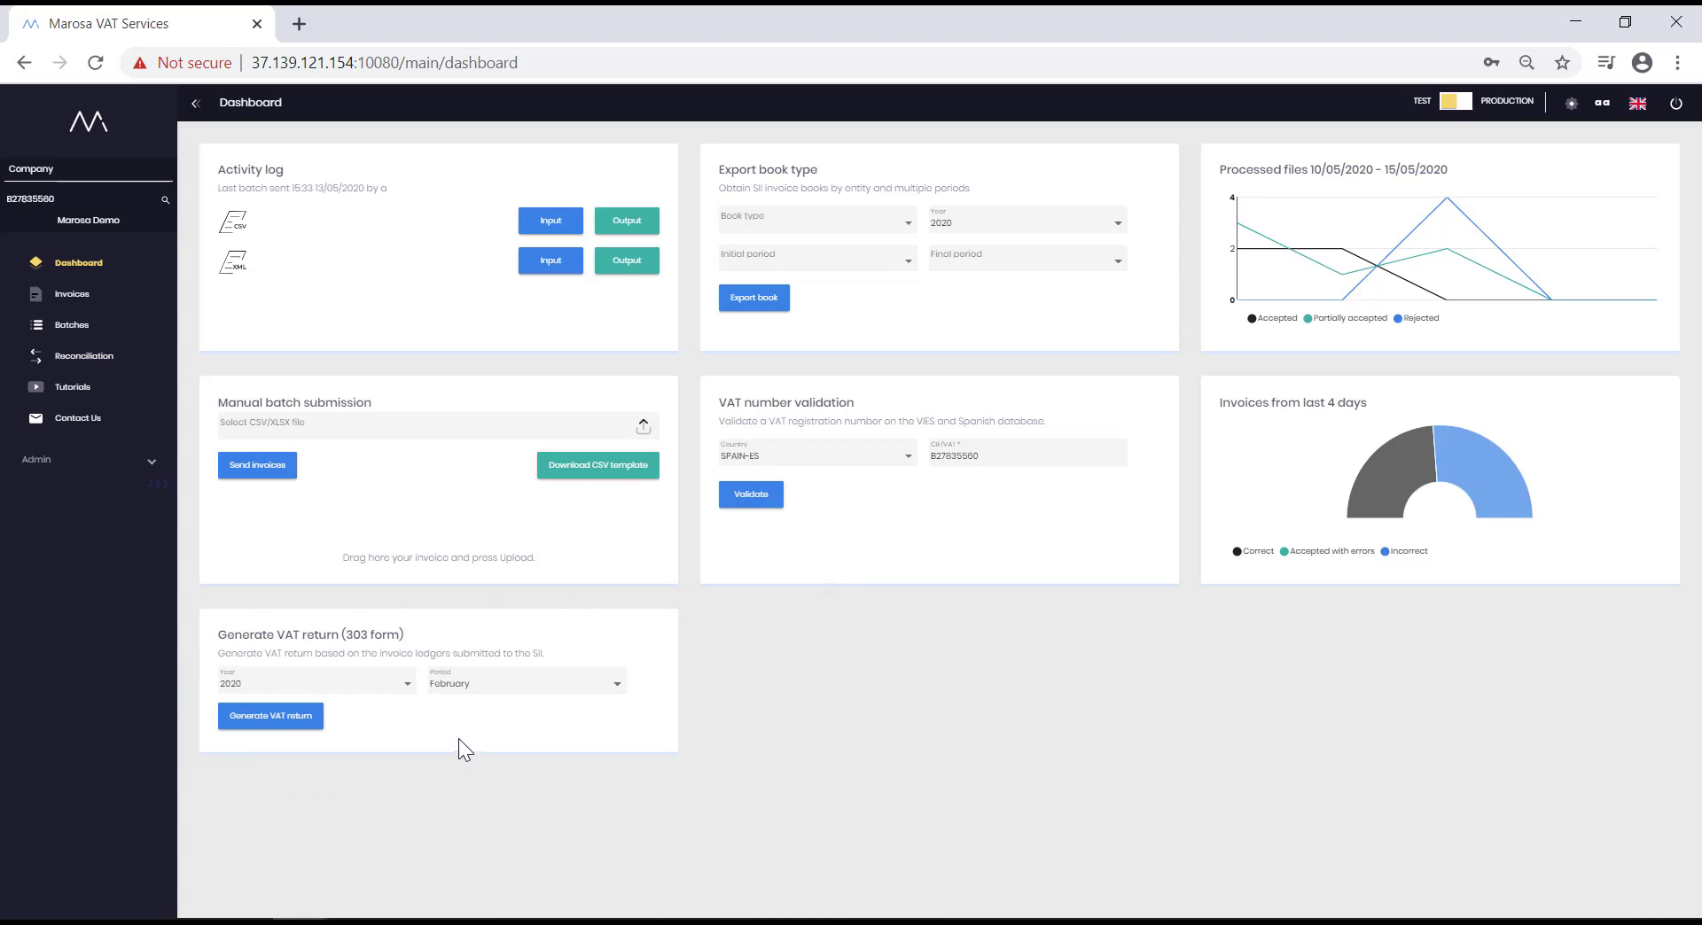
{"action": "mouse_move", "coordinate": [463, 738]}
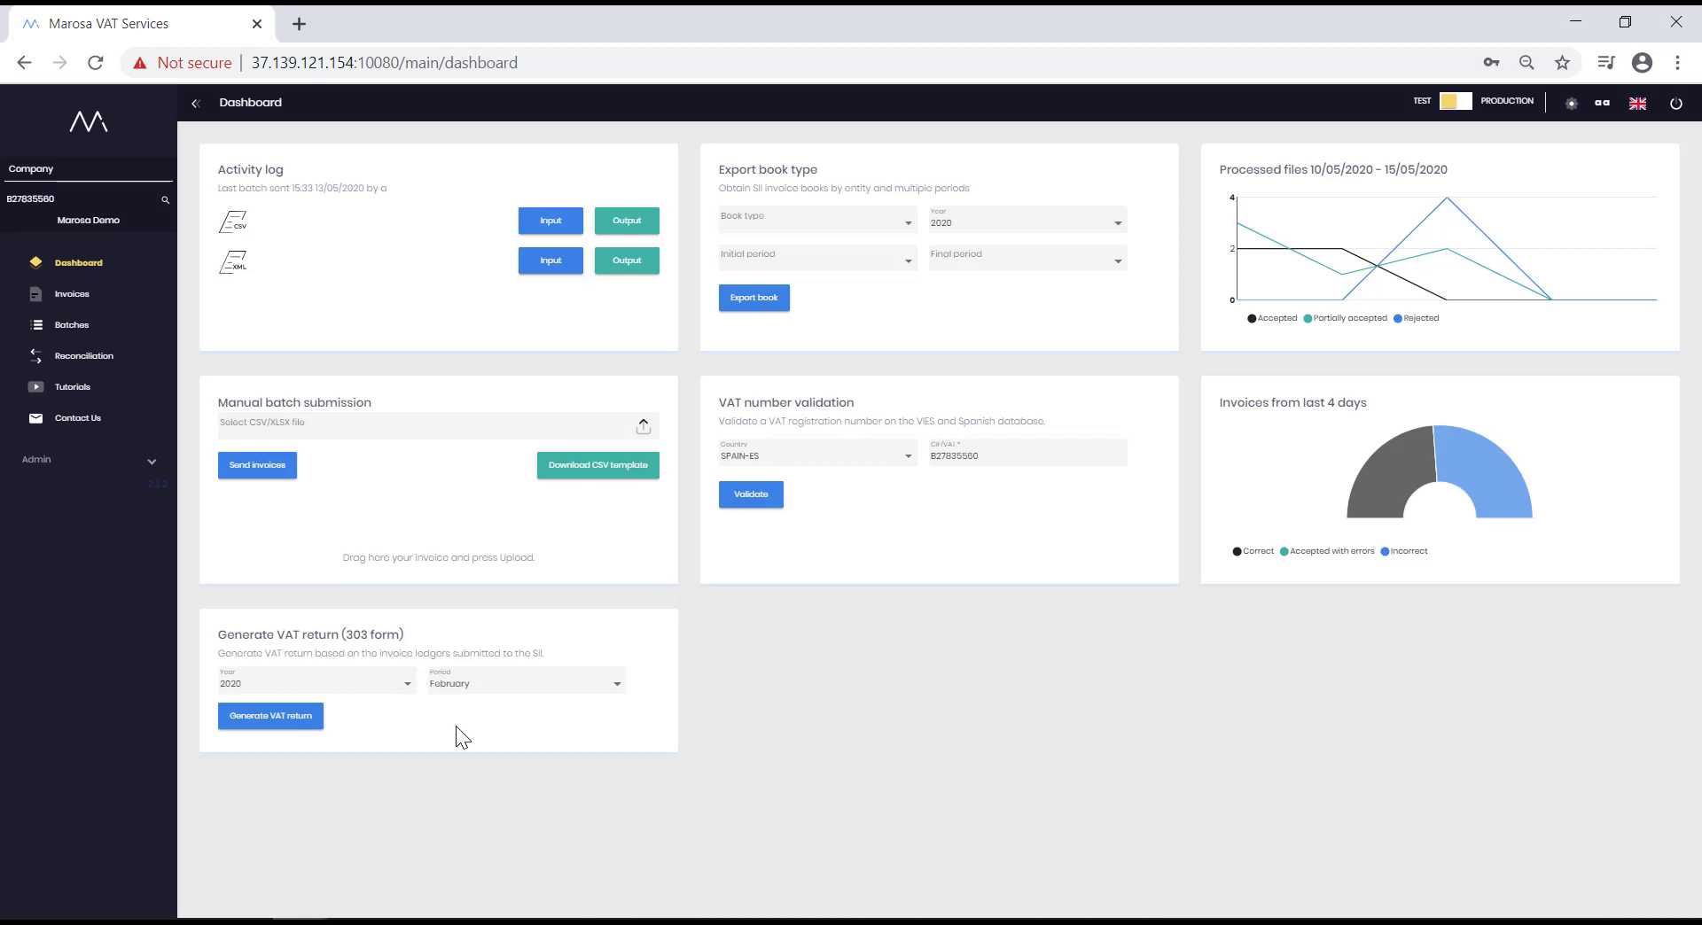
{"action": "mouse_move", "coordinate": [491, 704]}
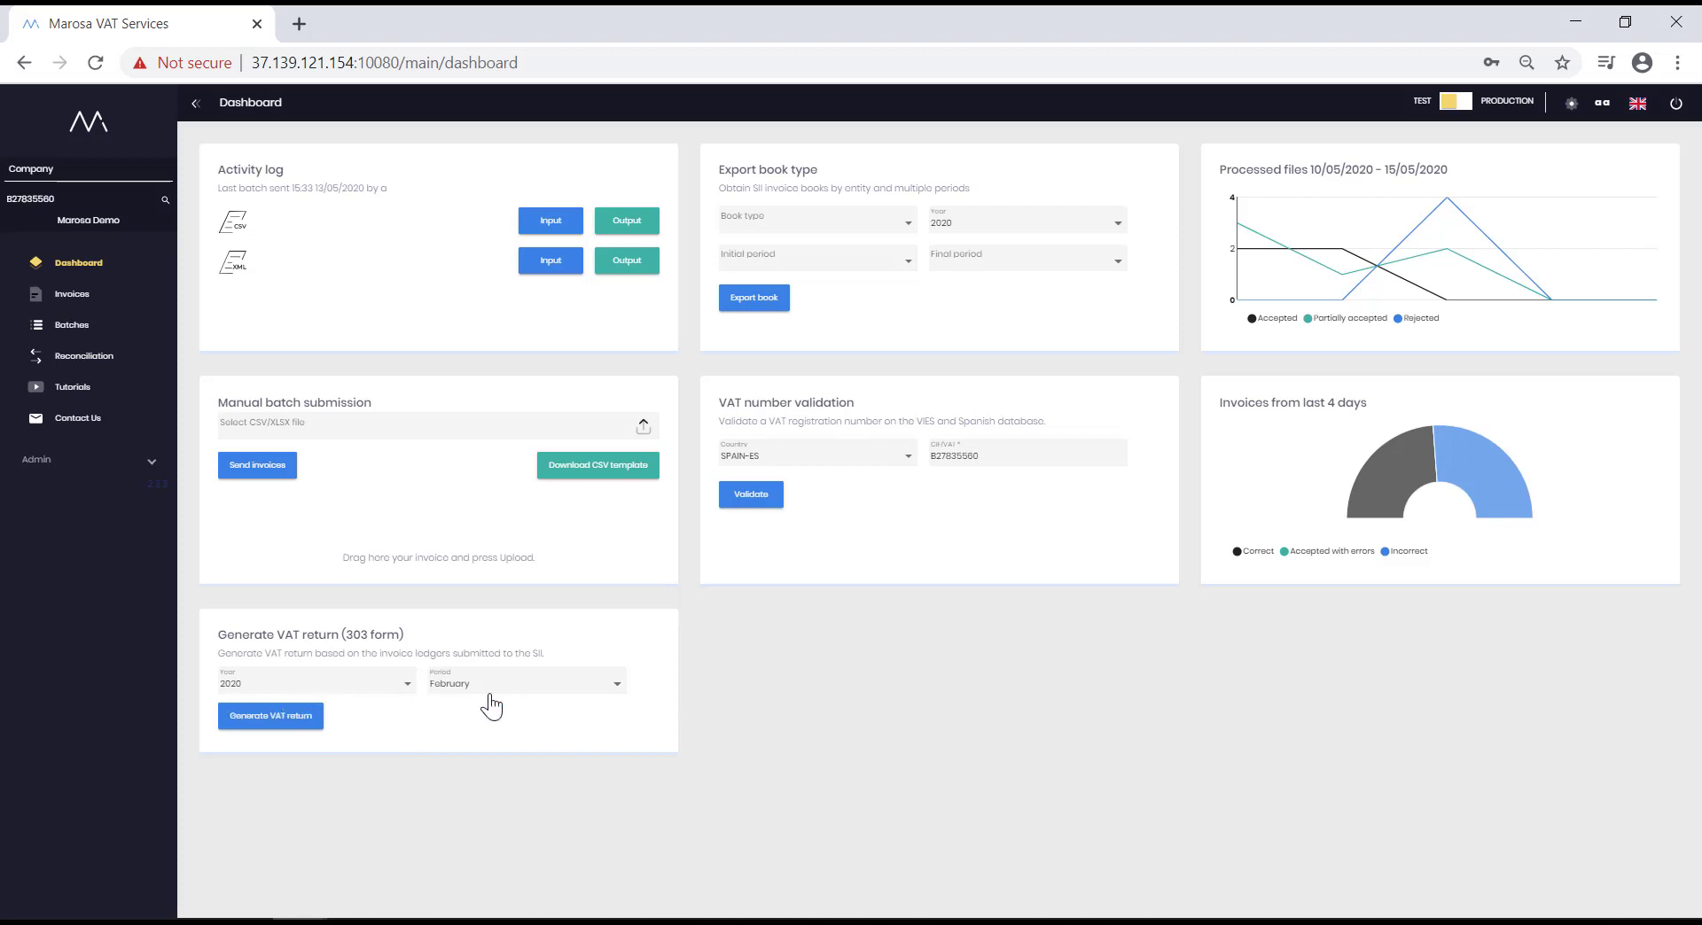
Generate the 2020 February Model 303 VAT return as a PDF draft and open the downloaded file
{"action": "left_click", "coordinate": [269, 714]}
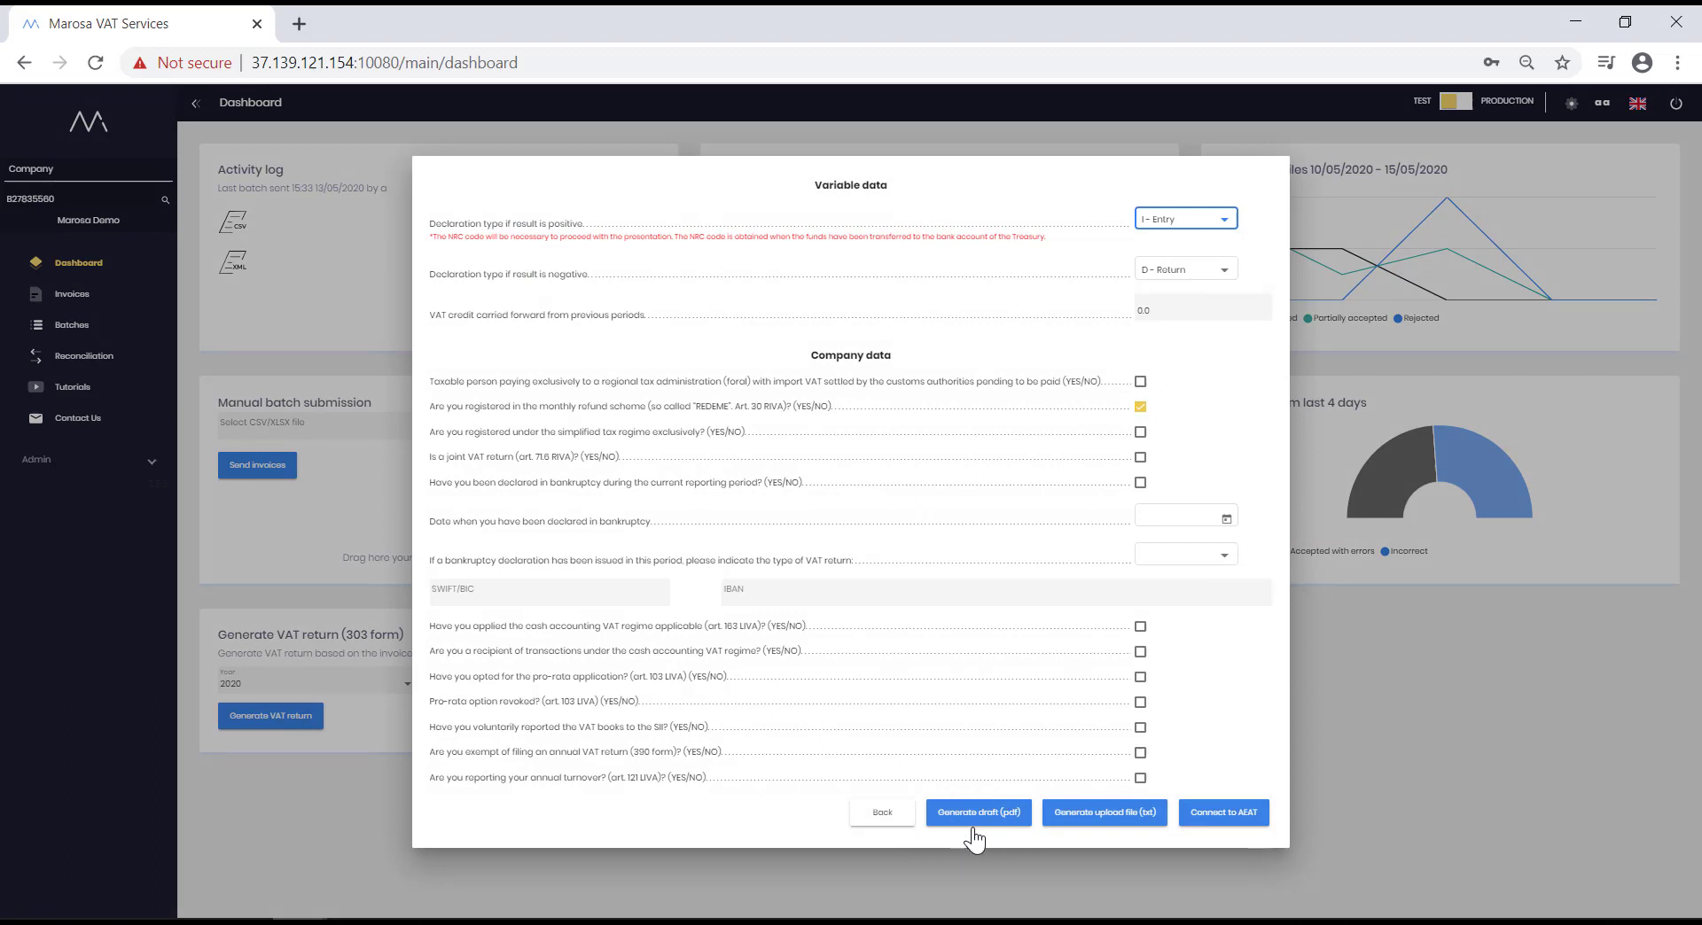
{"action": "mouse_move", "coordinate": [1129, 833]}
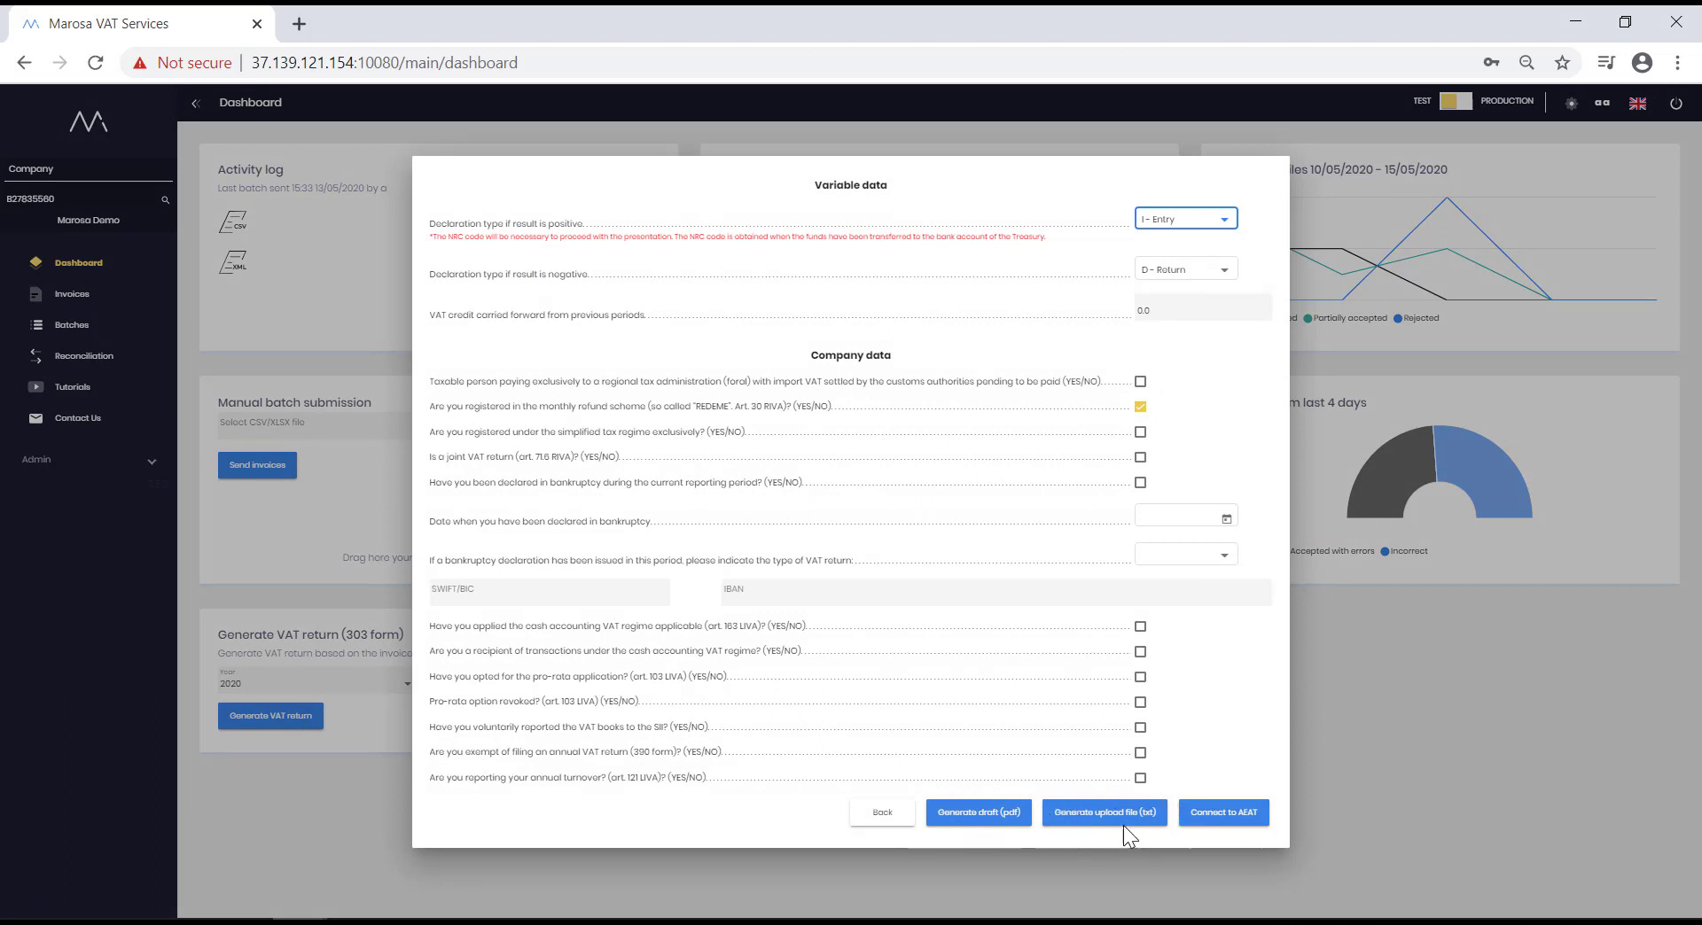
{"action": "mouse_move", "coordinate": [1099, 843]}
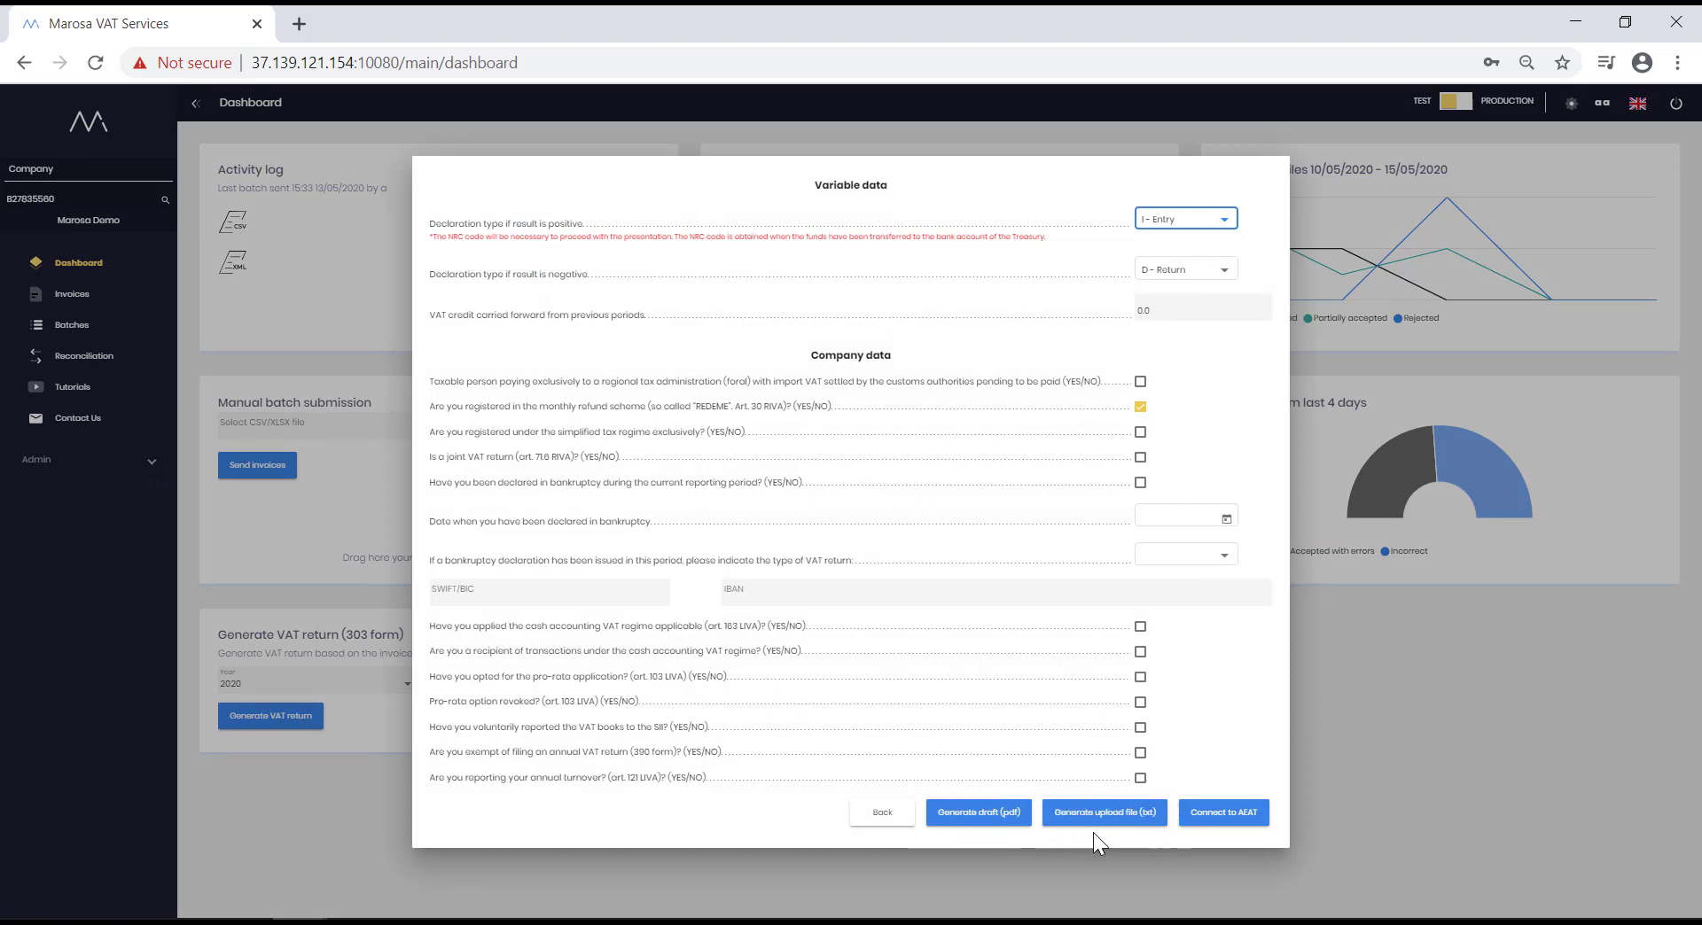
{"action": "mouse_move", "coordinate": [1057, 847]}
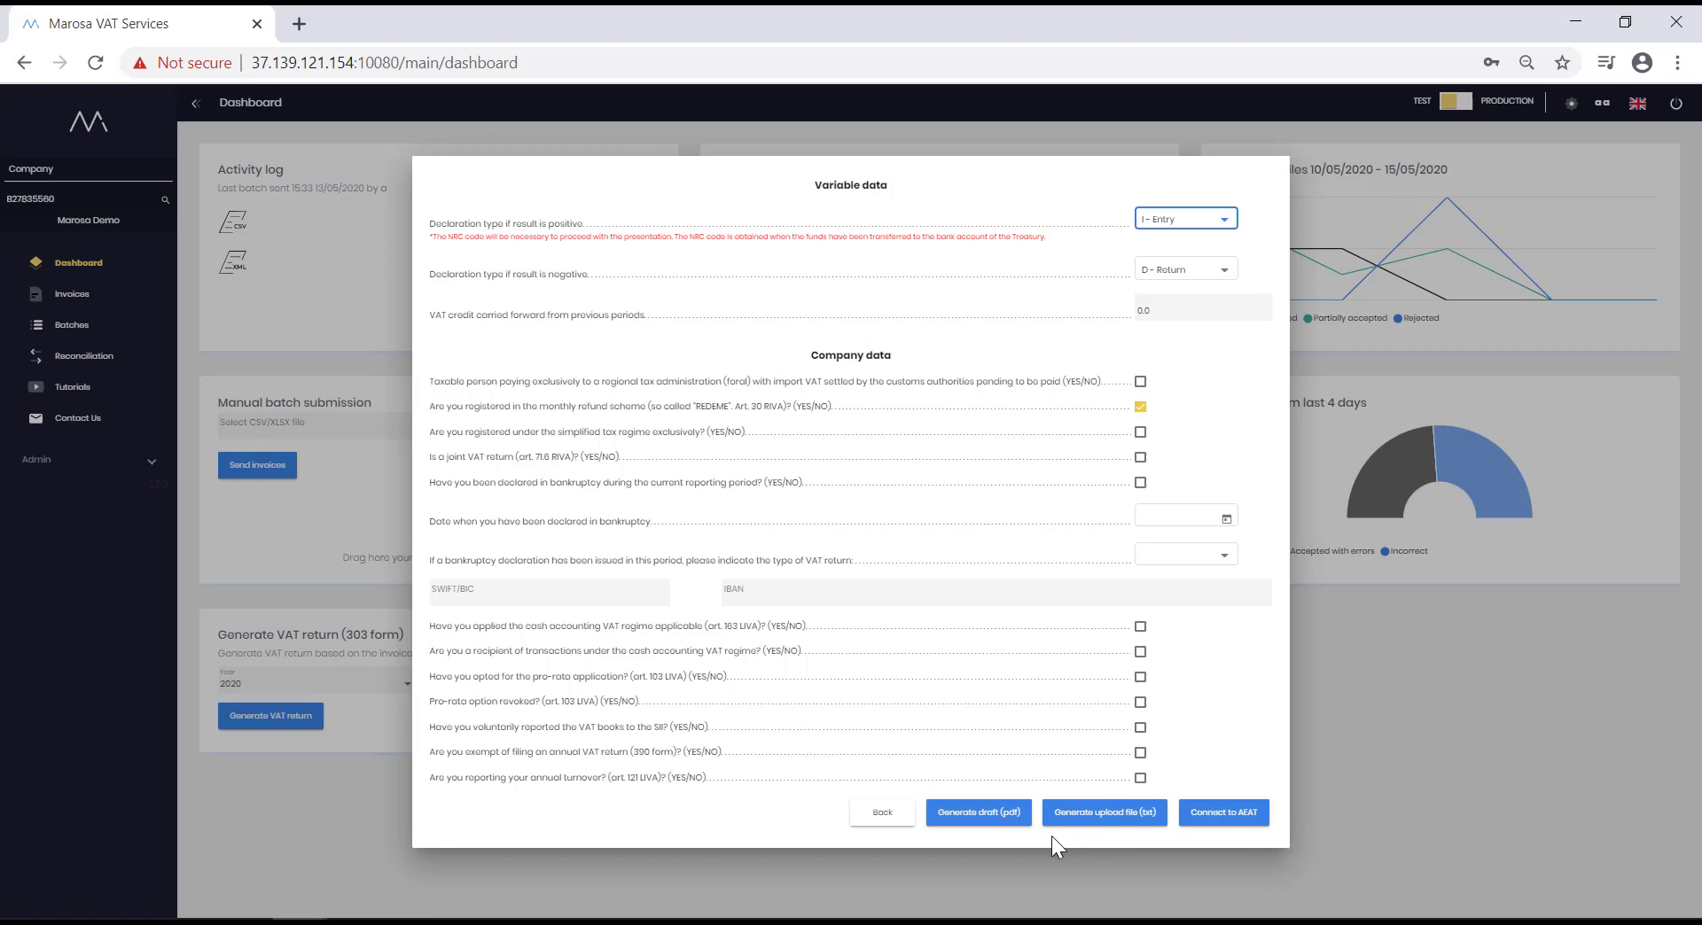
{"action": "left_click", "coordinate": [975, 812]}
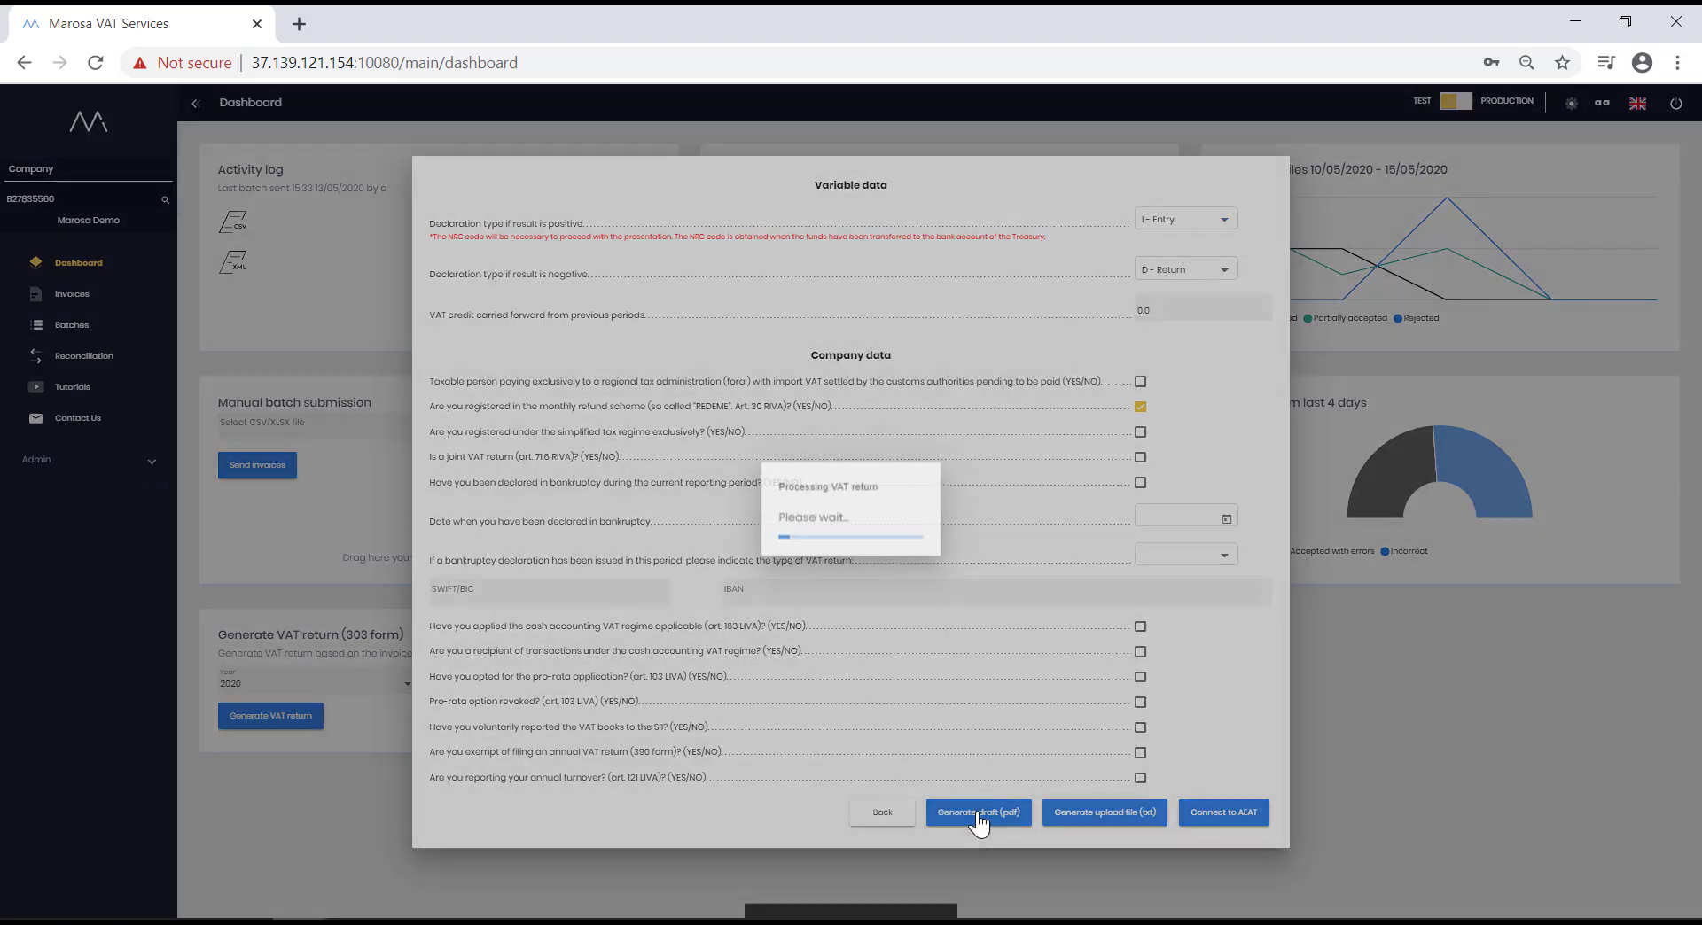
{"action": "left_click", "coordinate": [975, 812]}
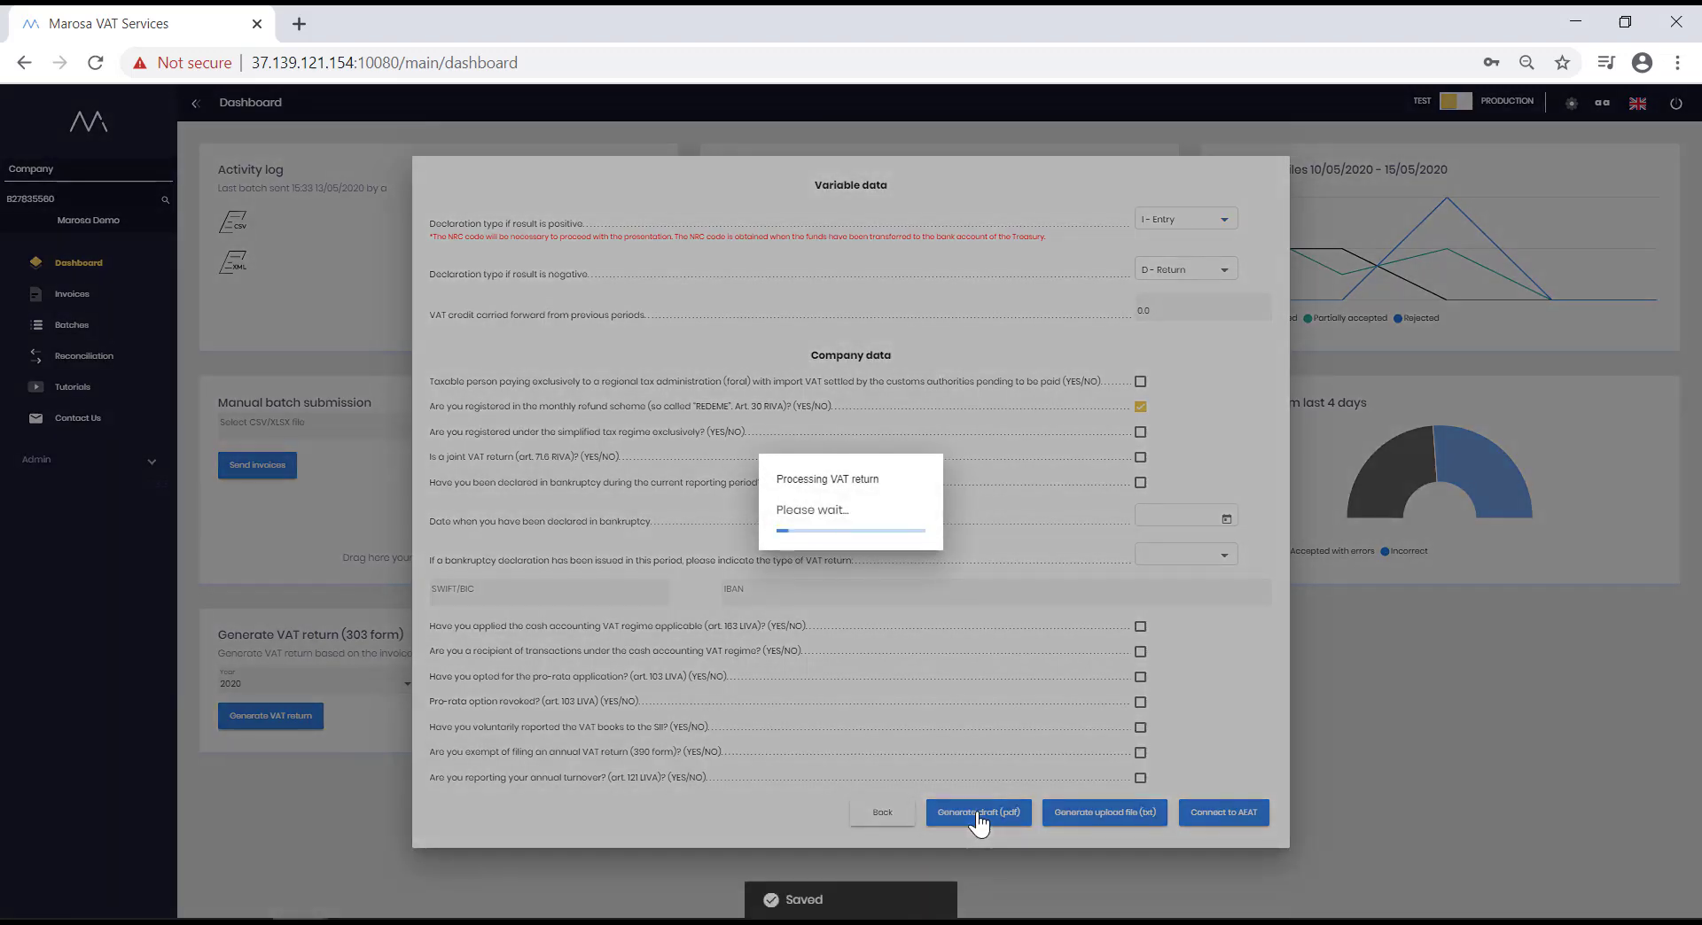
{"action": "left_click", "coordinate": [975, 812]}
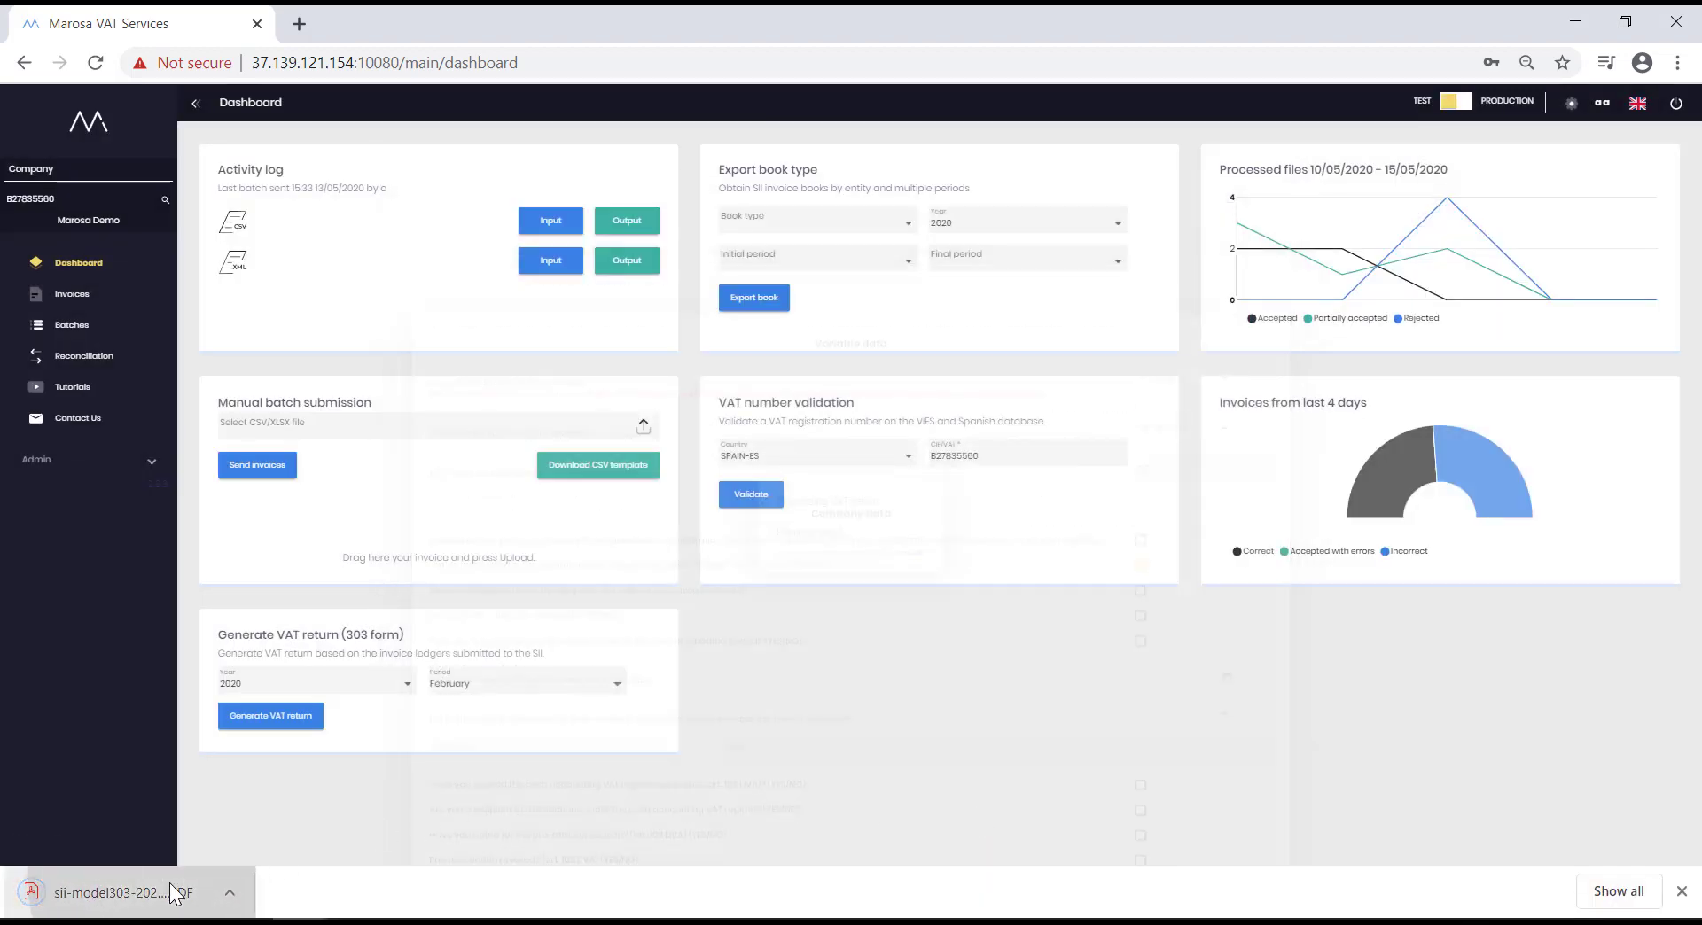
{"action": "left_click", "coordinate": [108, 892]}
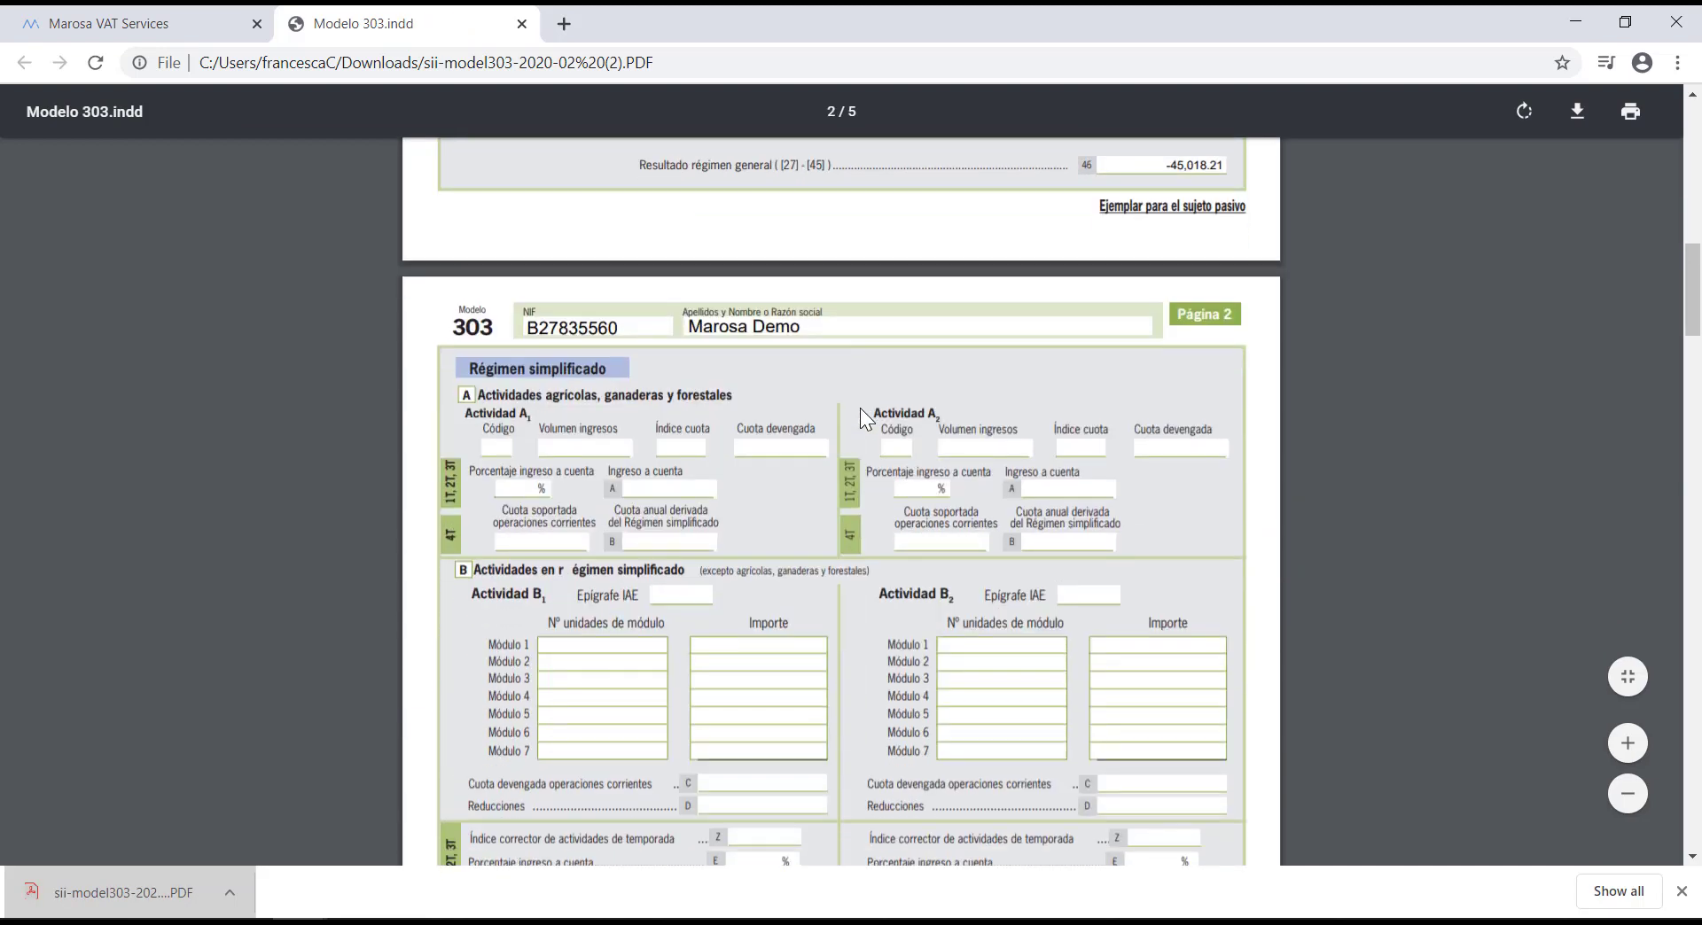
Review the Model 303 draft to its last page showing -45,018.21 and return to the dashboard
{"action": "scroll", "scroll_direction": "down", "scroll_amount": 3}
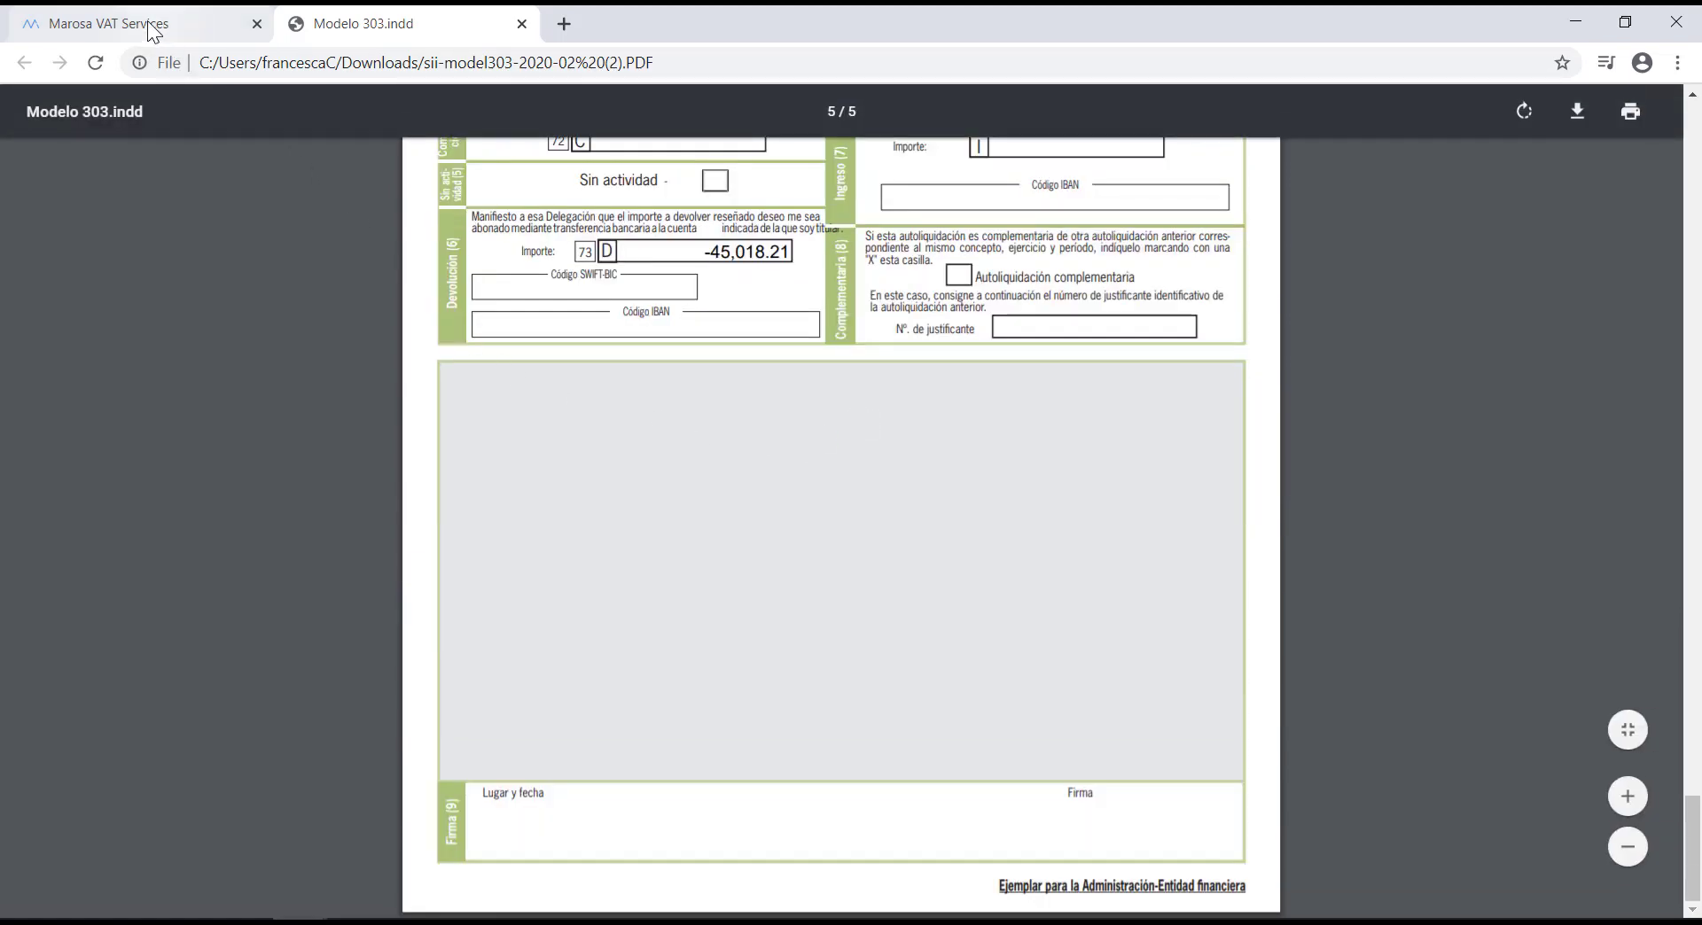
{"action": "left_click", "coordinate": [98, 23]}
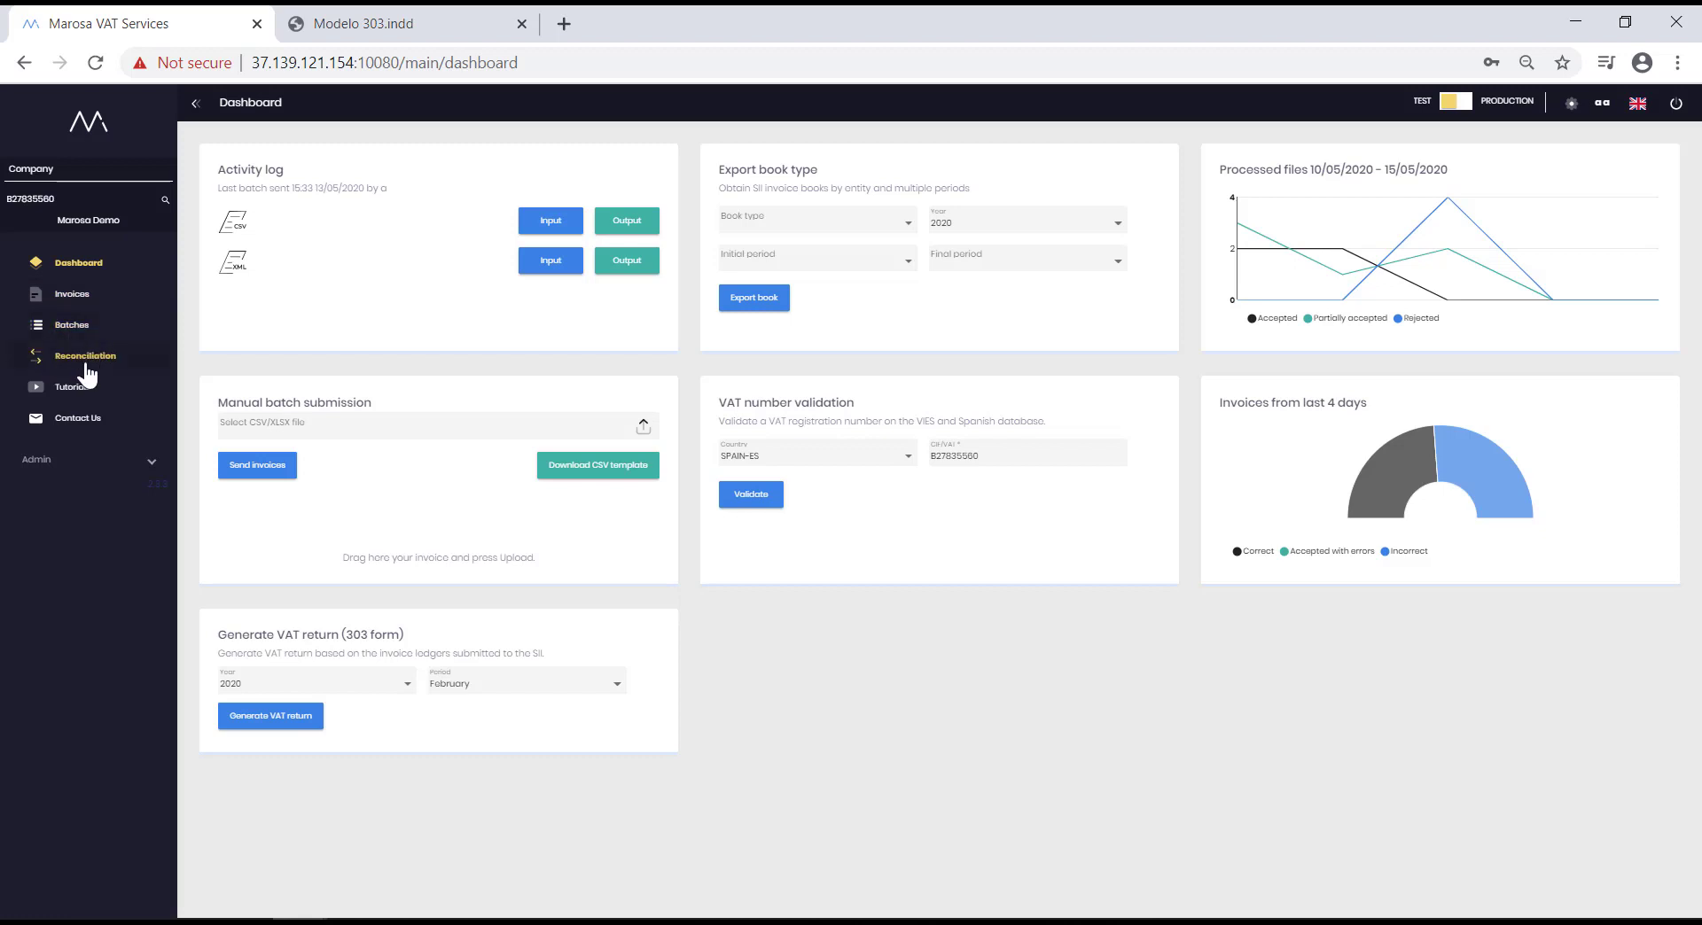
{"action": "mouse_move", "coordinate": [77, 372]}
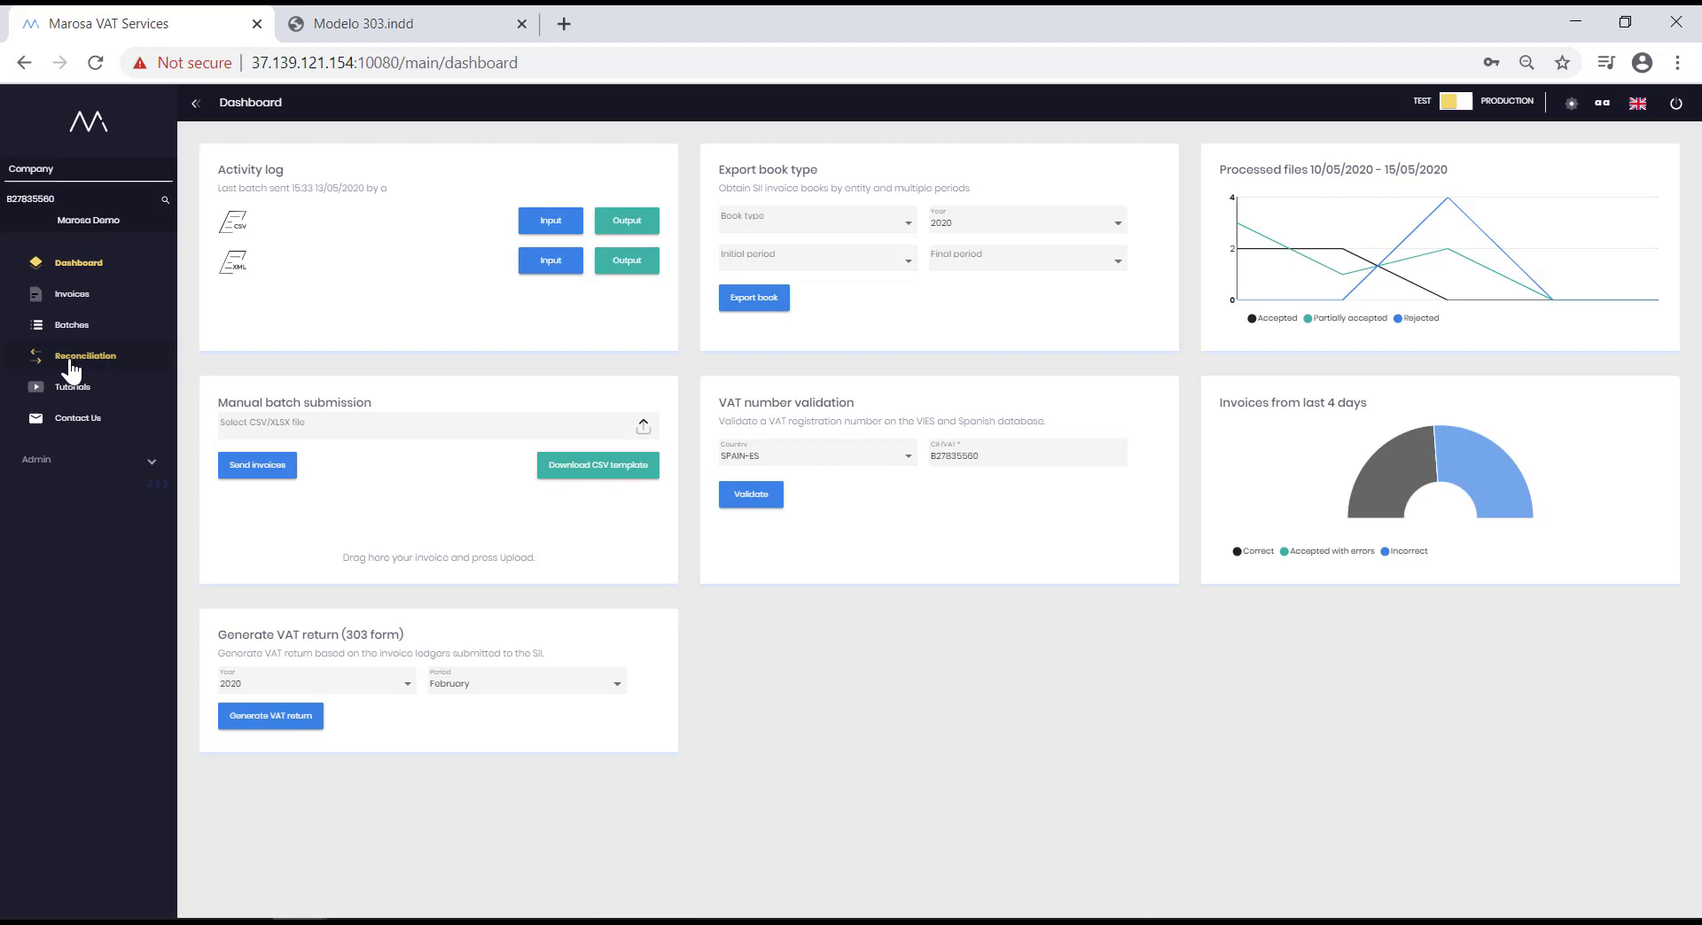
{"action": "mouse_move", "coordinate": [75, 386]}
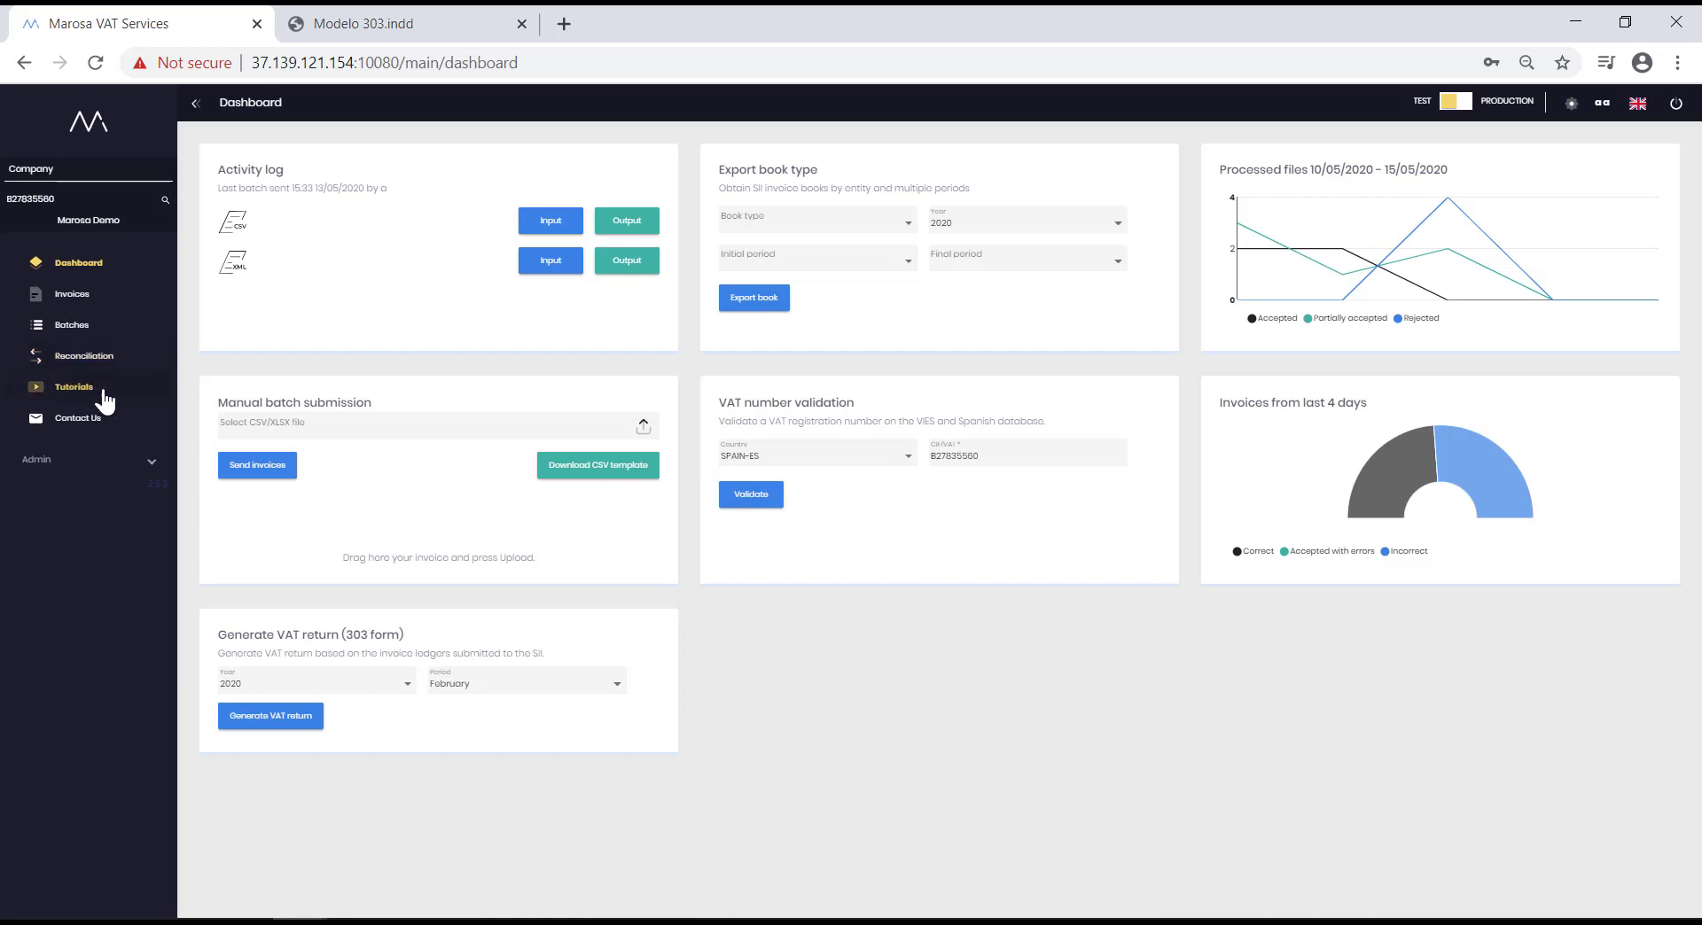
{"action": "mouse_move", "coordinate": [72, 399]}
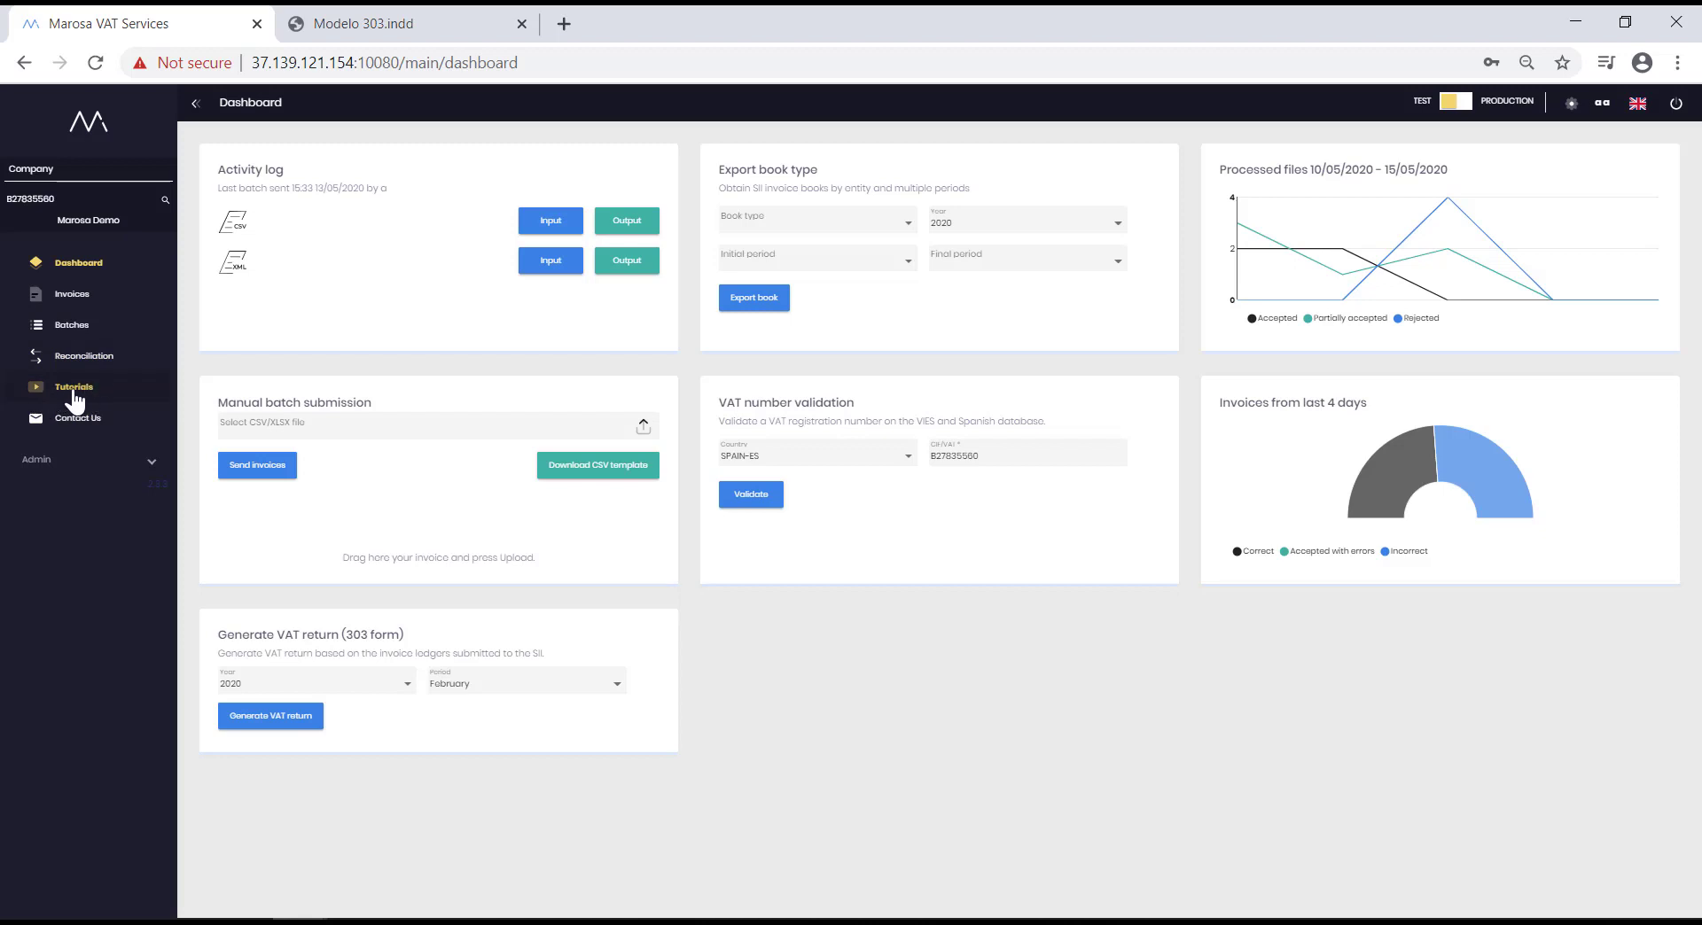
{"action": "mouse_move", "coordinate": [85, 395]}
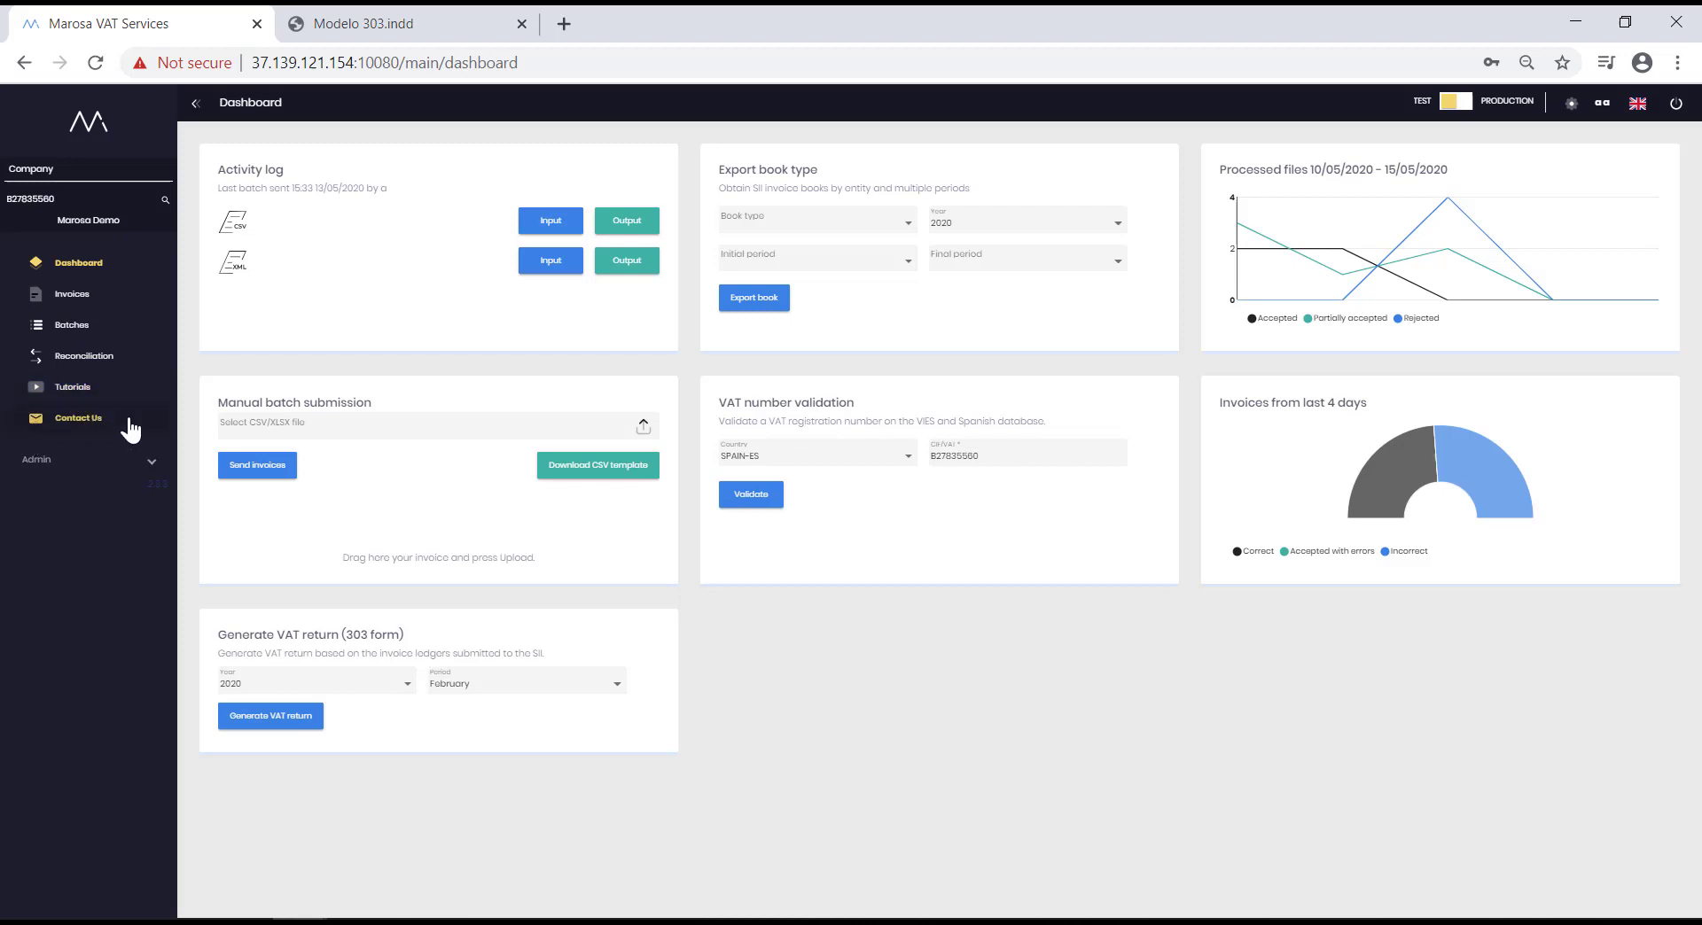
Bring up the Contact Us form with empty subject and message fields
{"action": "left_click", "coordinate": [78, 418]}
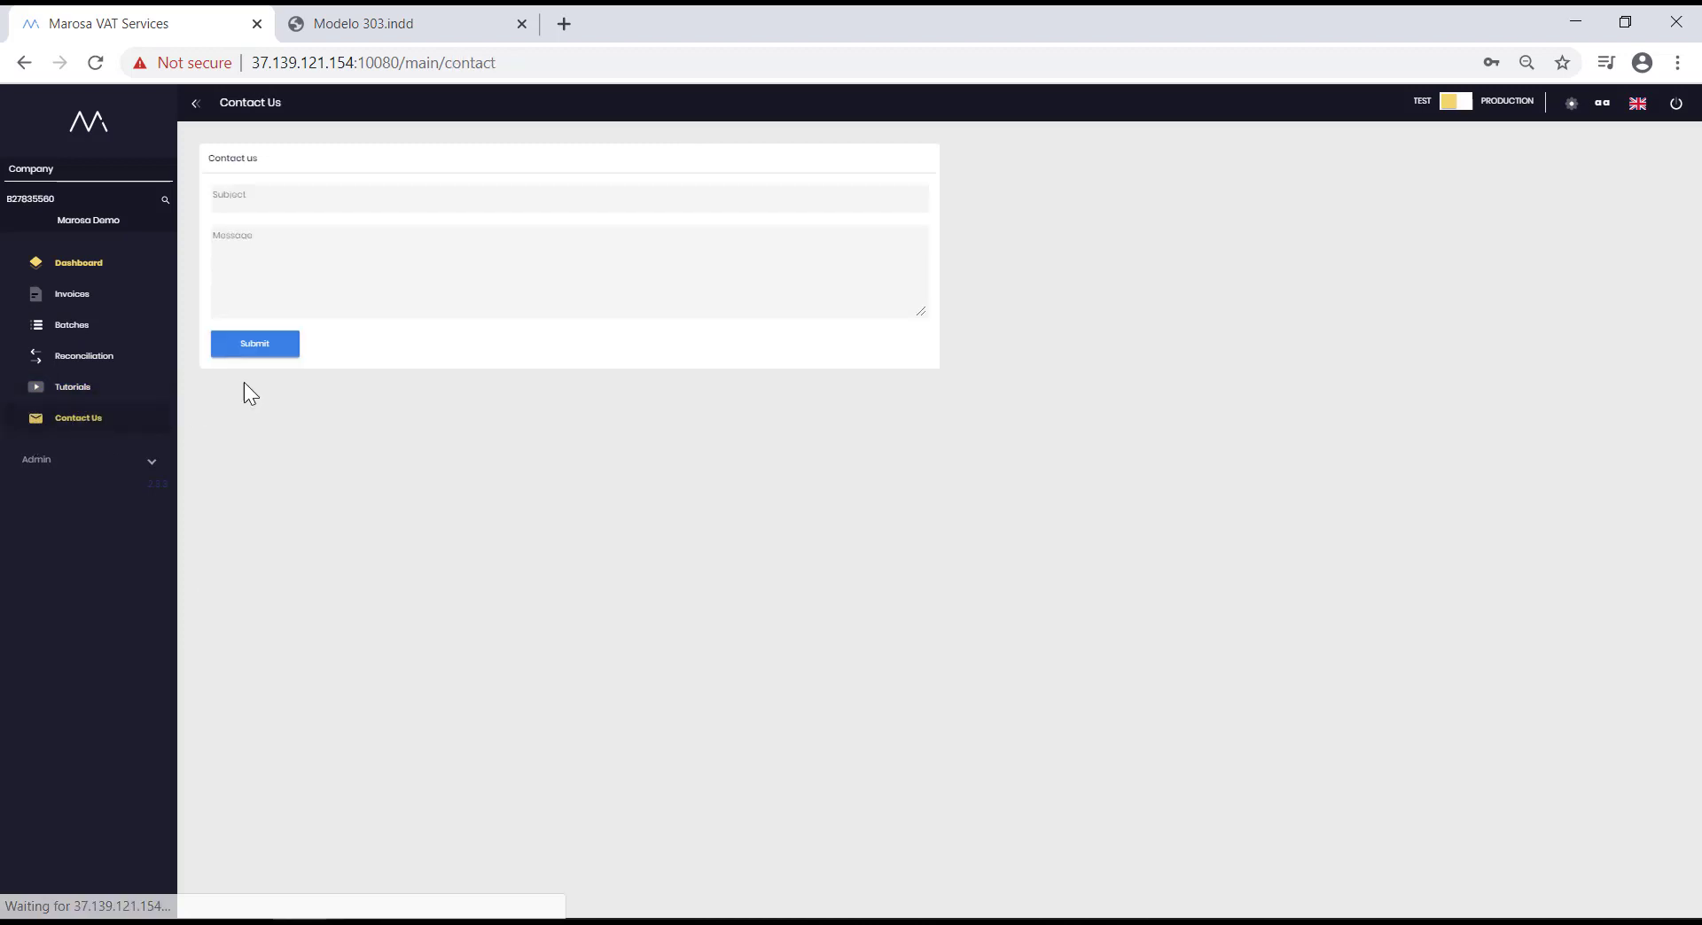